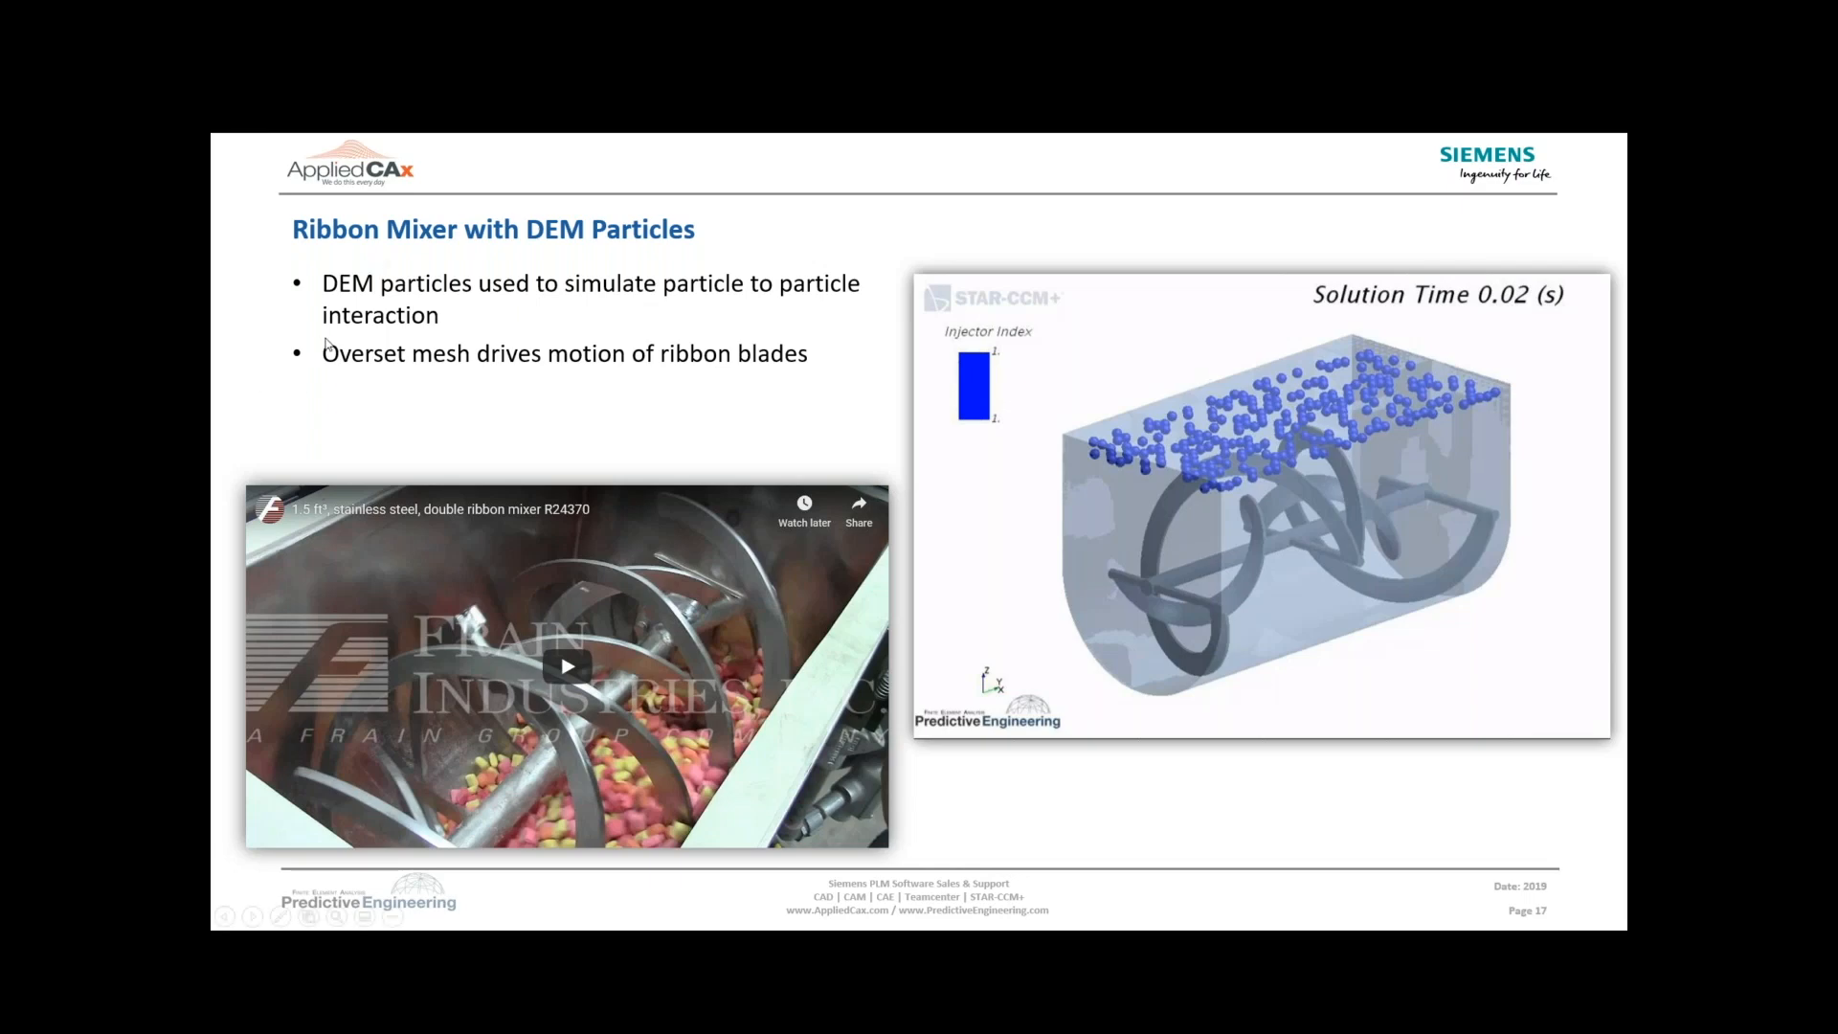
mouse_move(461, 429)
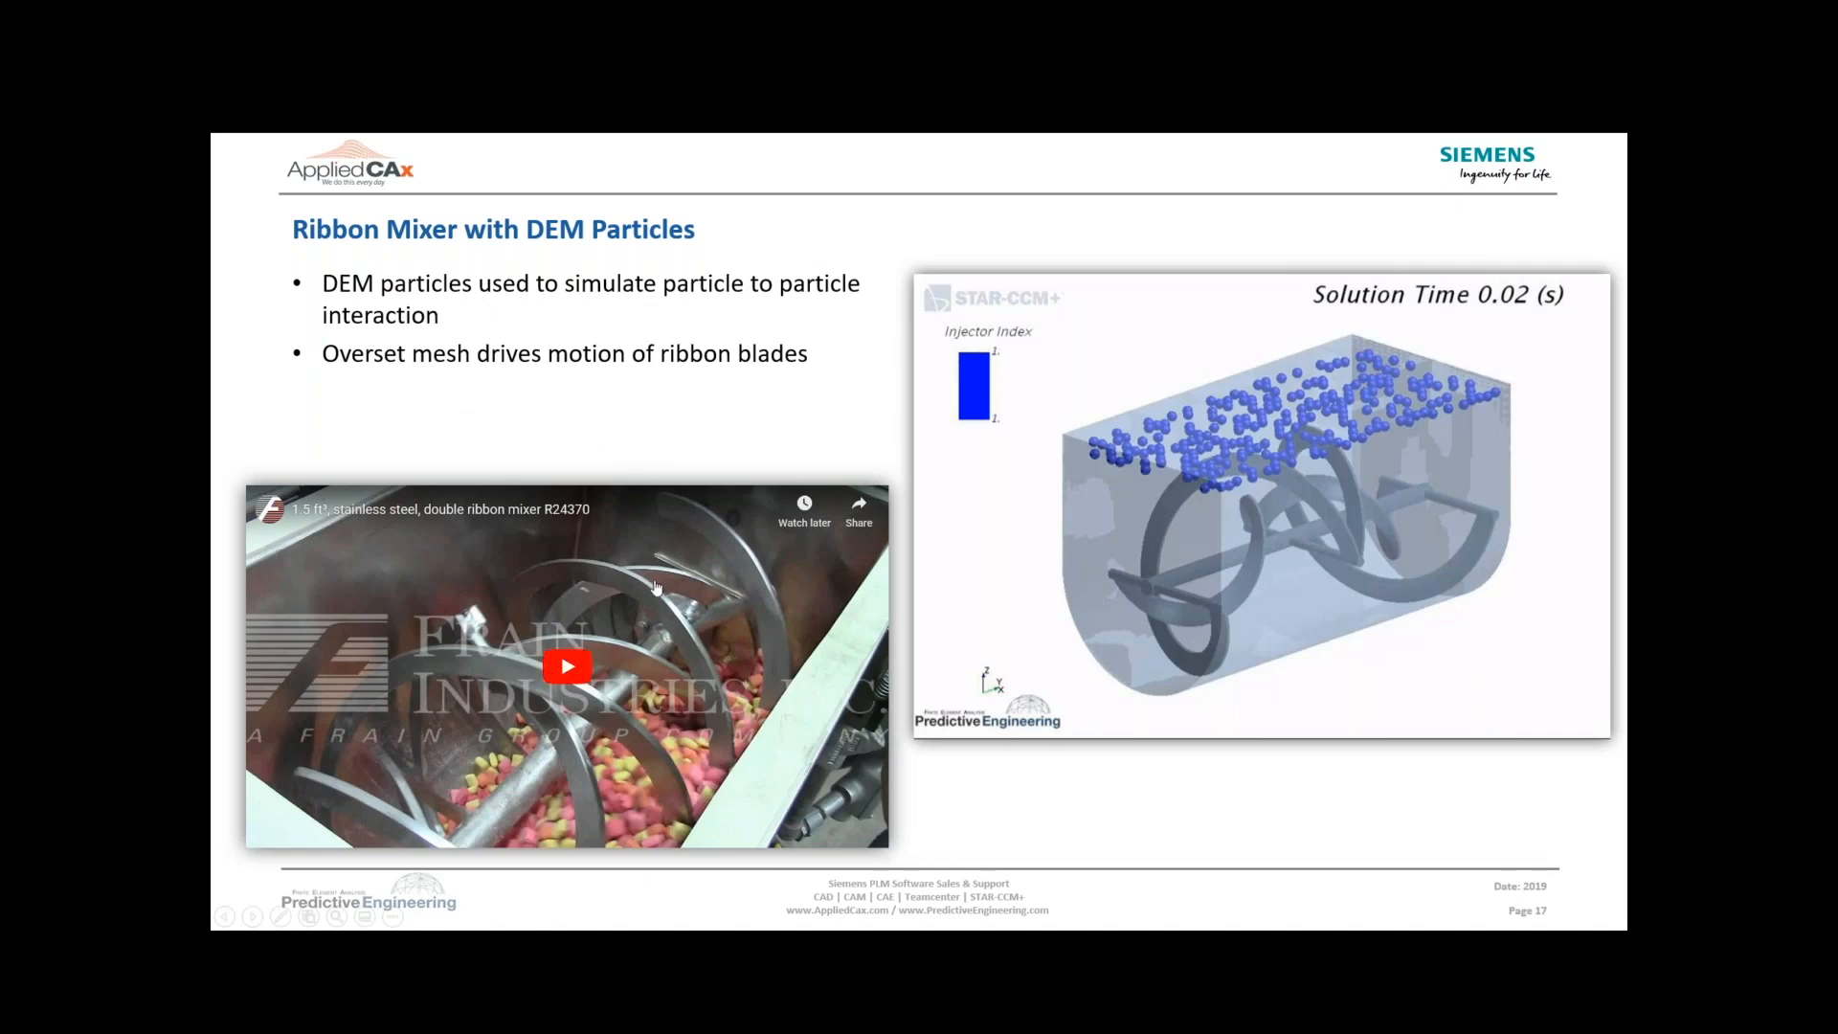
mouse_move(639, 573)
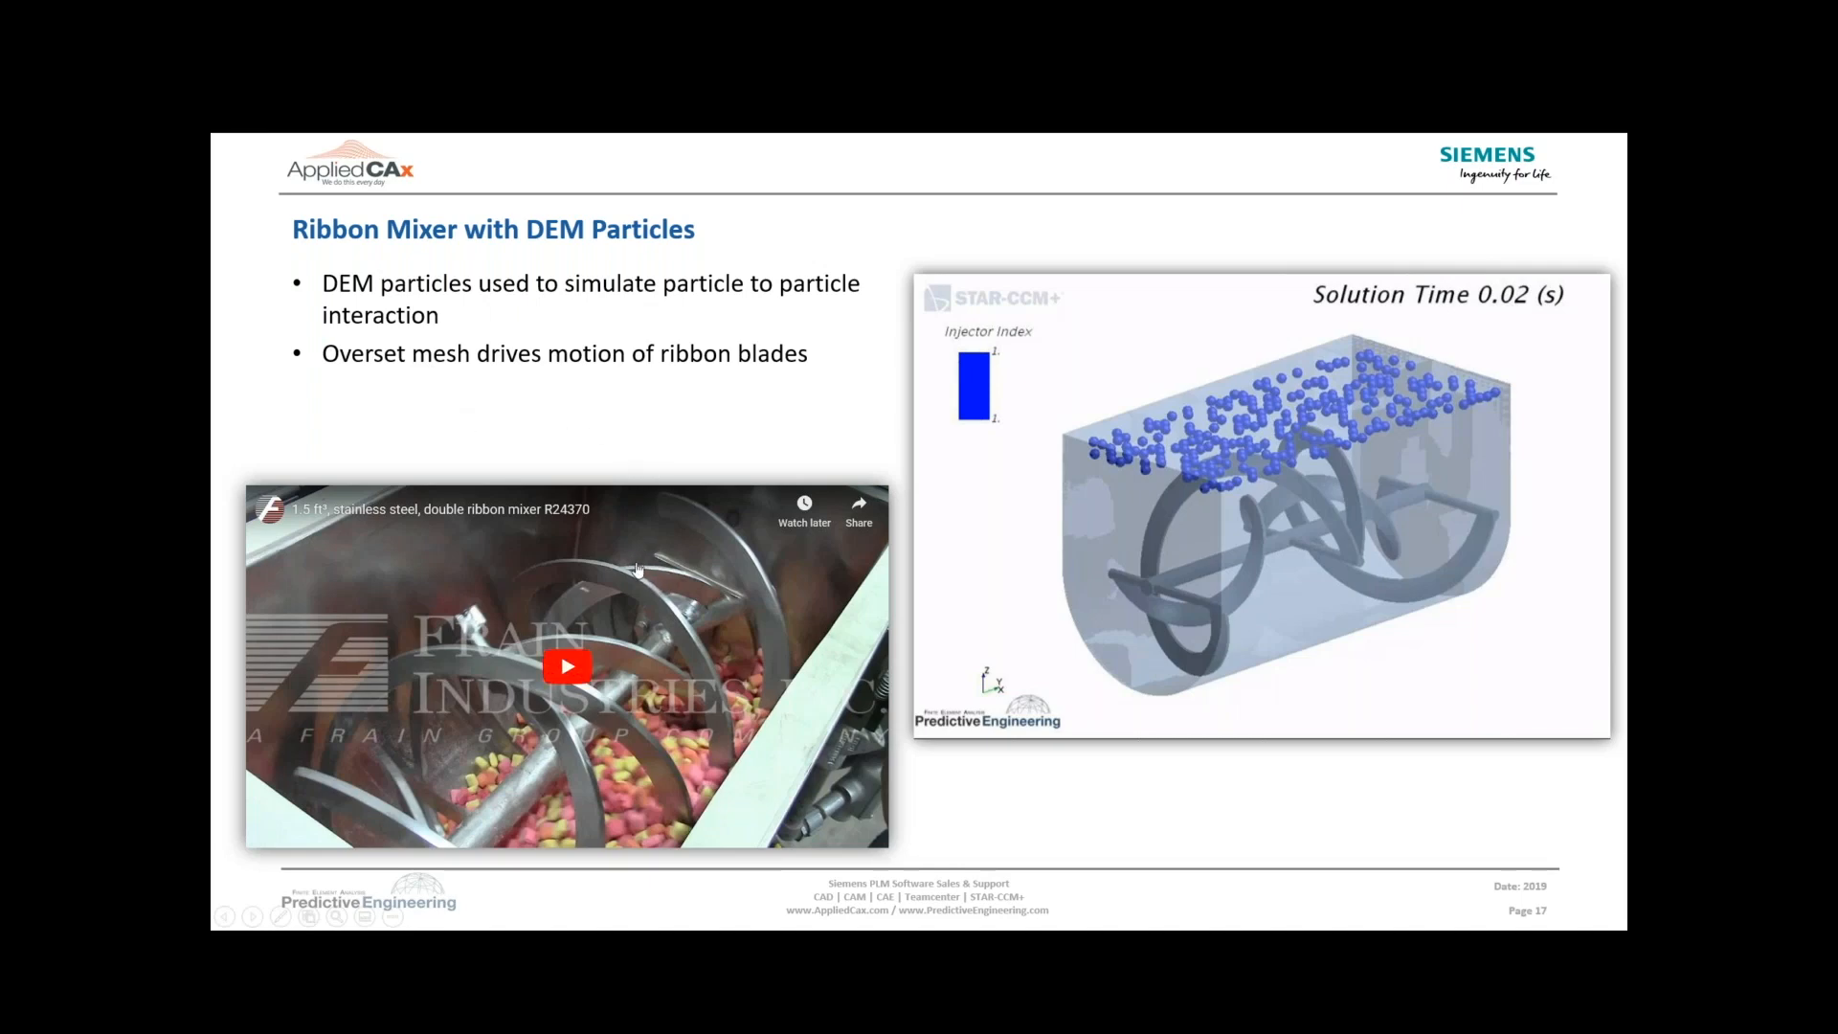
Leave the PowerPoint slides and bring up the RibbonMixer_DEM_Work simulation in STAR-CCM+
left_click(568, 666)
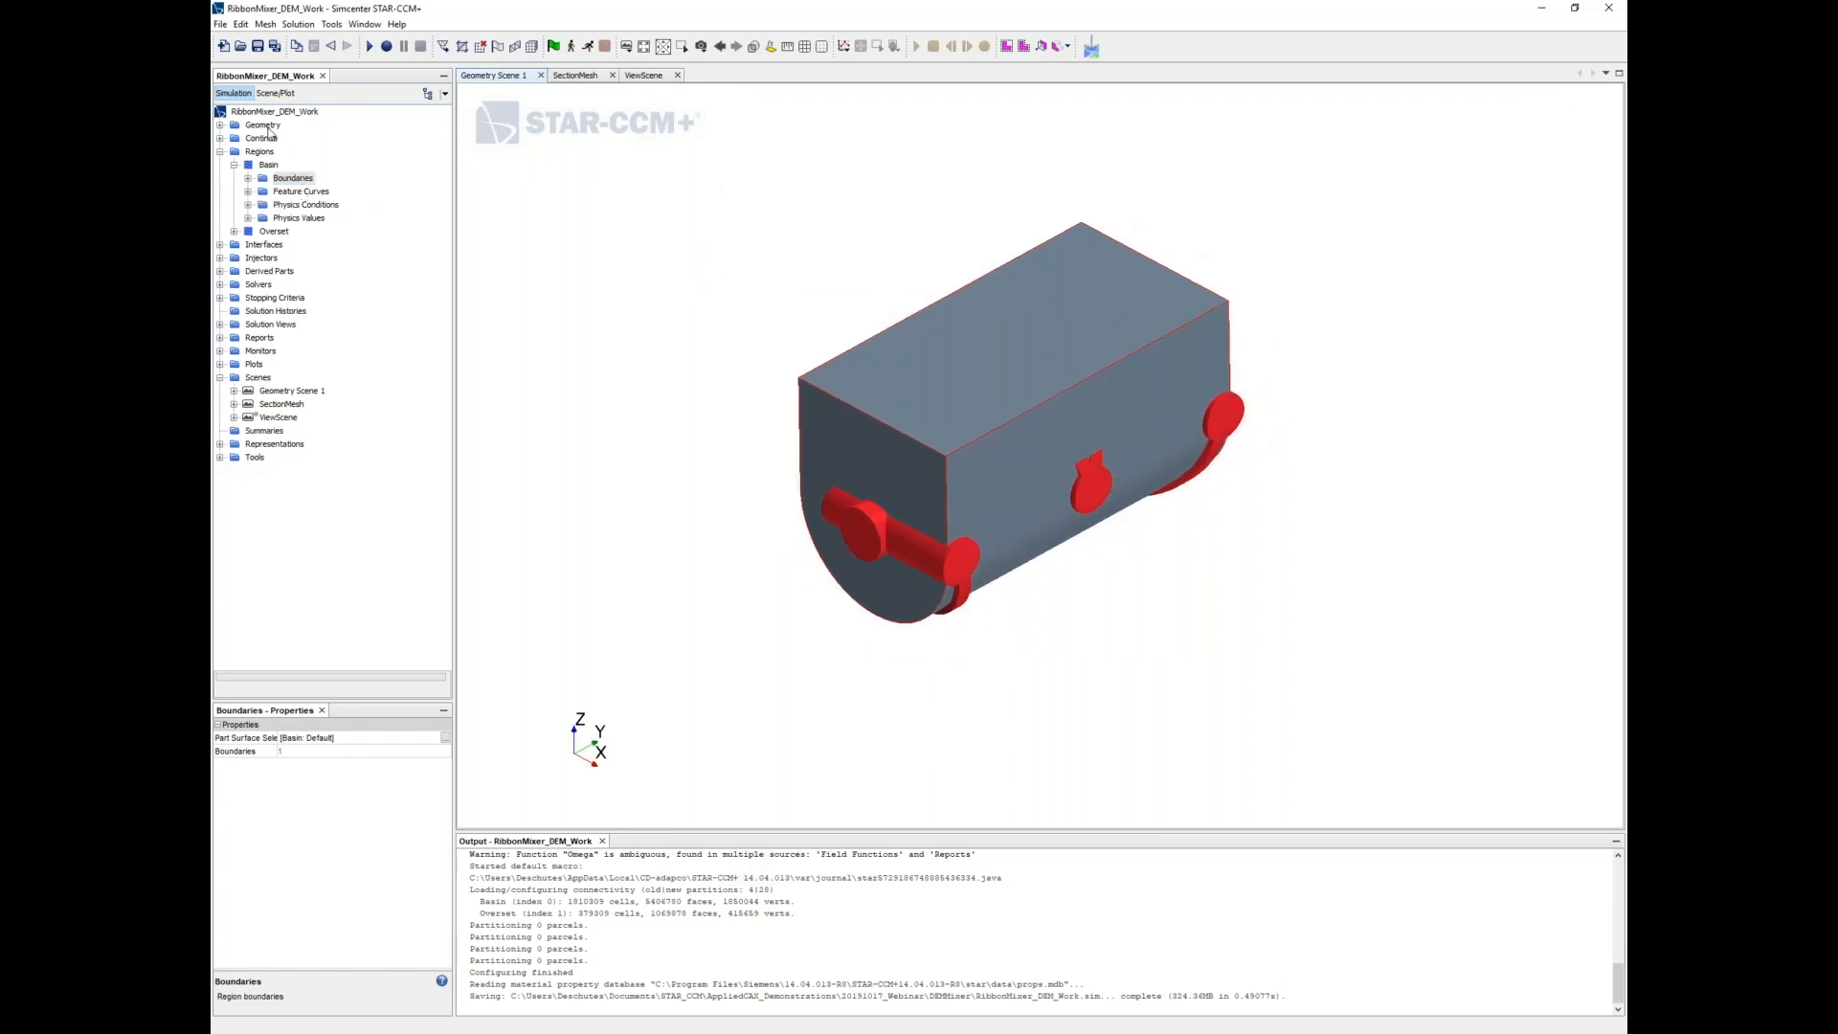
Review 3D-CAD Model 1's body groups Basin, Overset and RibbonMixer, then inspect Basin's boundaries
left_click(220, 125)
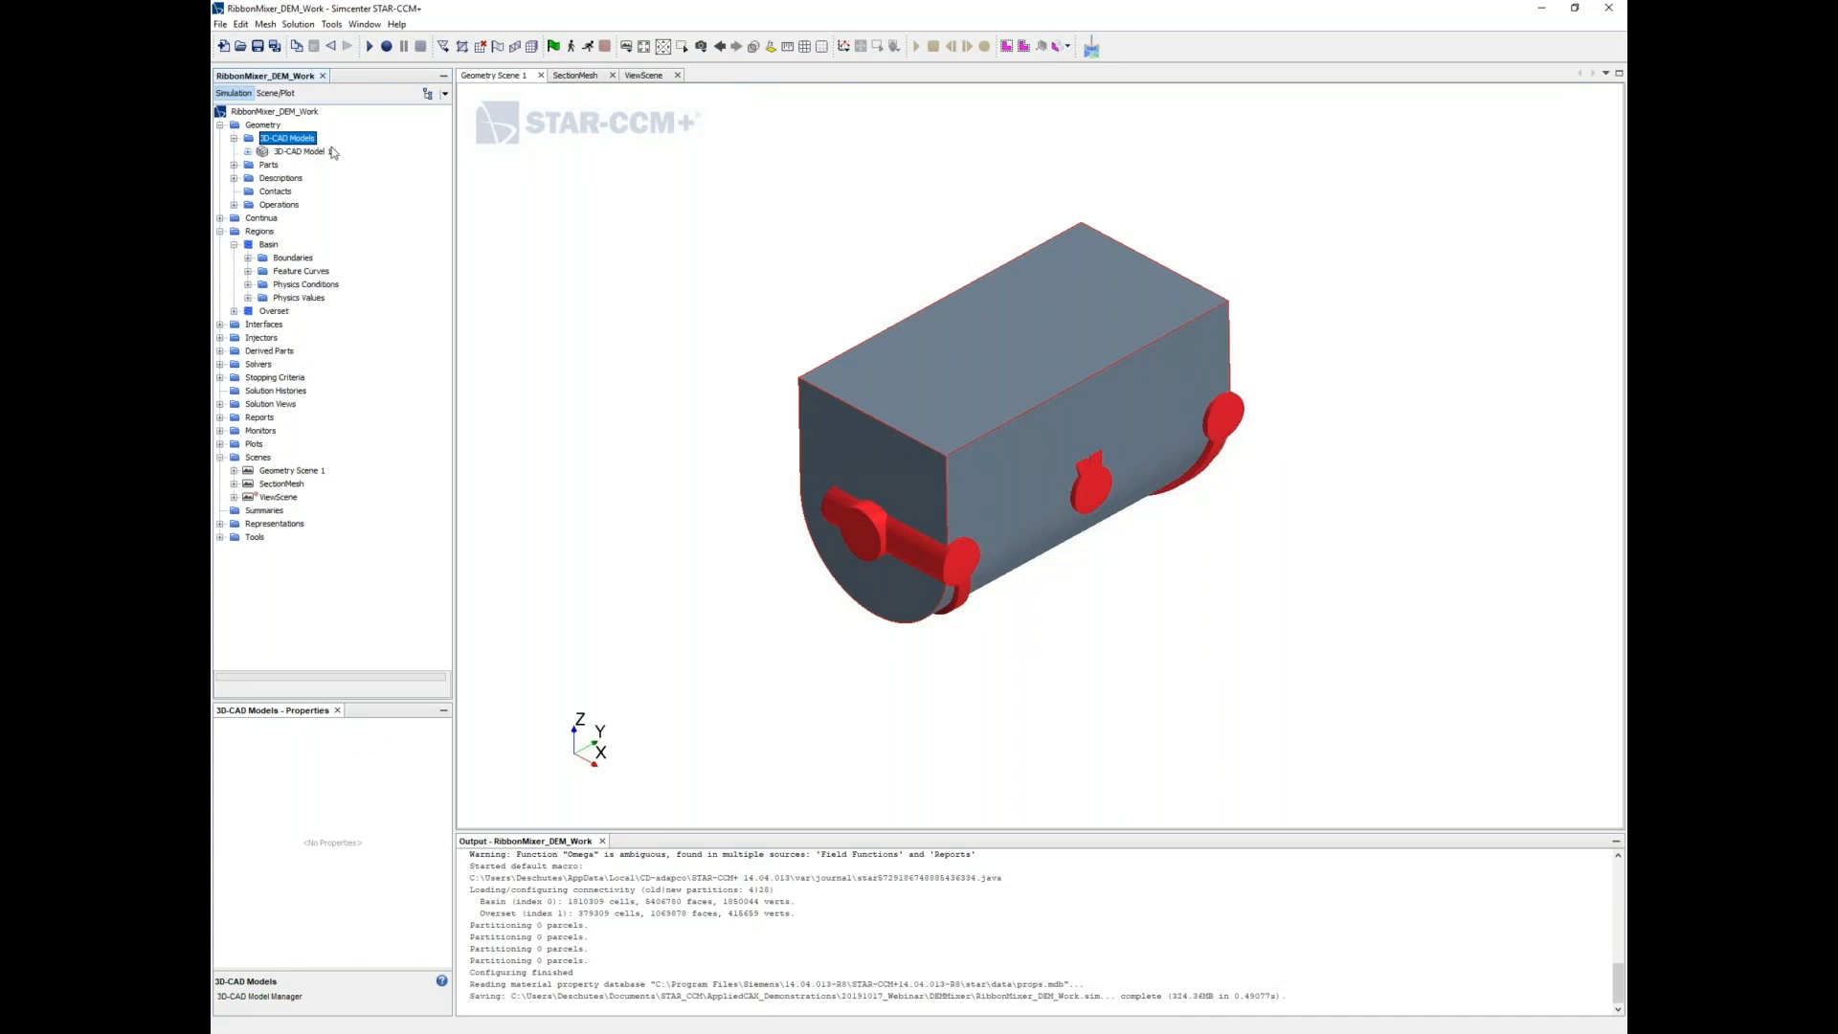
left_click(249, 150)
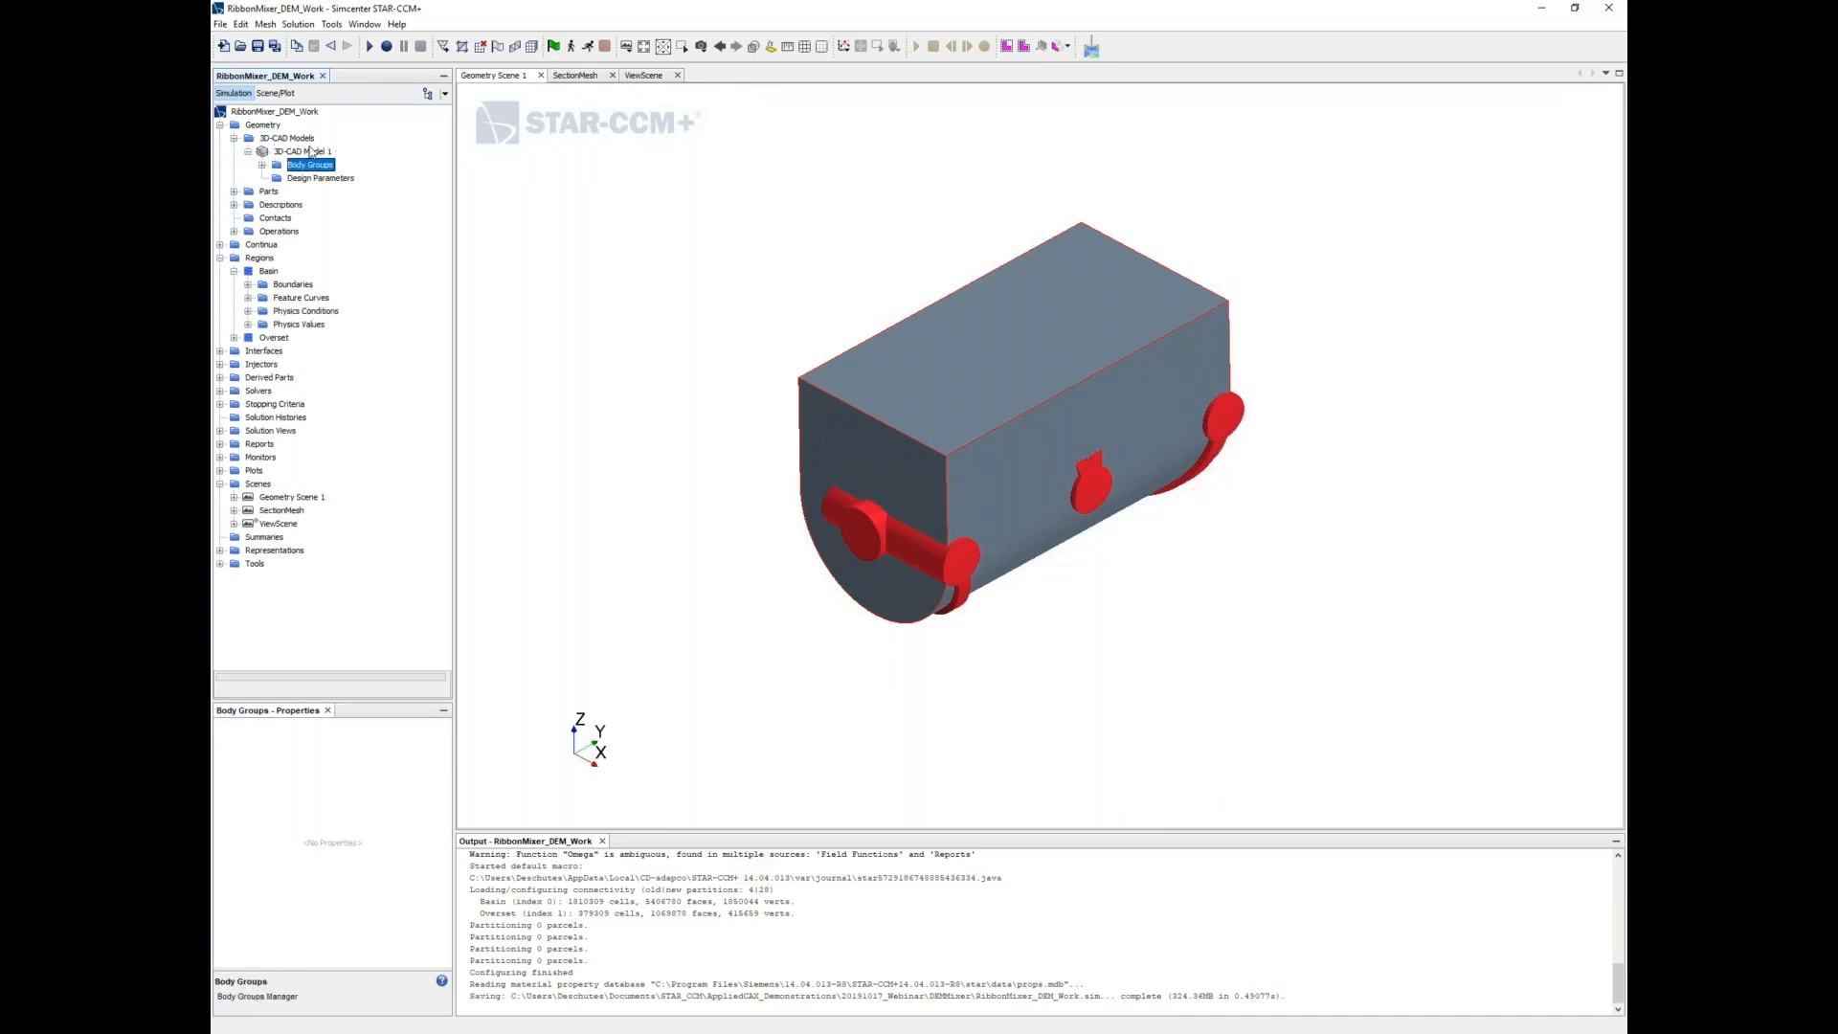
left_click(262, 164)
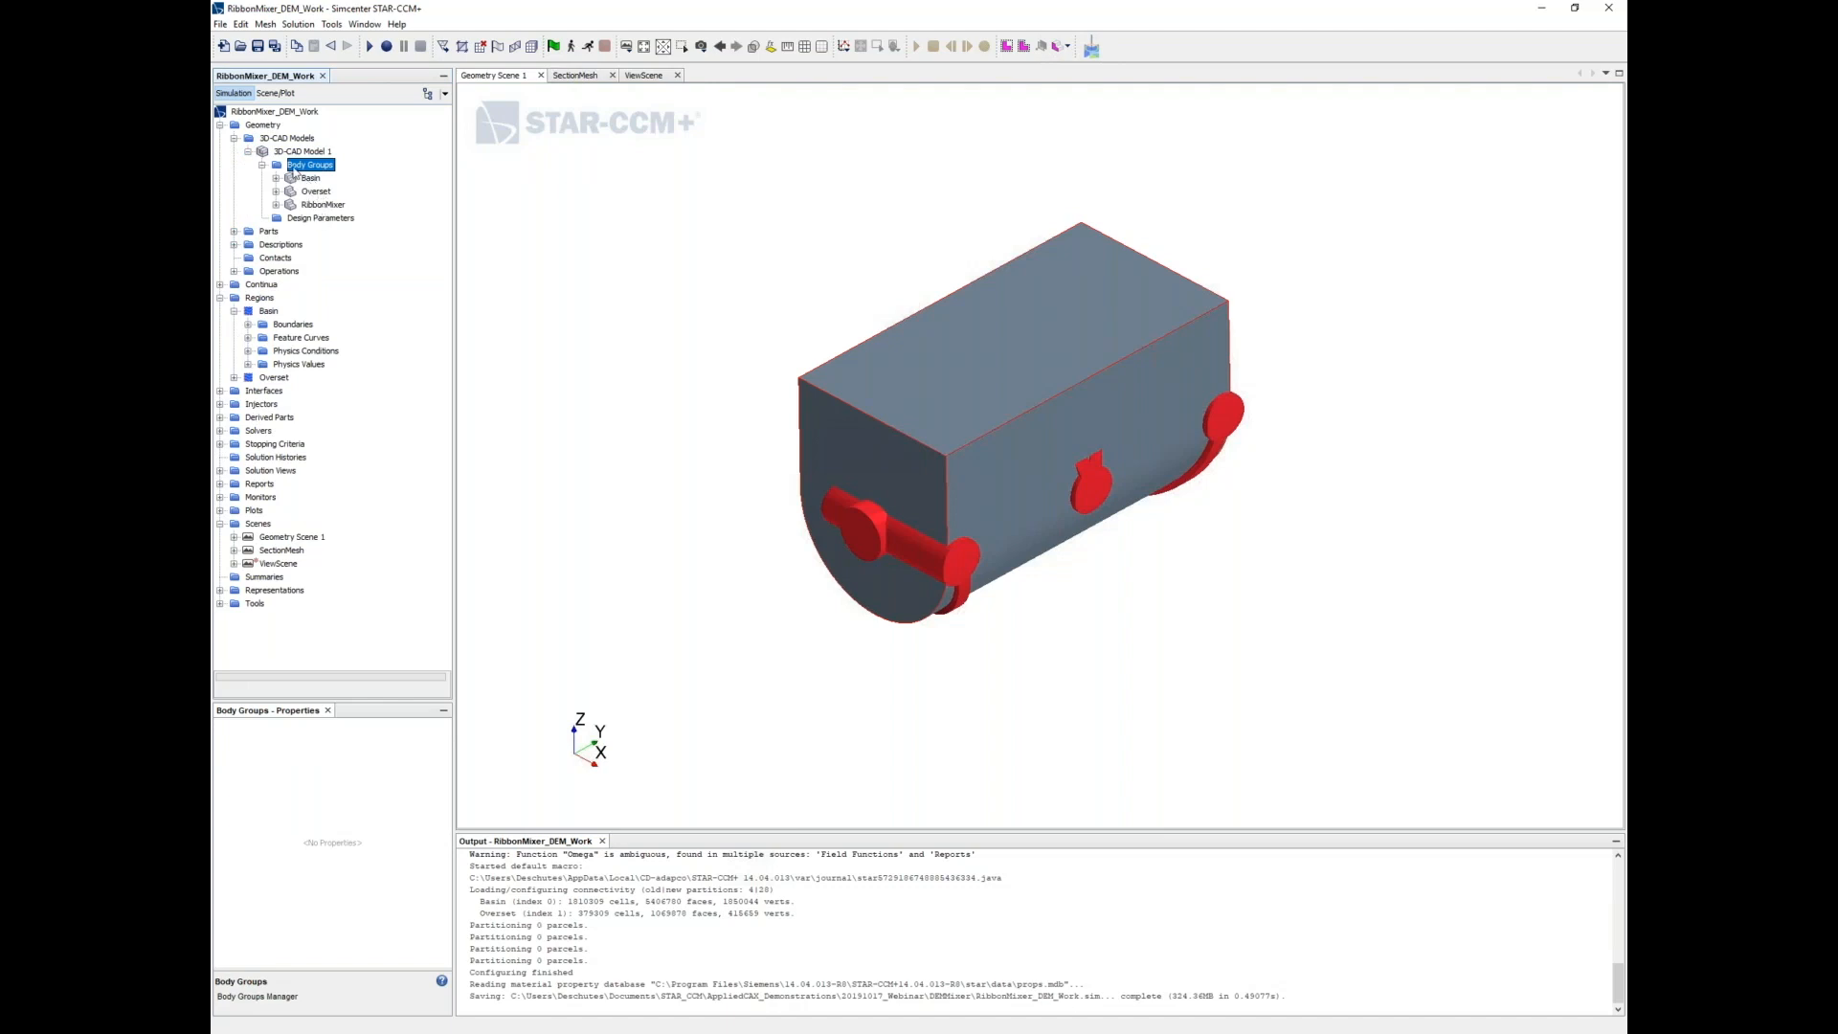
left_click(262, 137)
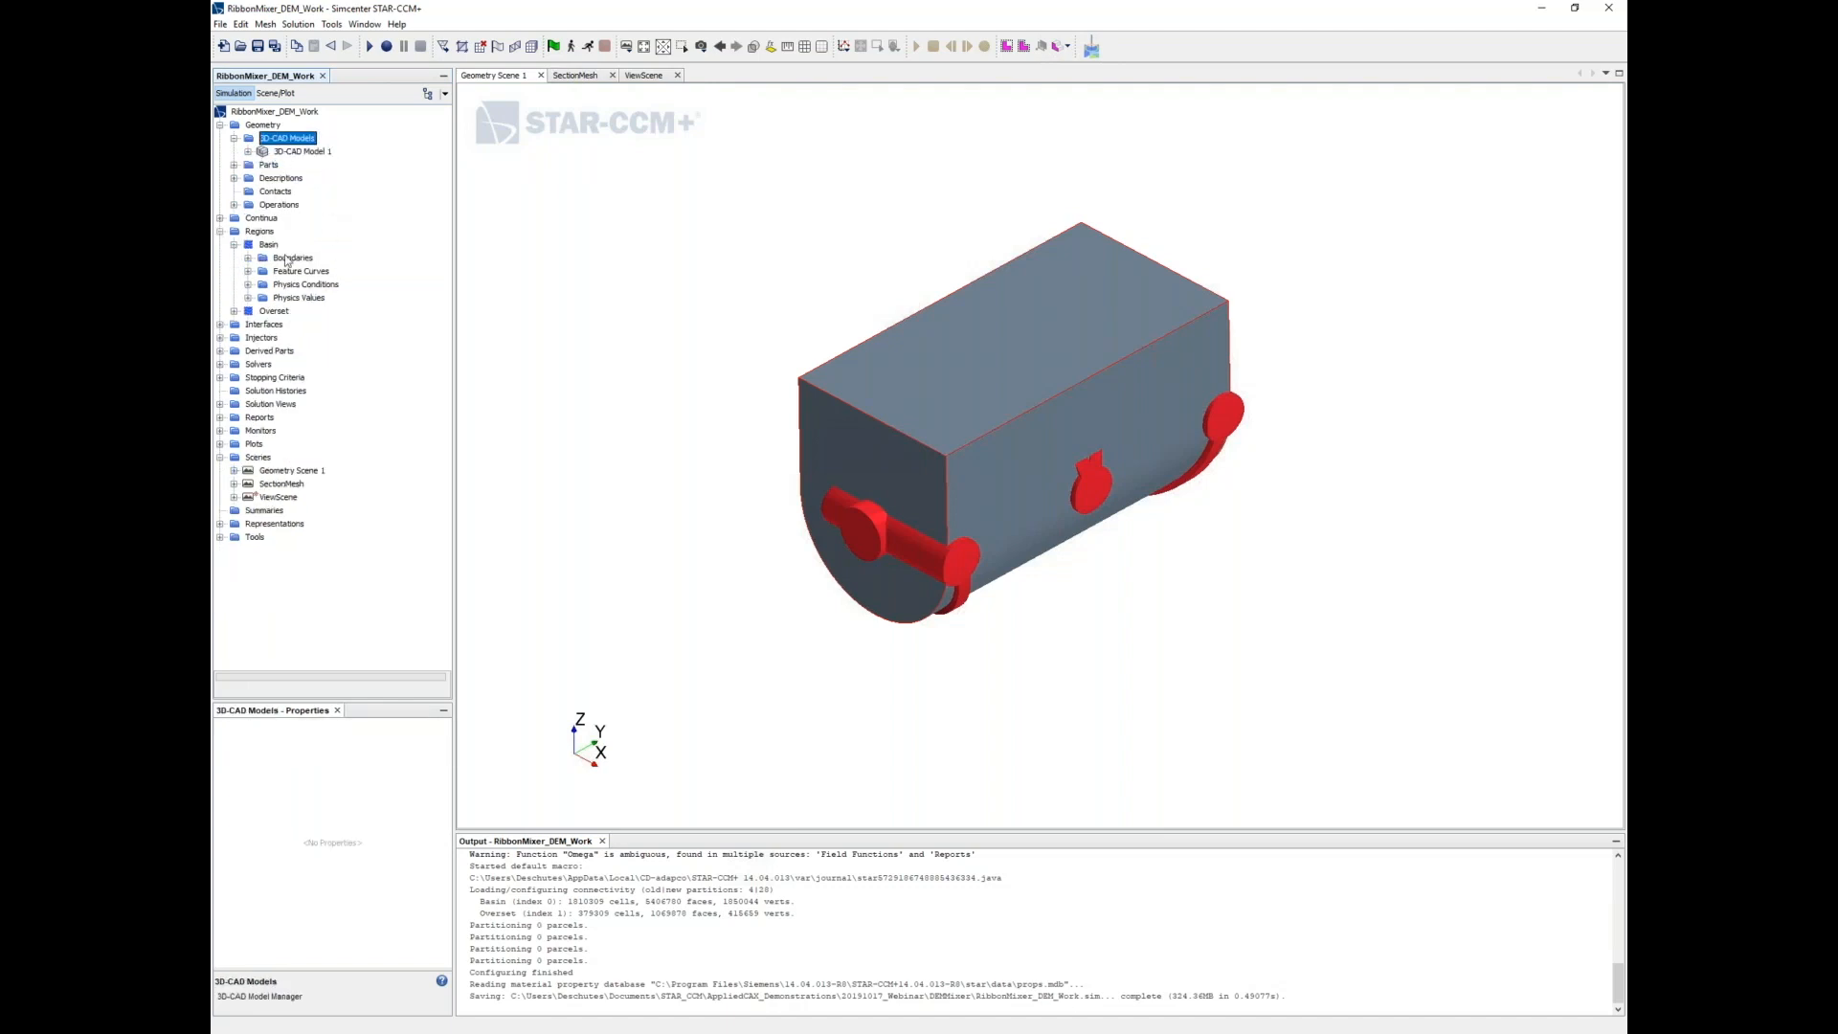
left_click(268, 245)
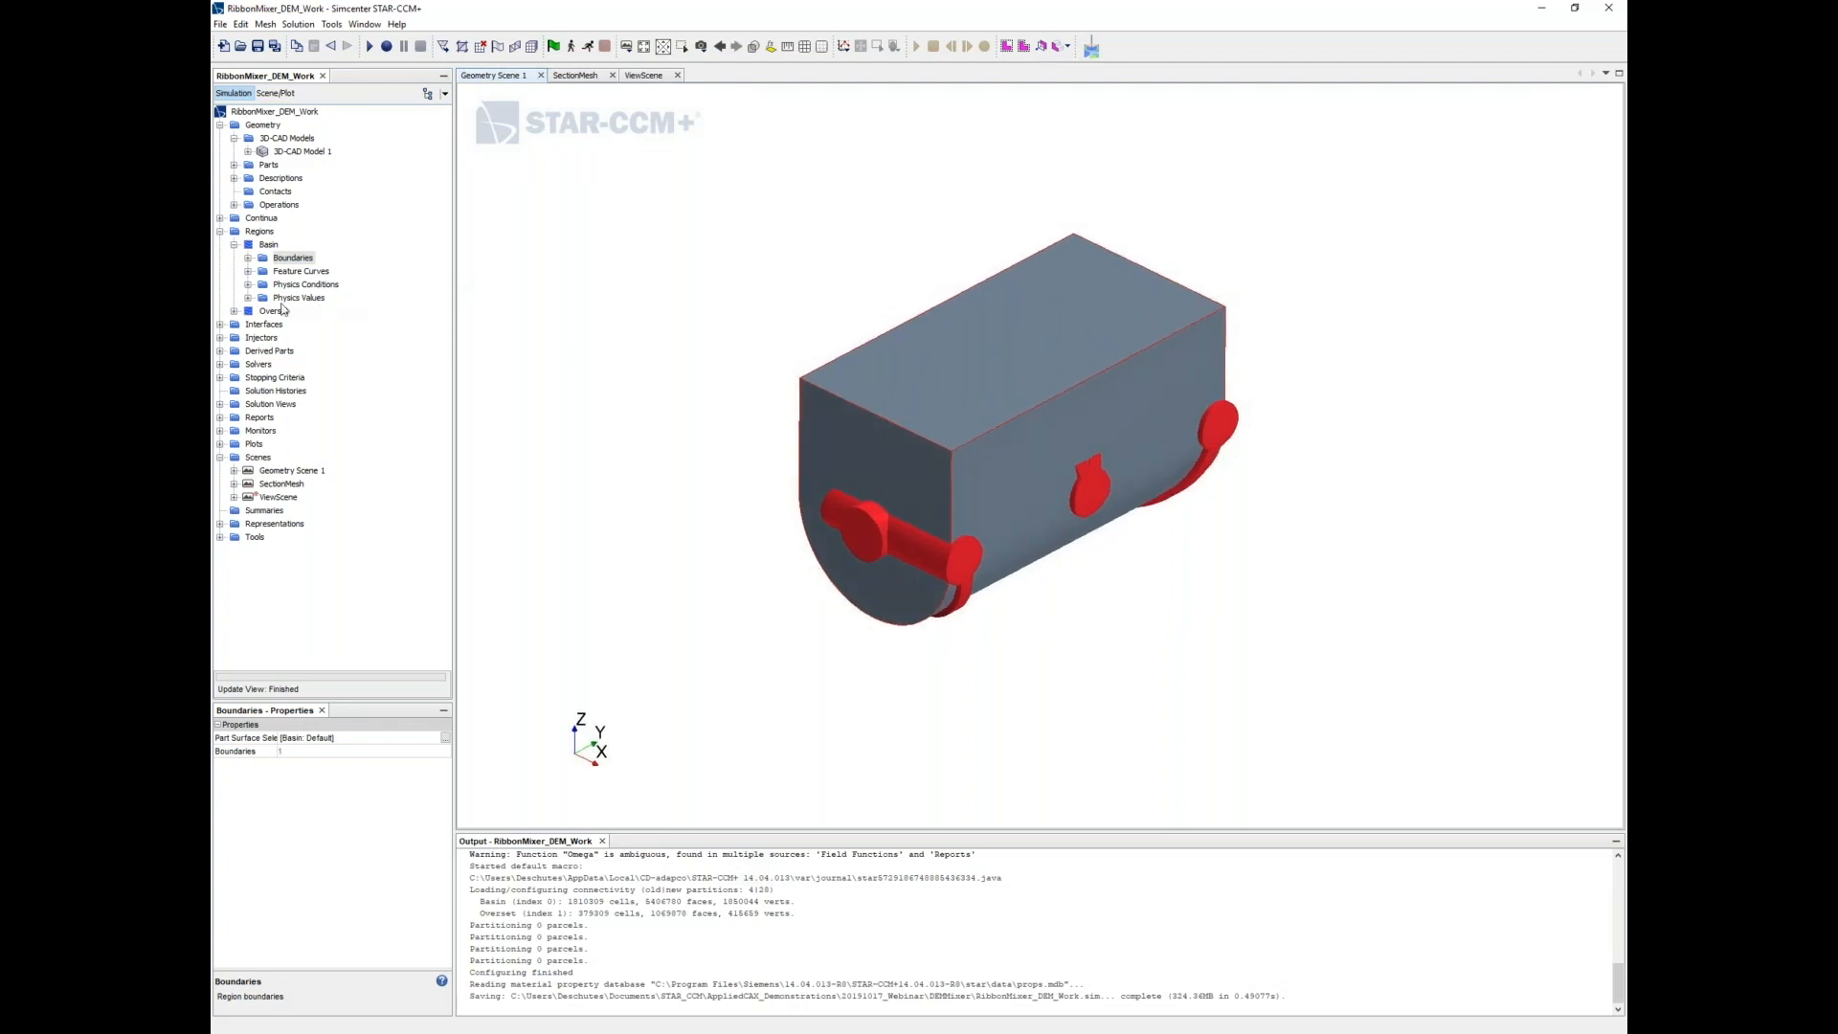
List the Overset region's boundaries and highlight OverSet and RibbonWalls in the scene
left_click(276, 310)
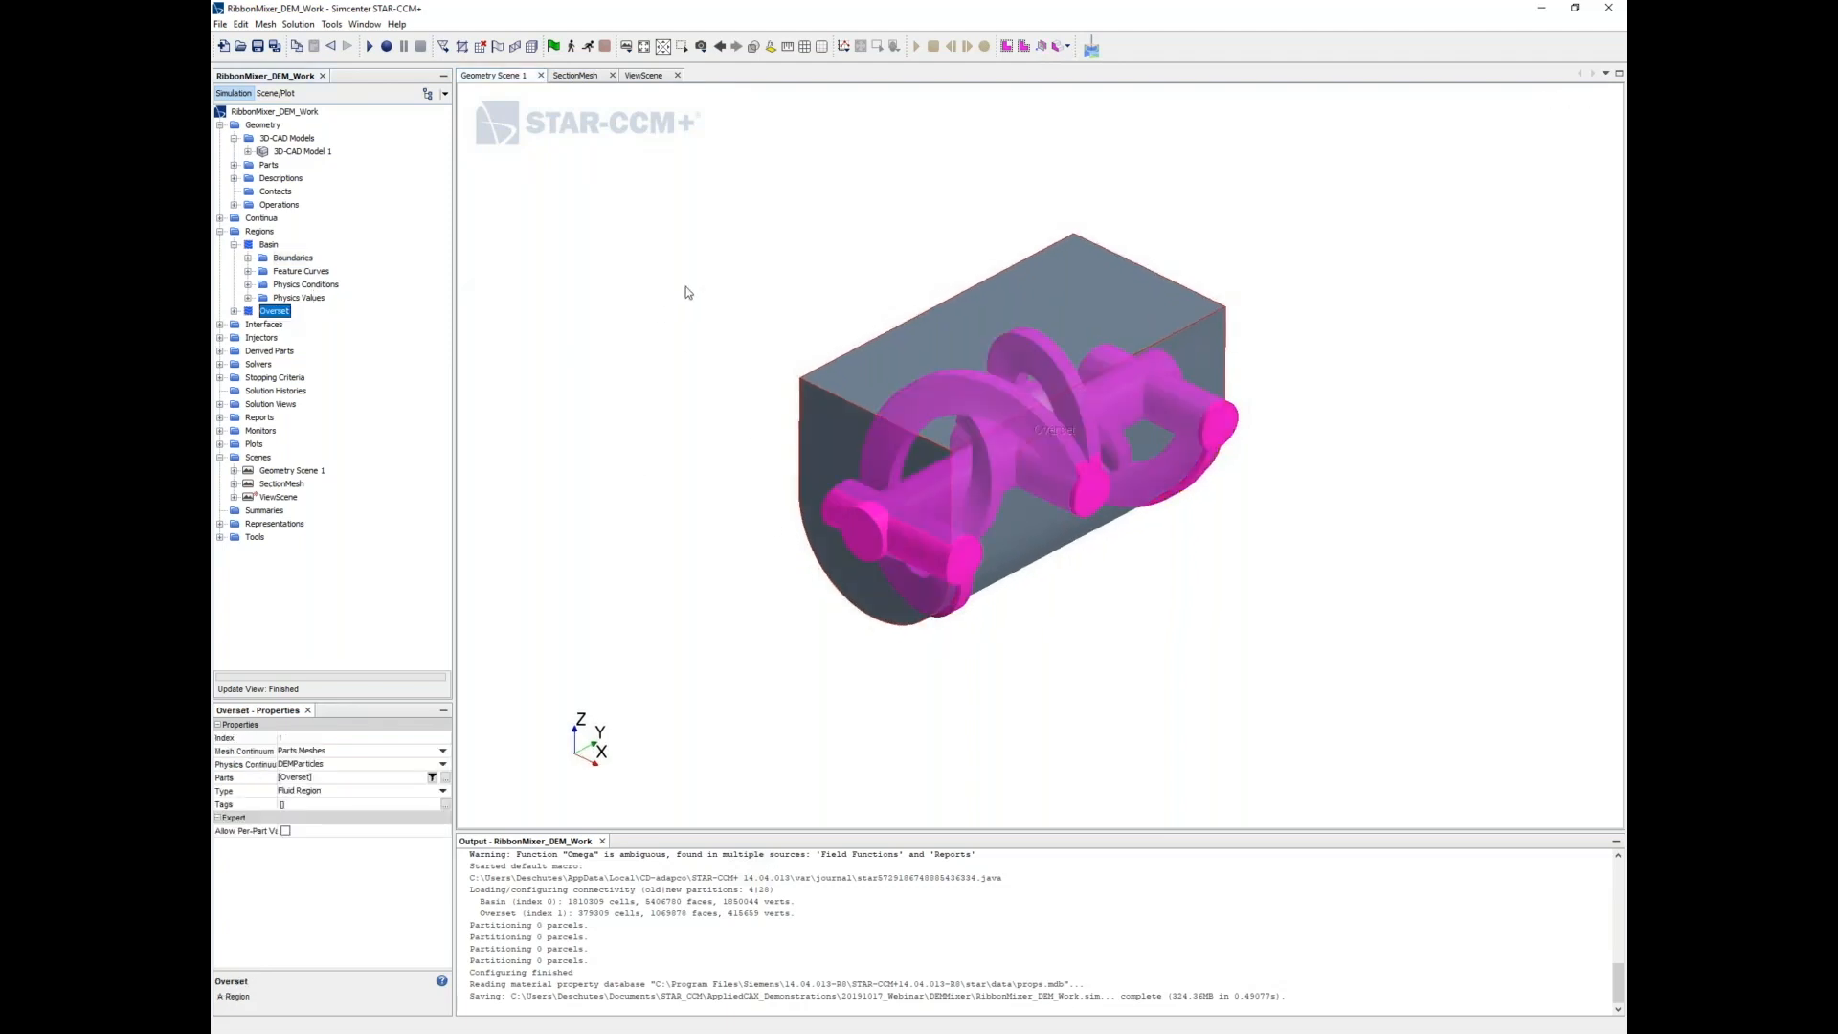
left_click(235, 311)
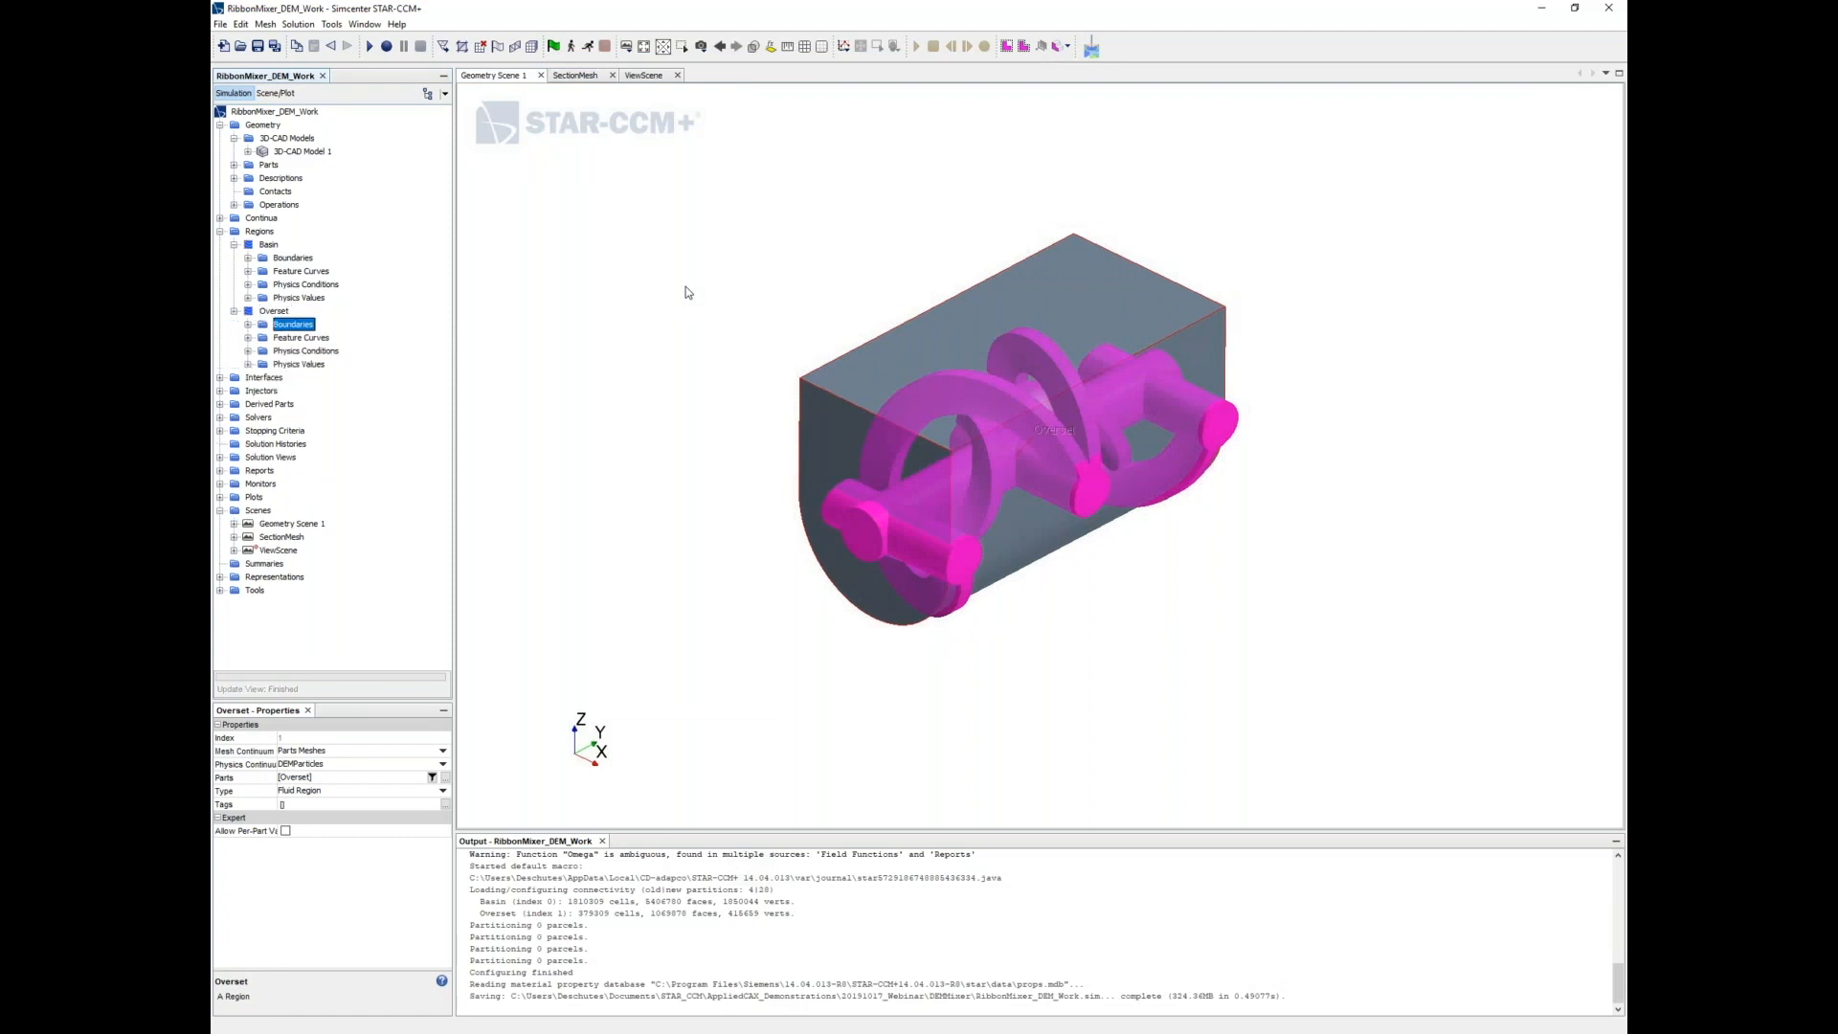
left_click(293, 323)
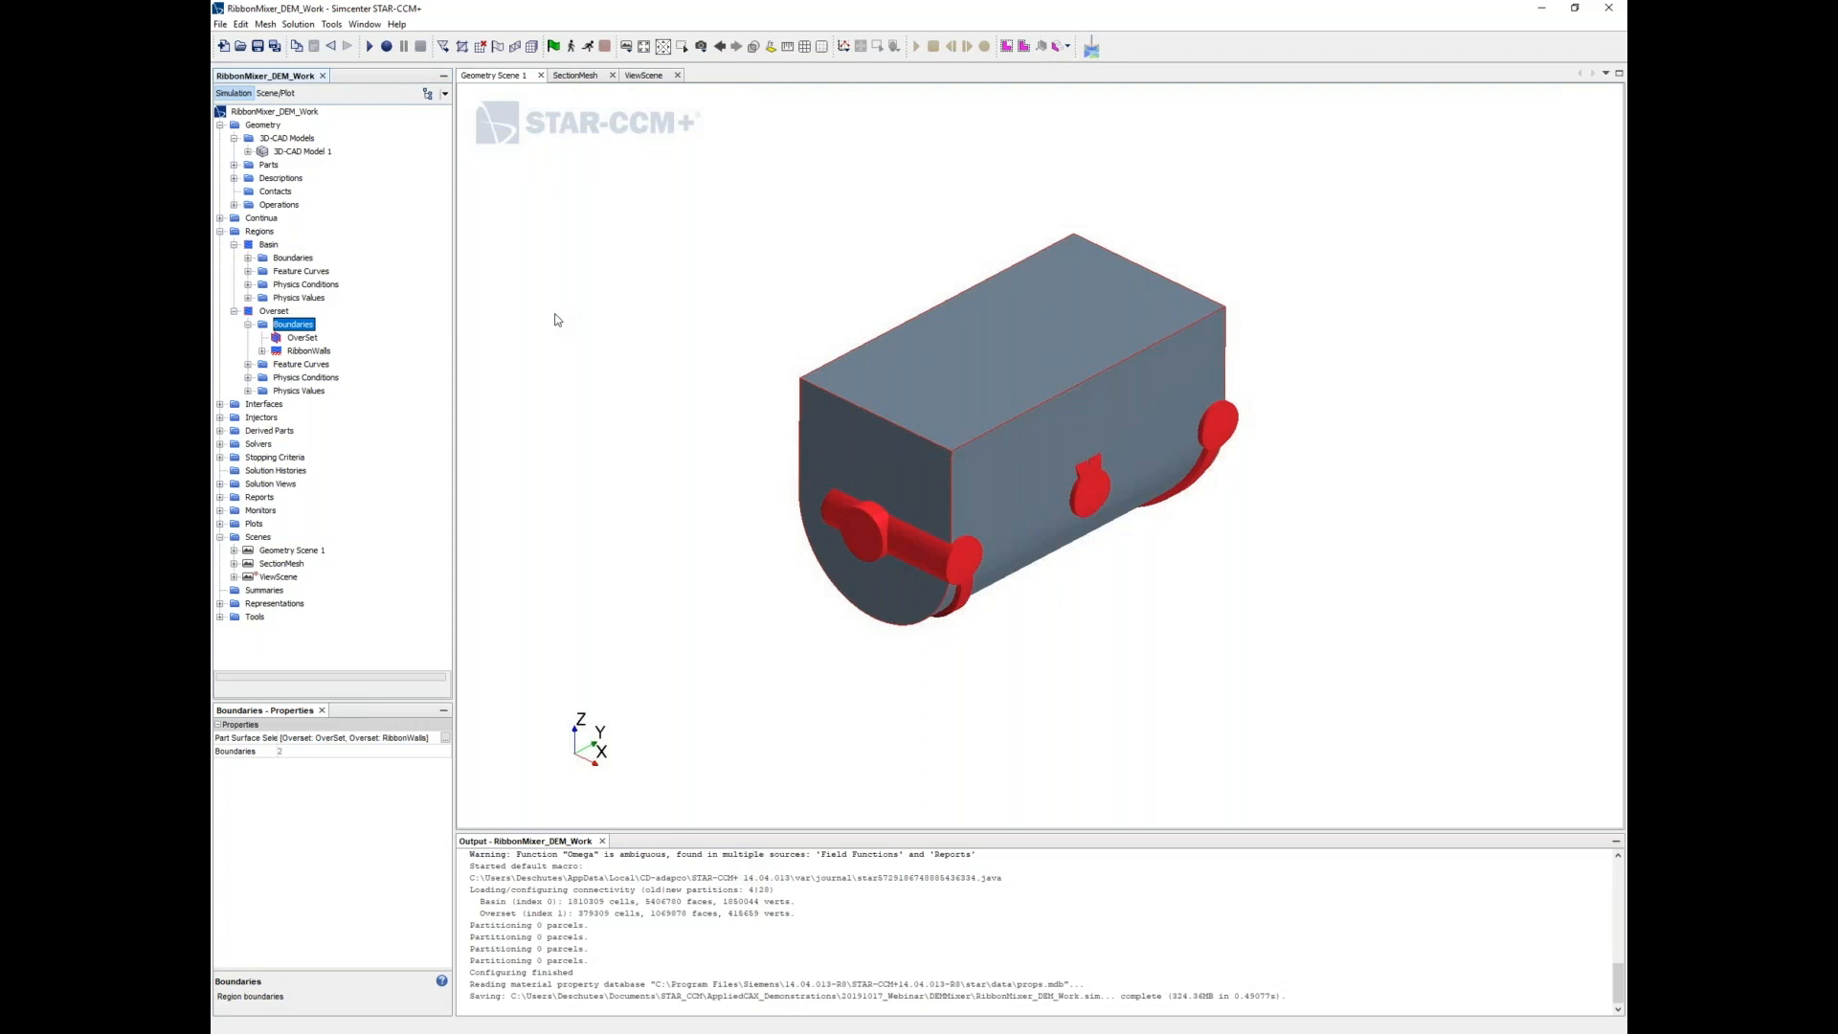
left_click(301, 338)
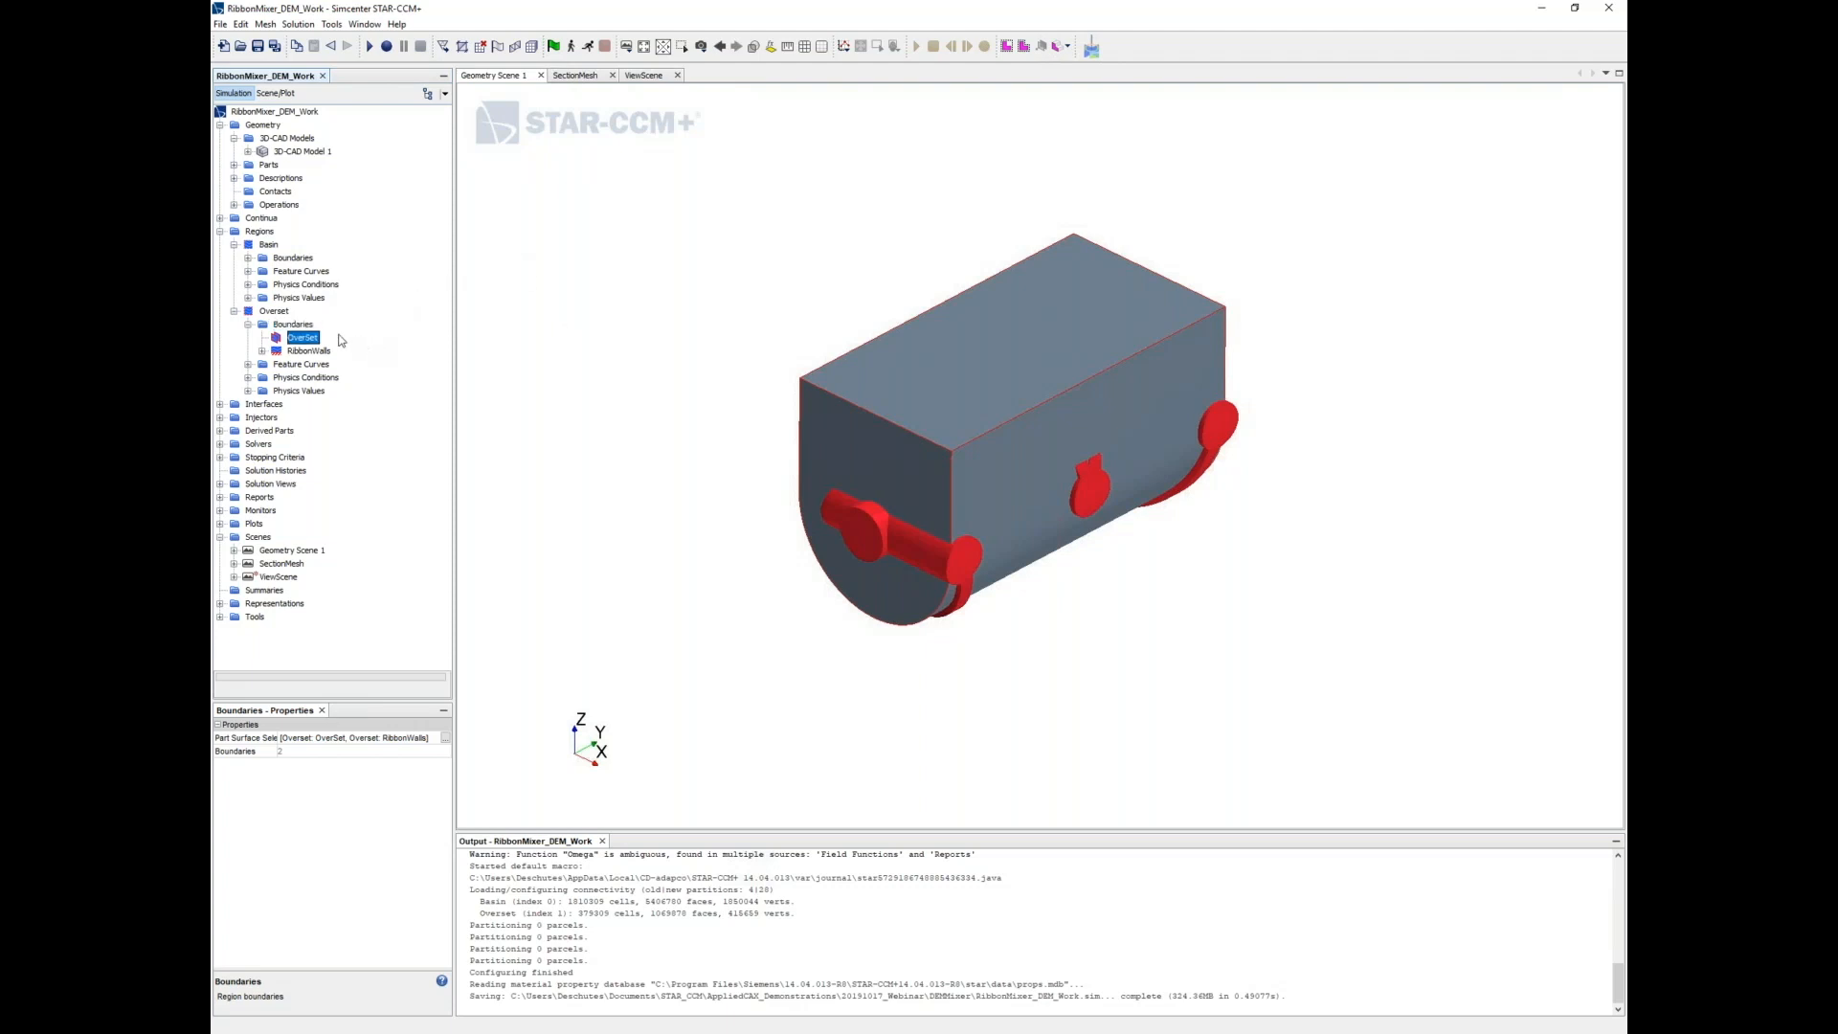
left_click(303, 338)
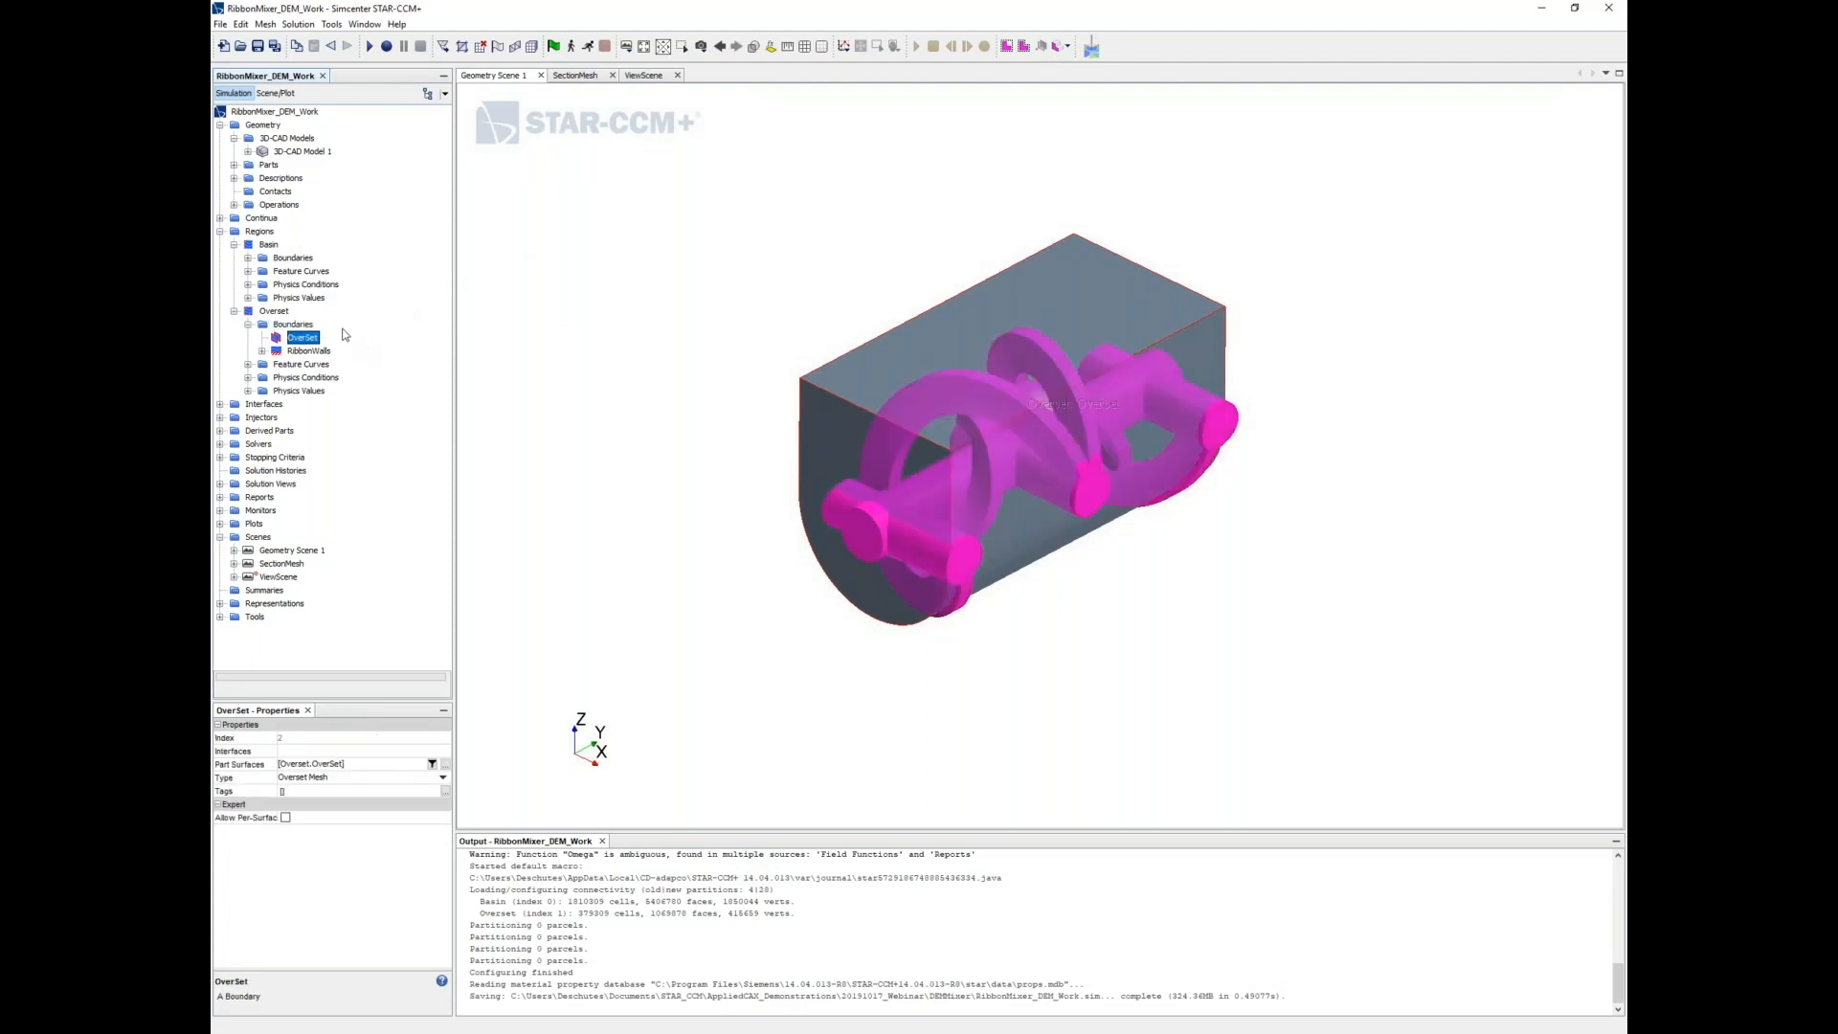
left_click(309, 350)
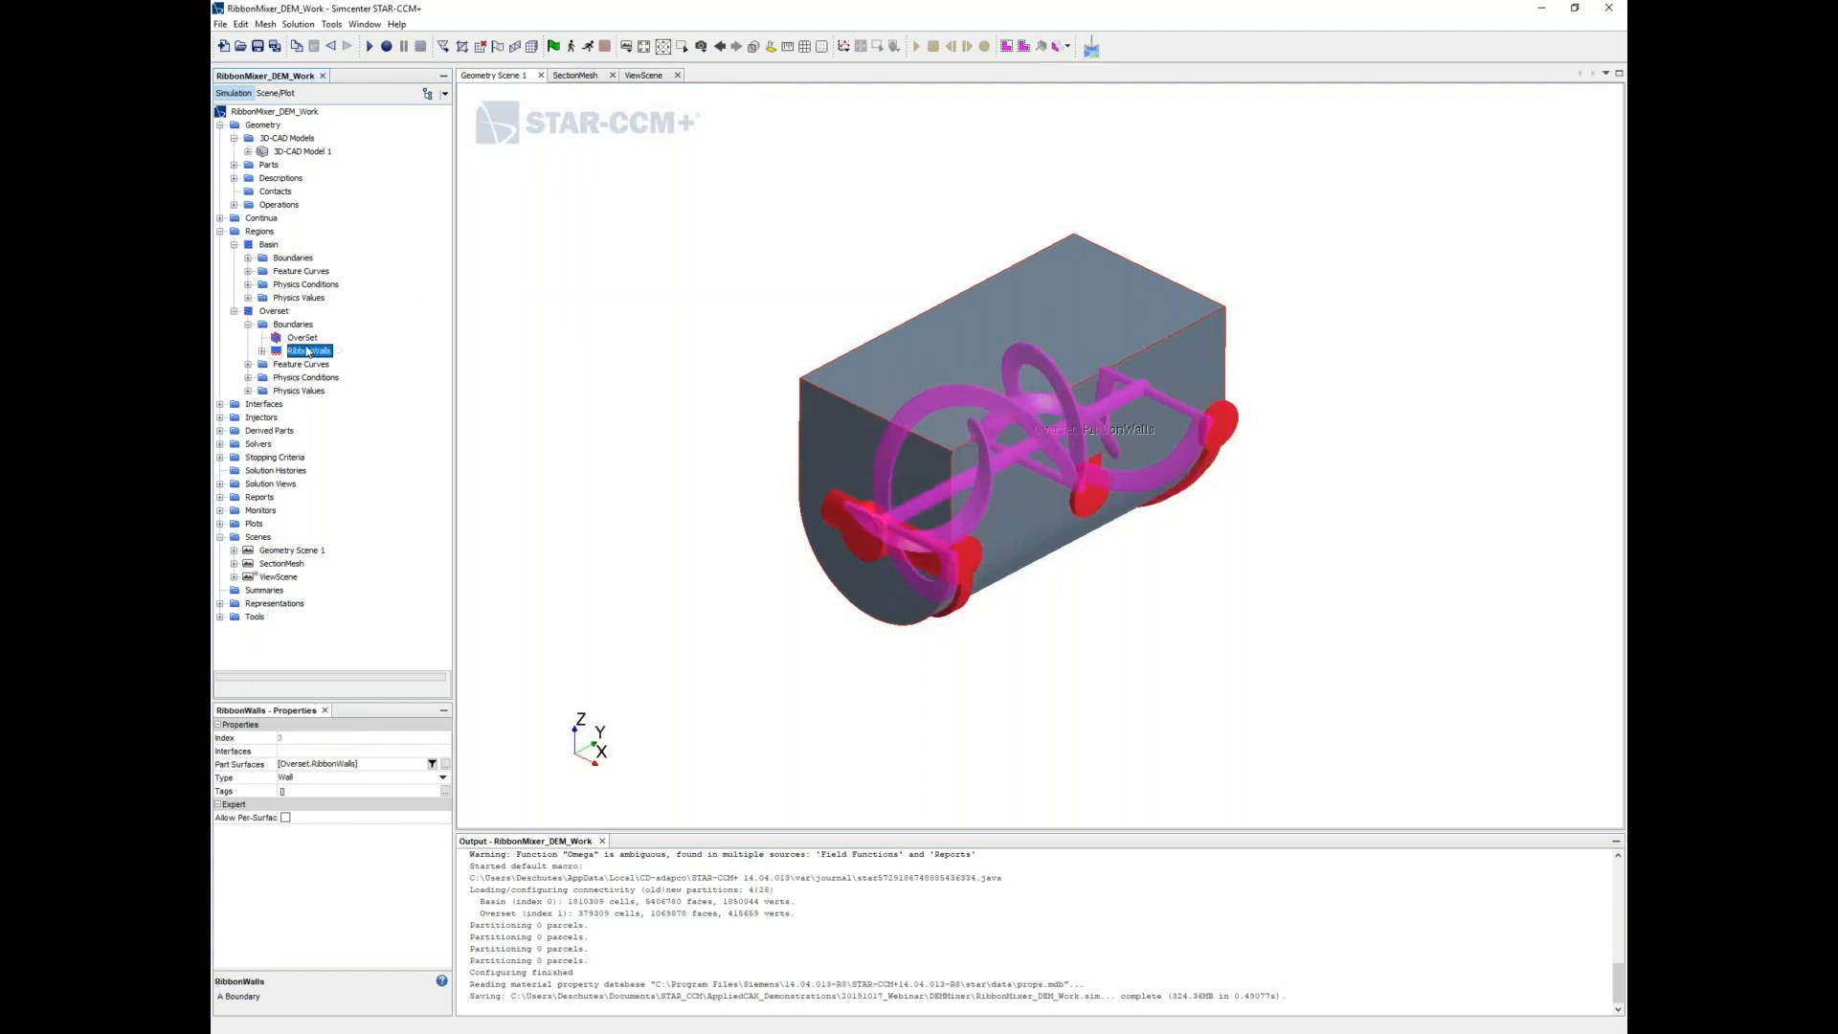
mouse_move(365, 333)
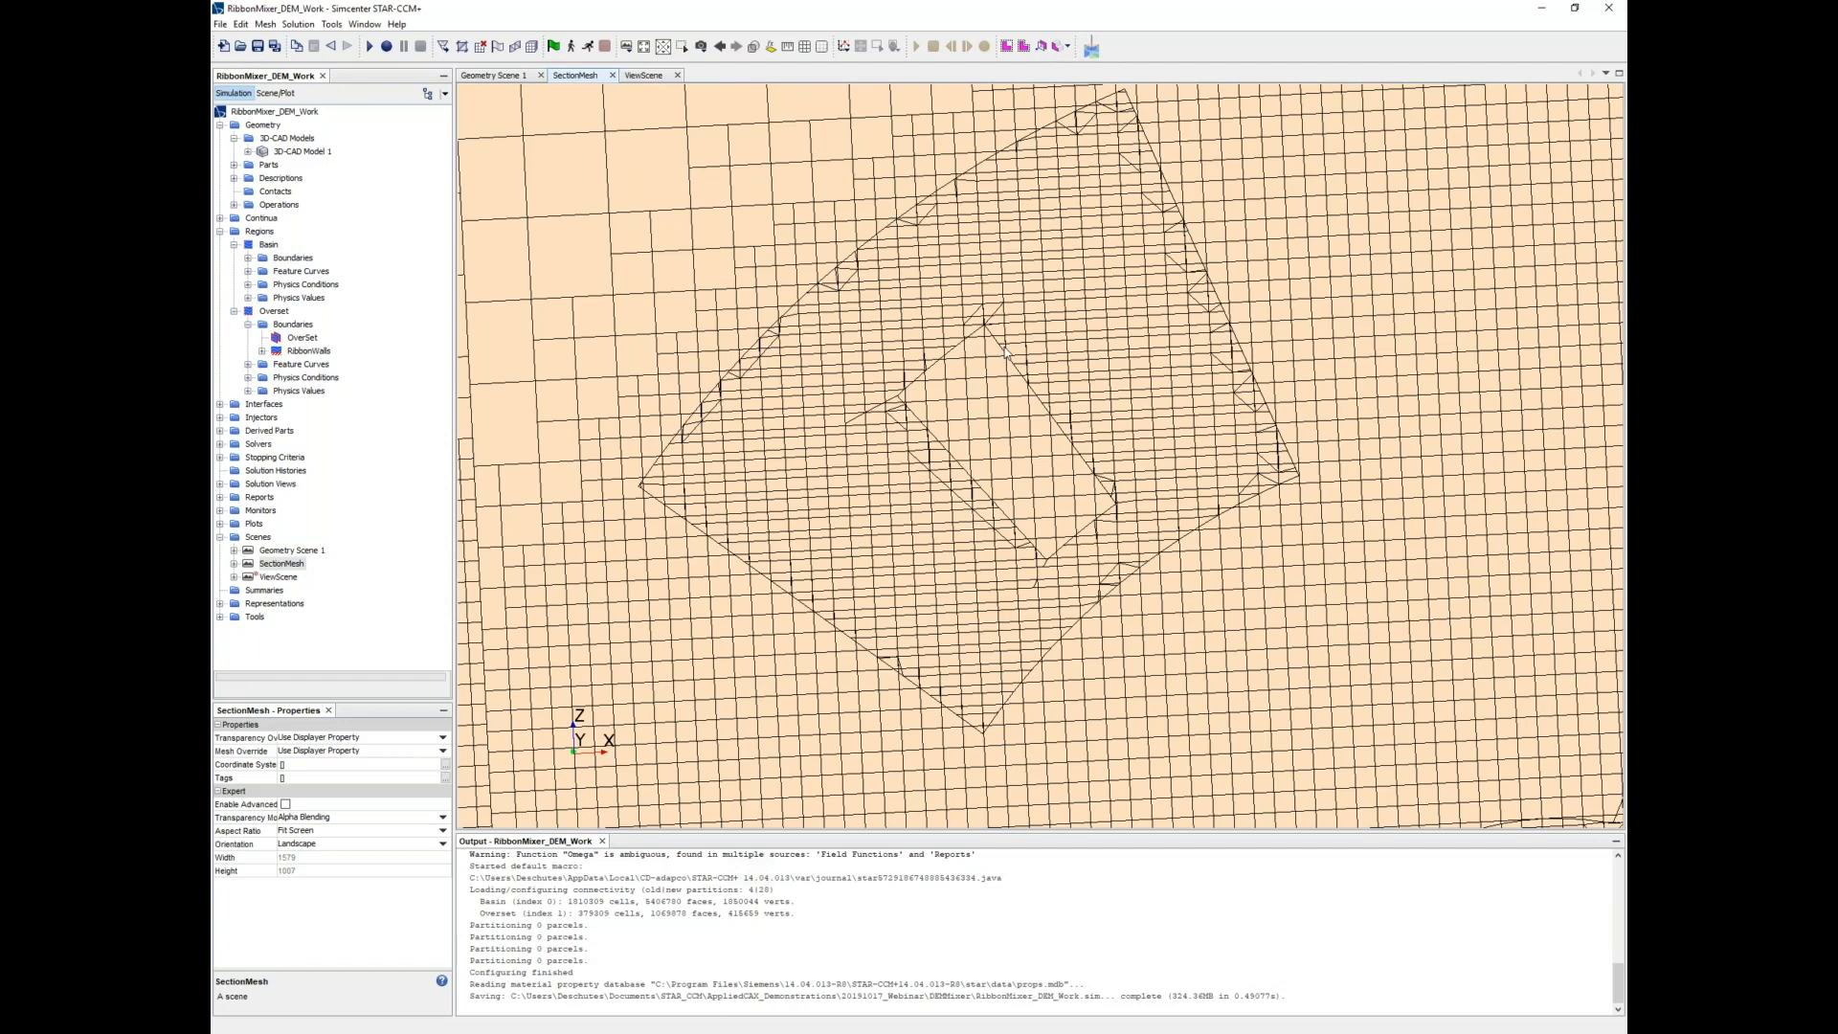
mouse_move(1053, 424)
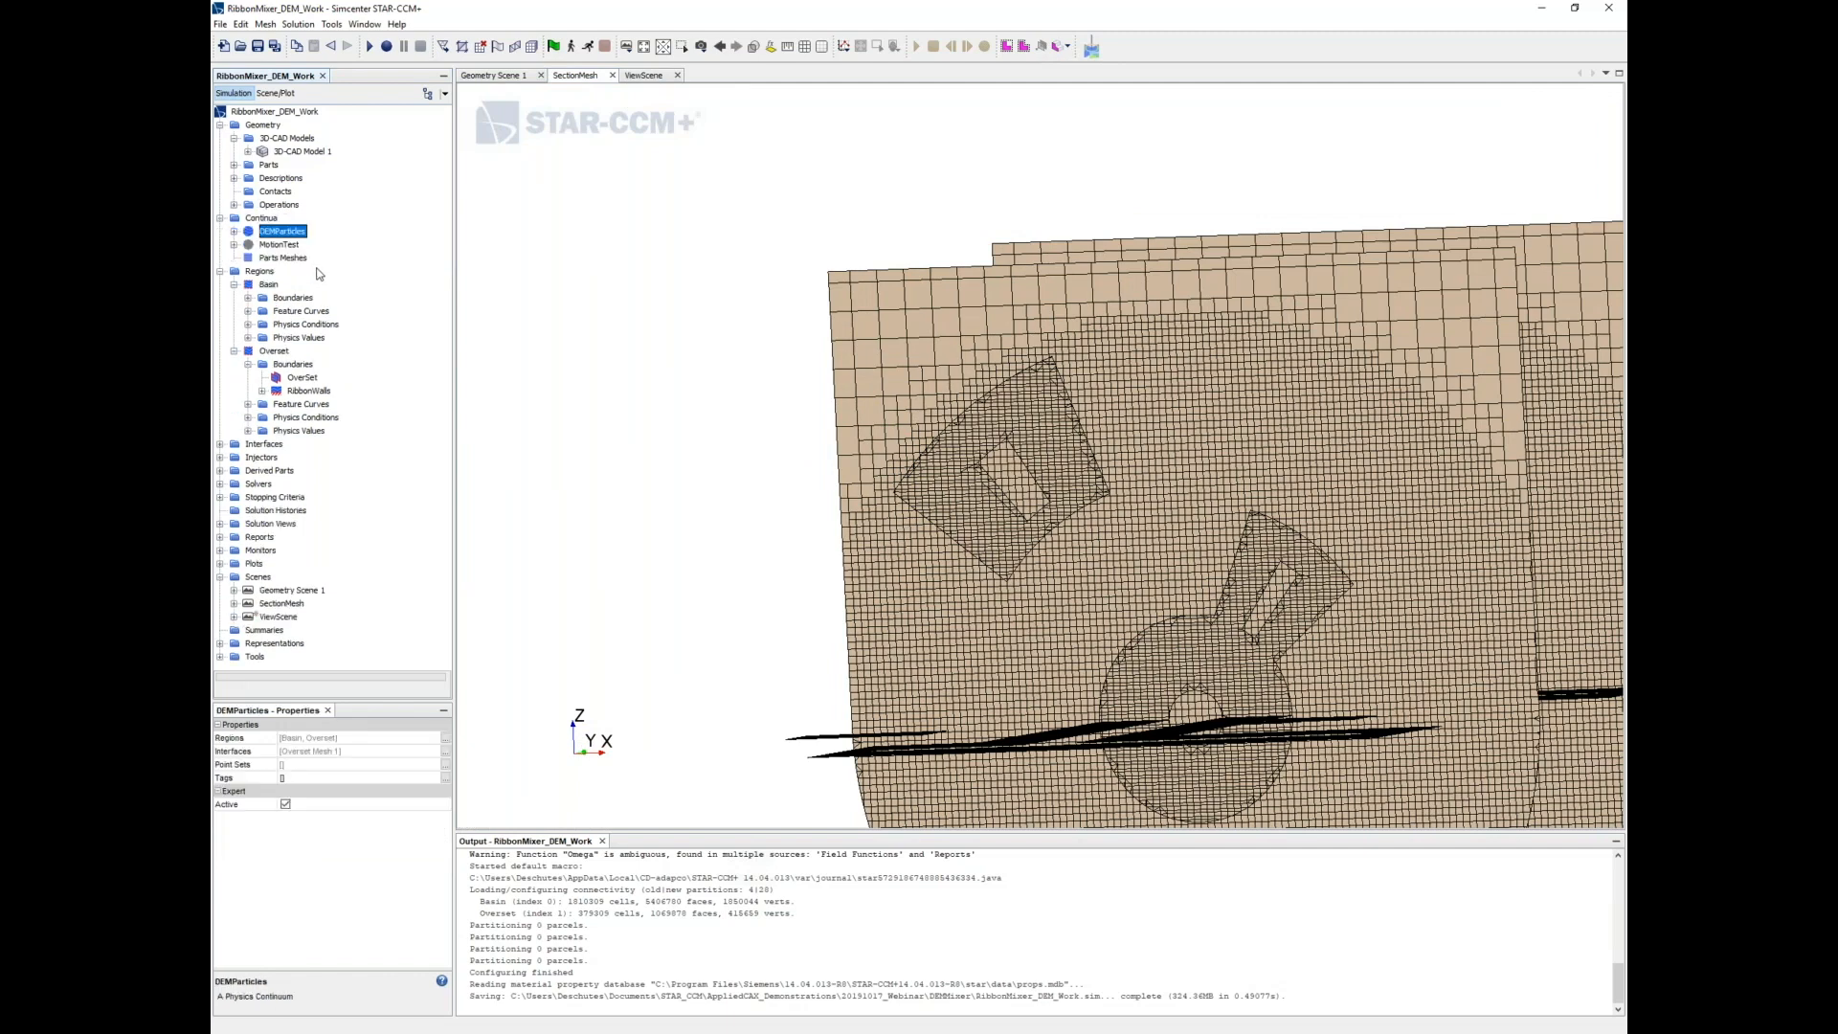
Inspect DEMParticles' Lagrangian phases DEM_1 and DEM_2 and their contents, then fold them away
left_click(235, 231)
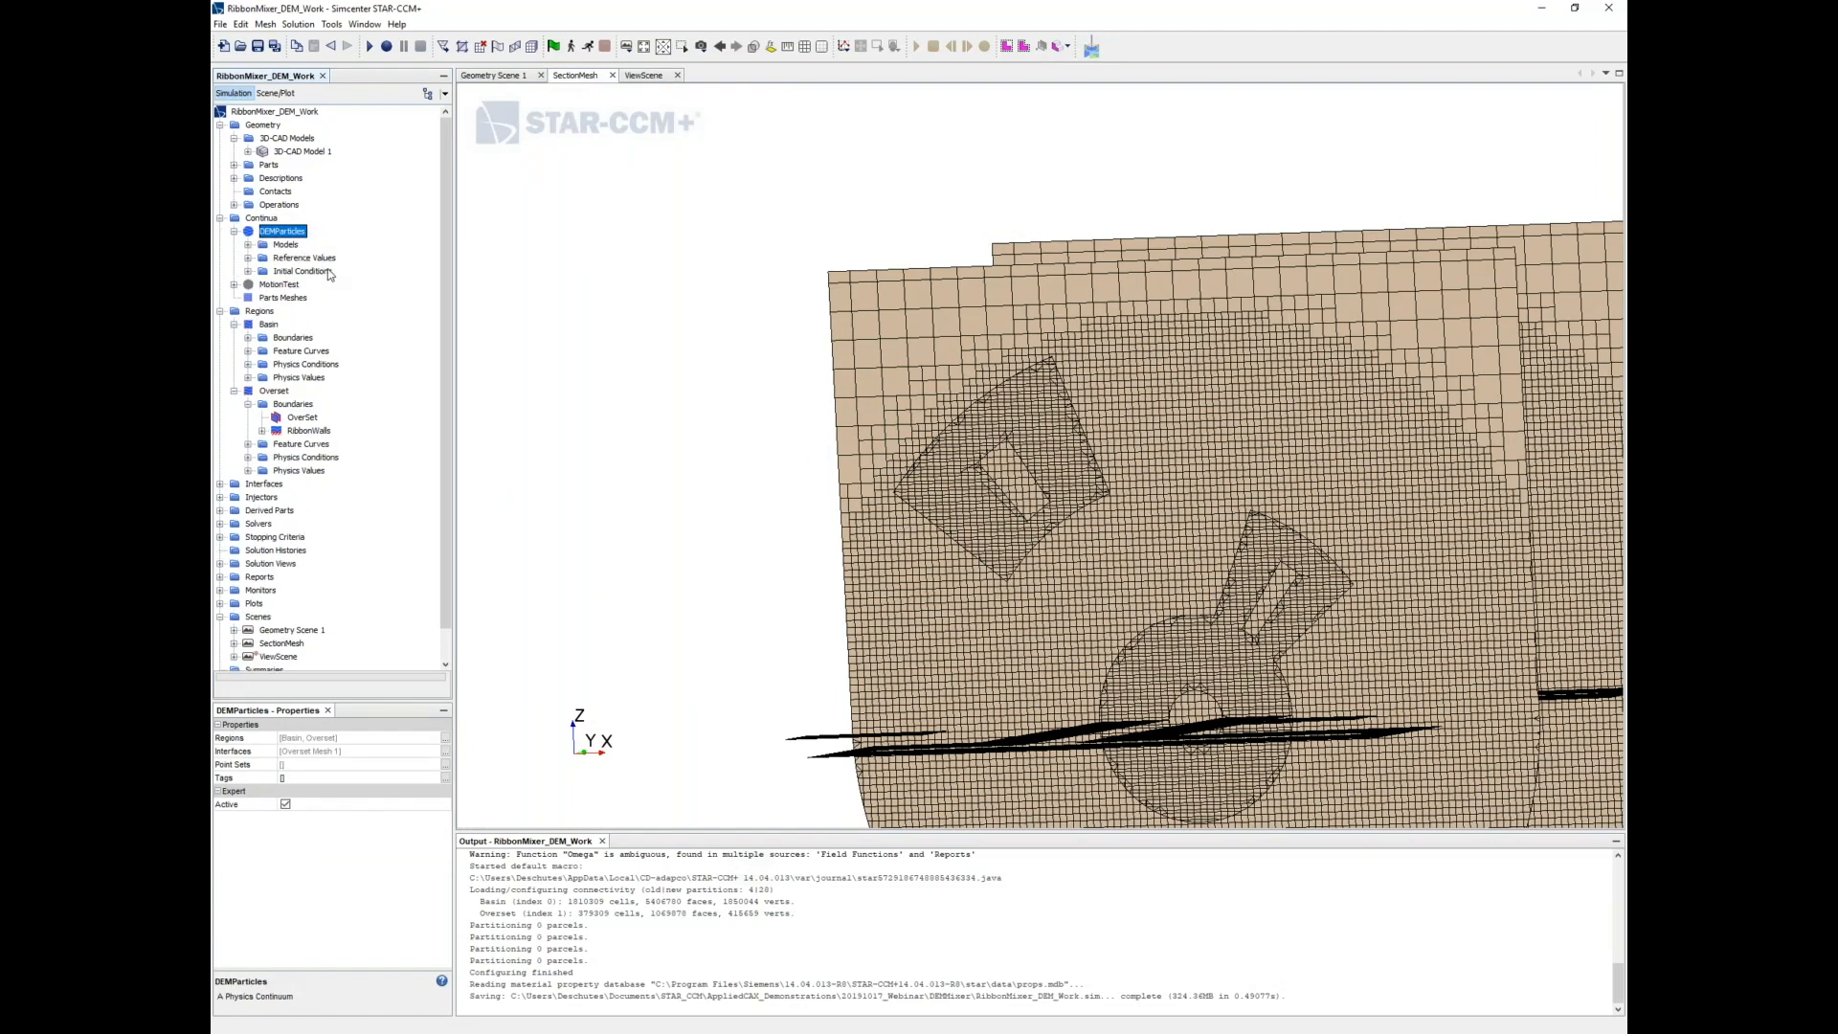
left_click(282, 244)
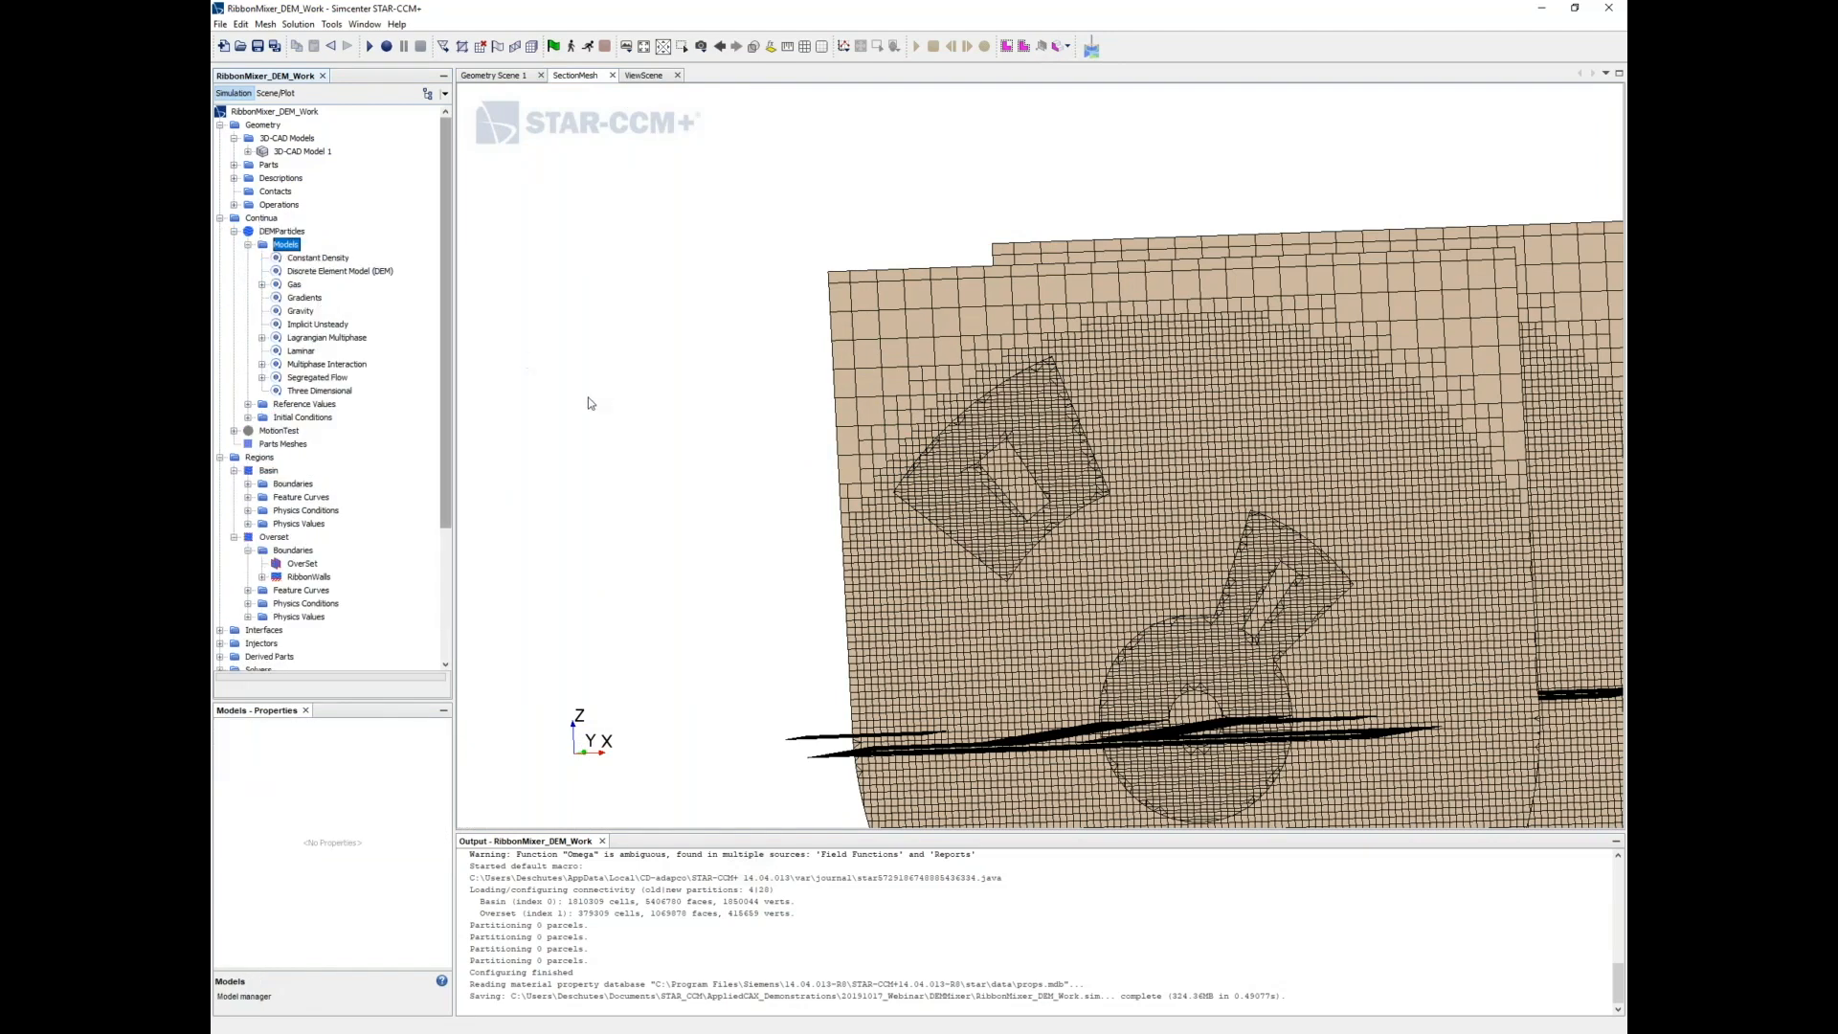
left_click(327, 338)
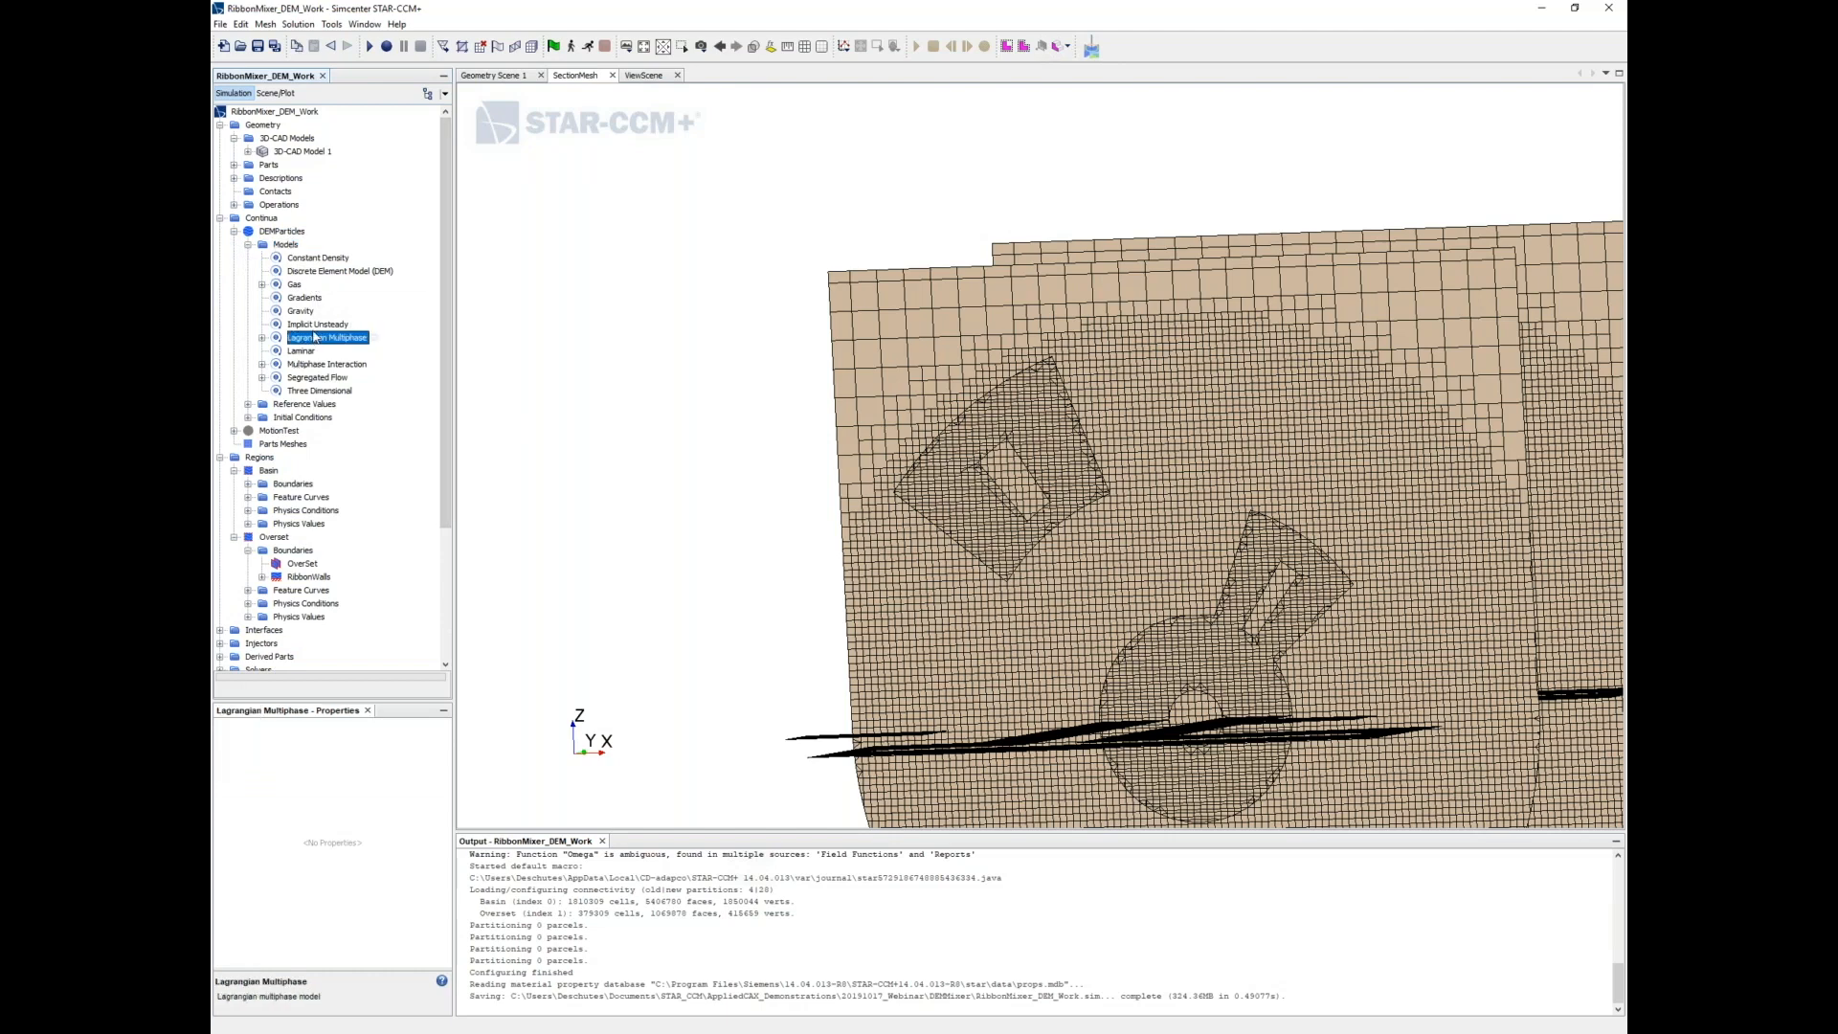
left_click(262, 338)
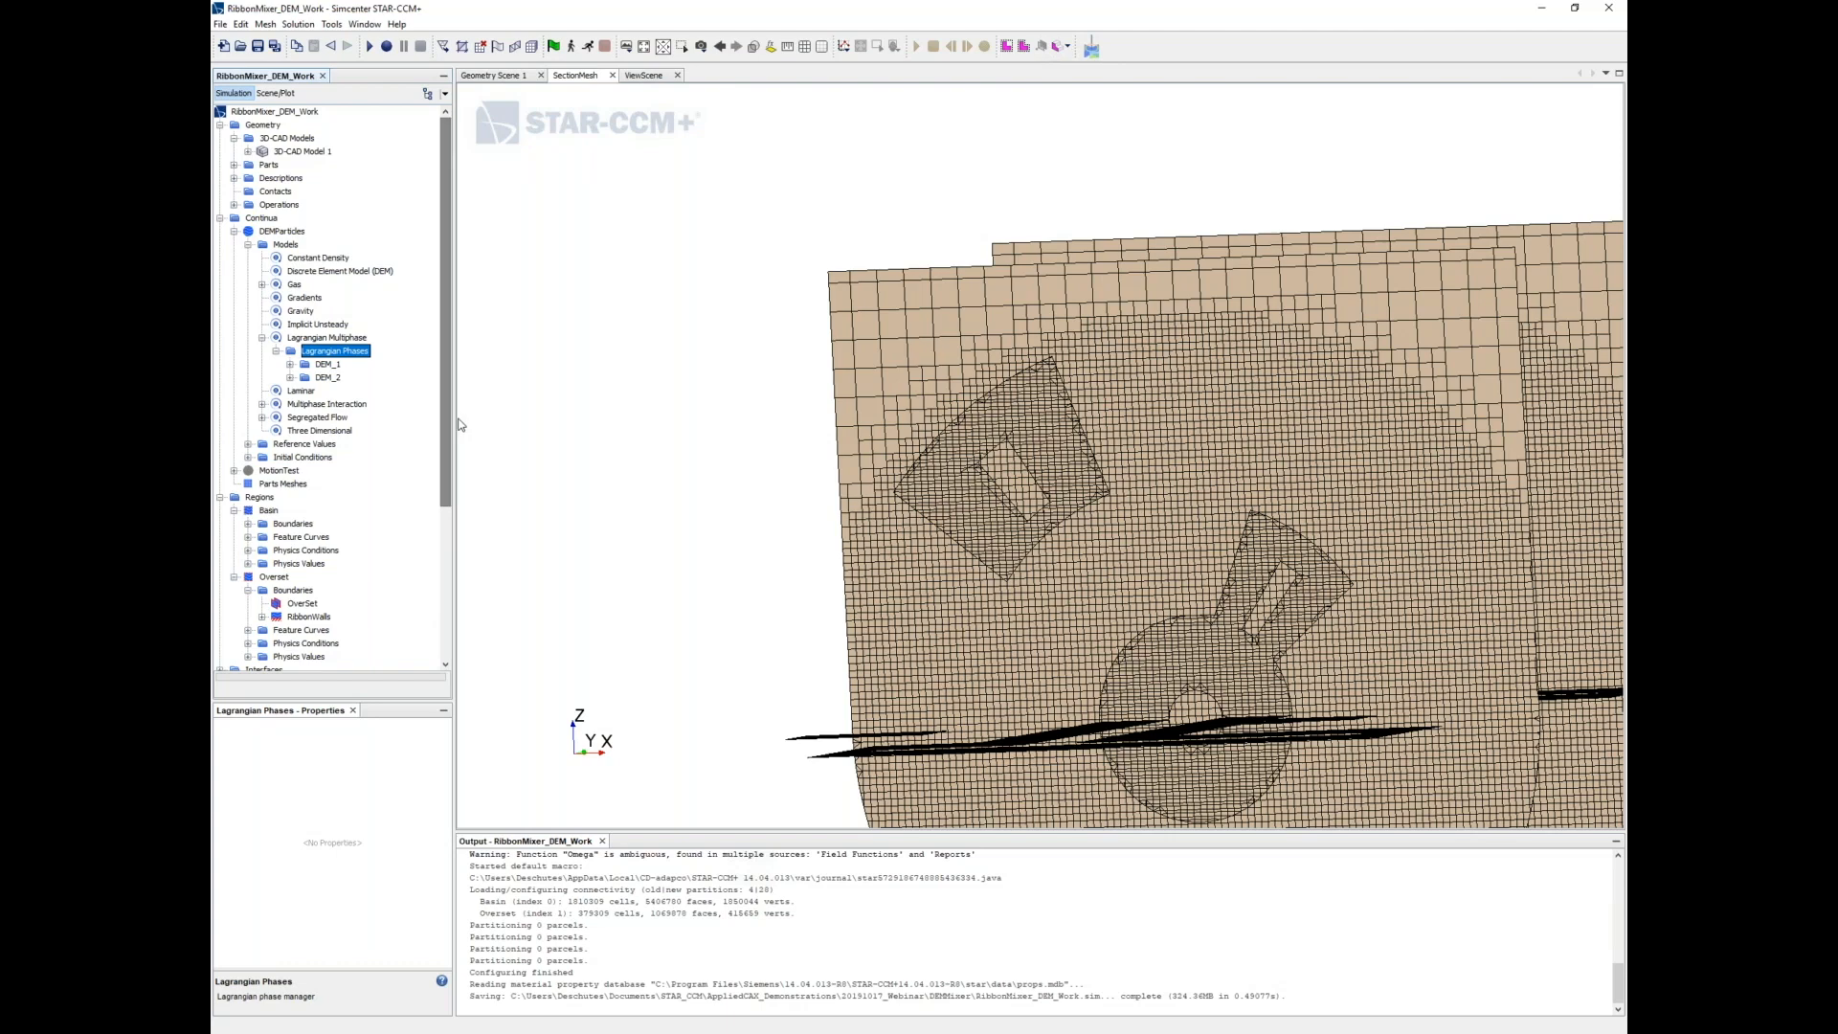
left_click(329, 364)
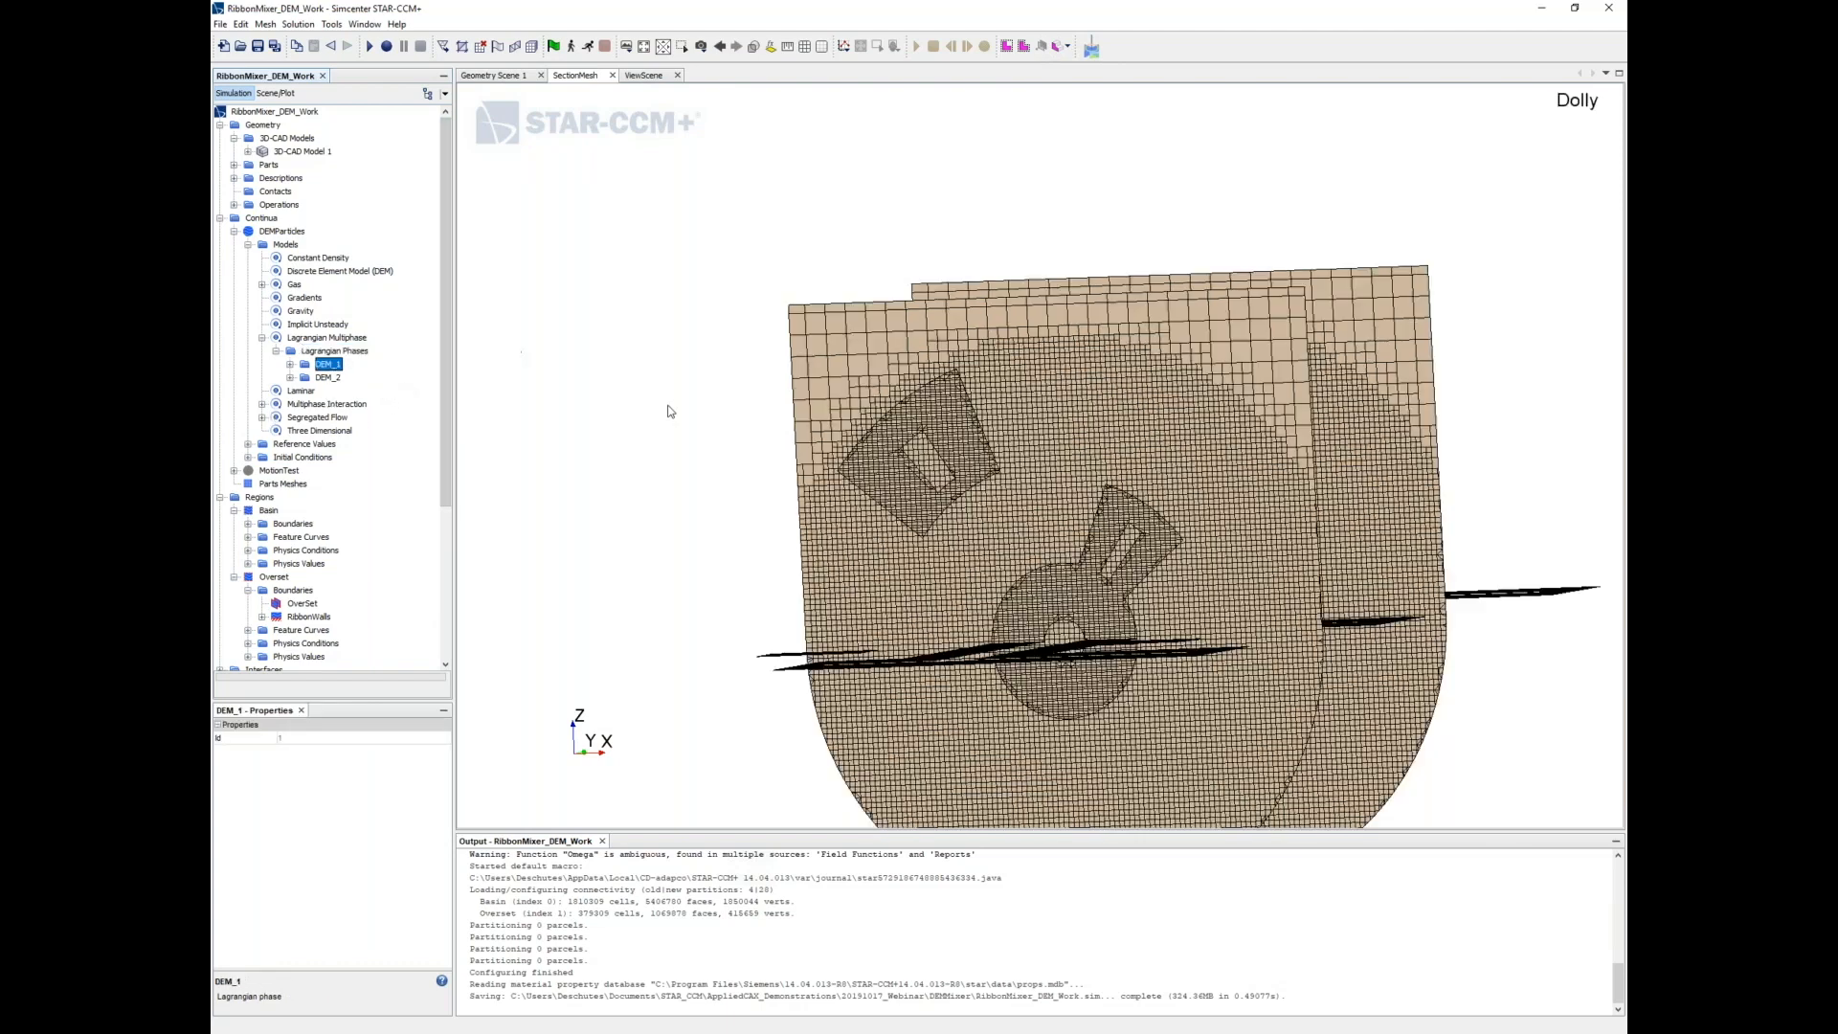
left_click(306, 364)
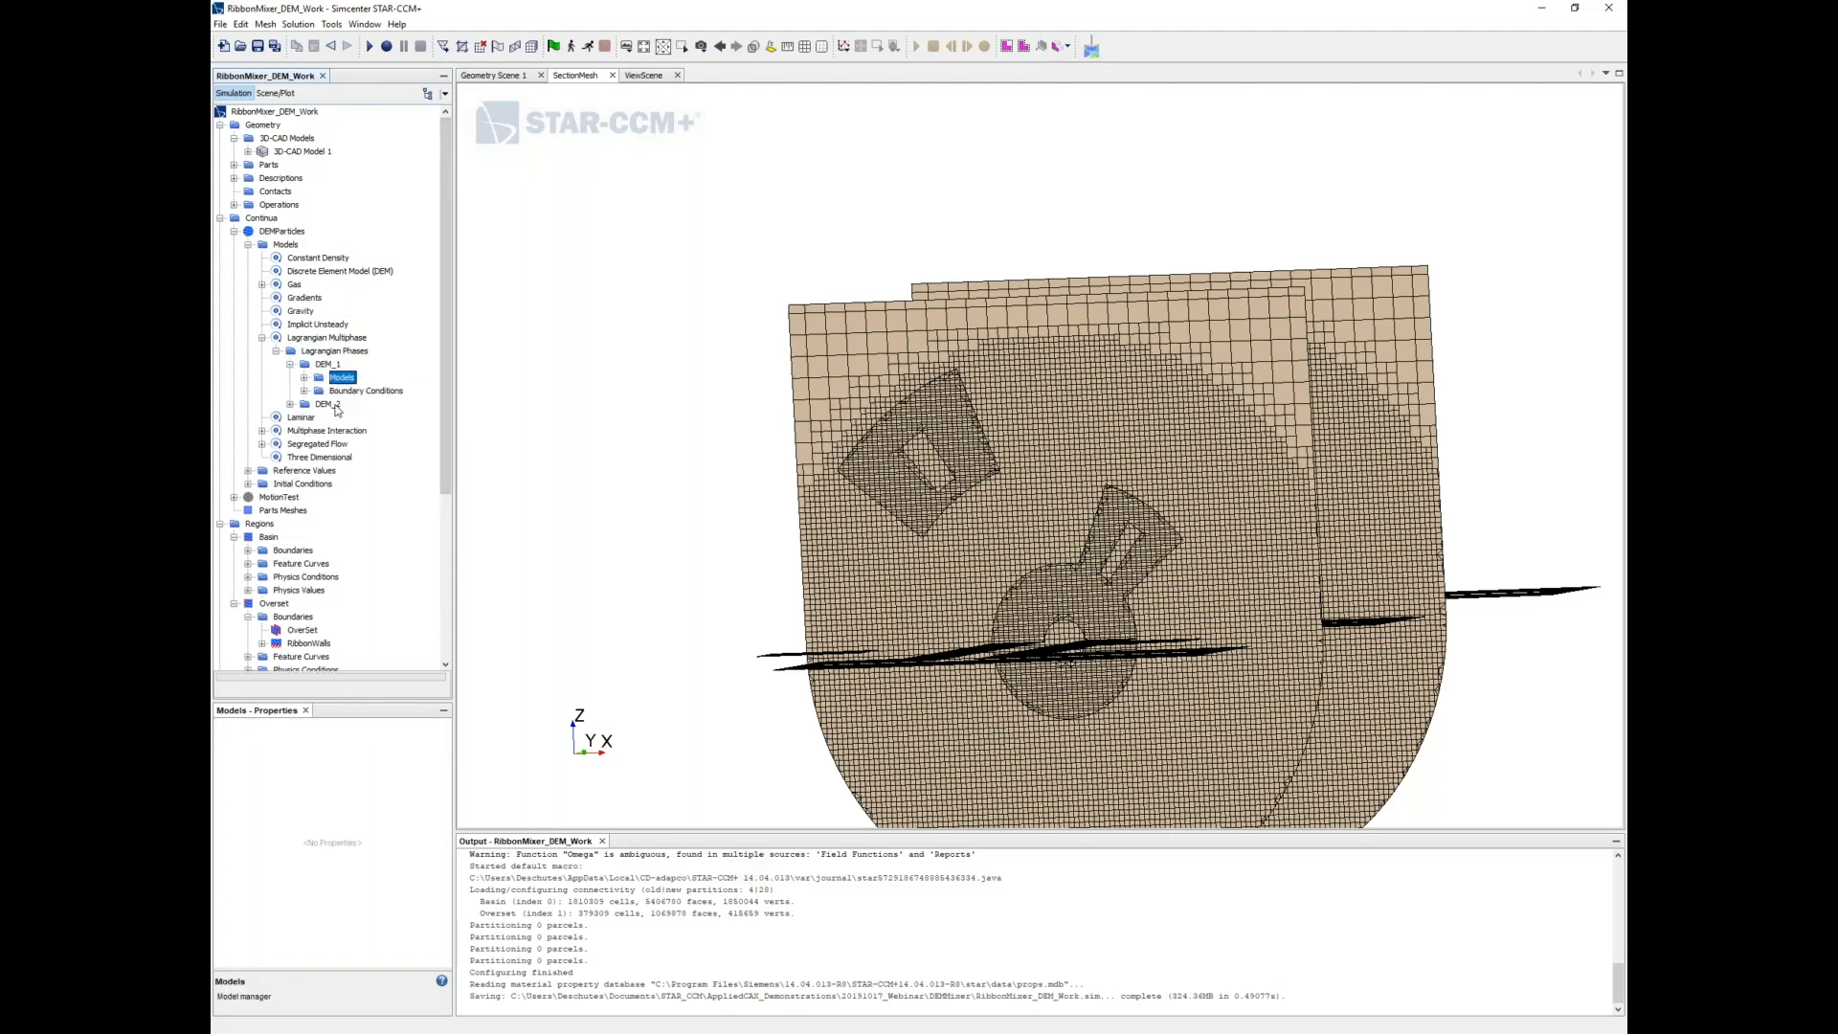
left_click(305, 404)
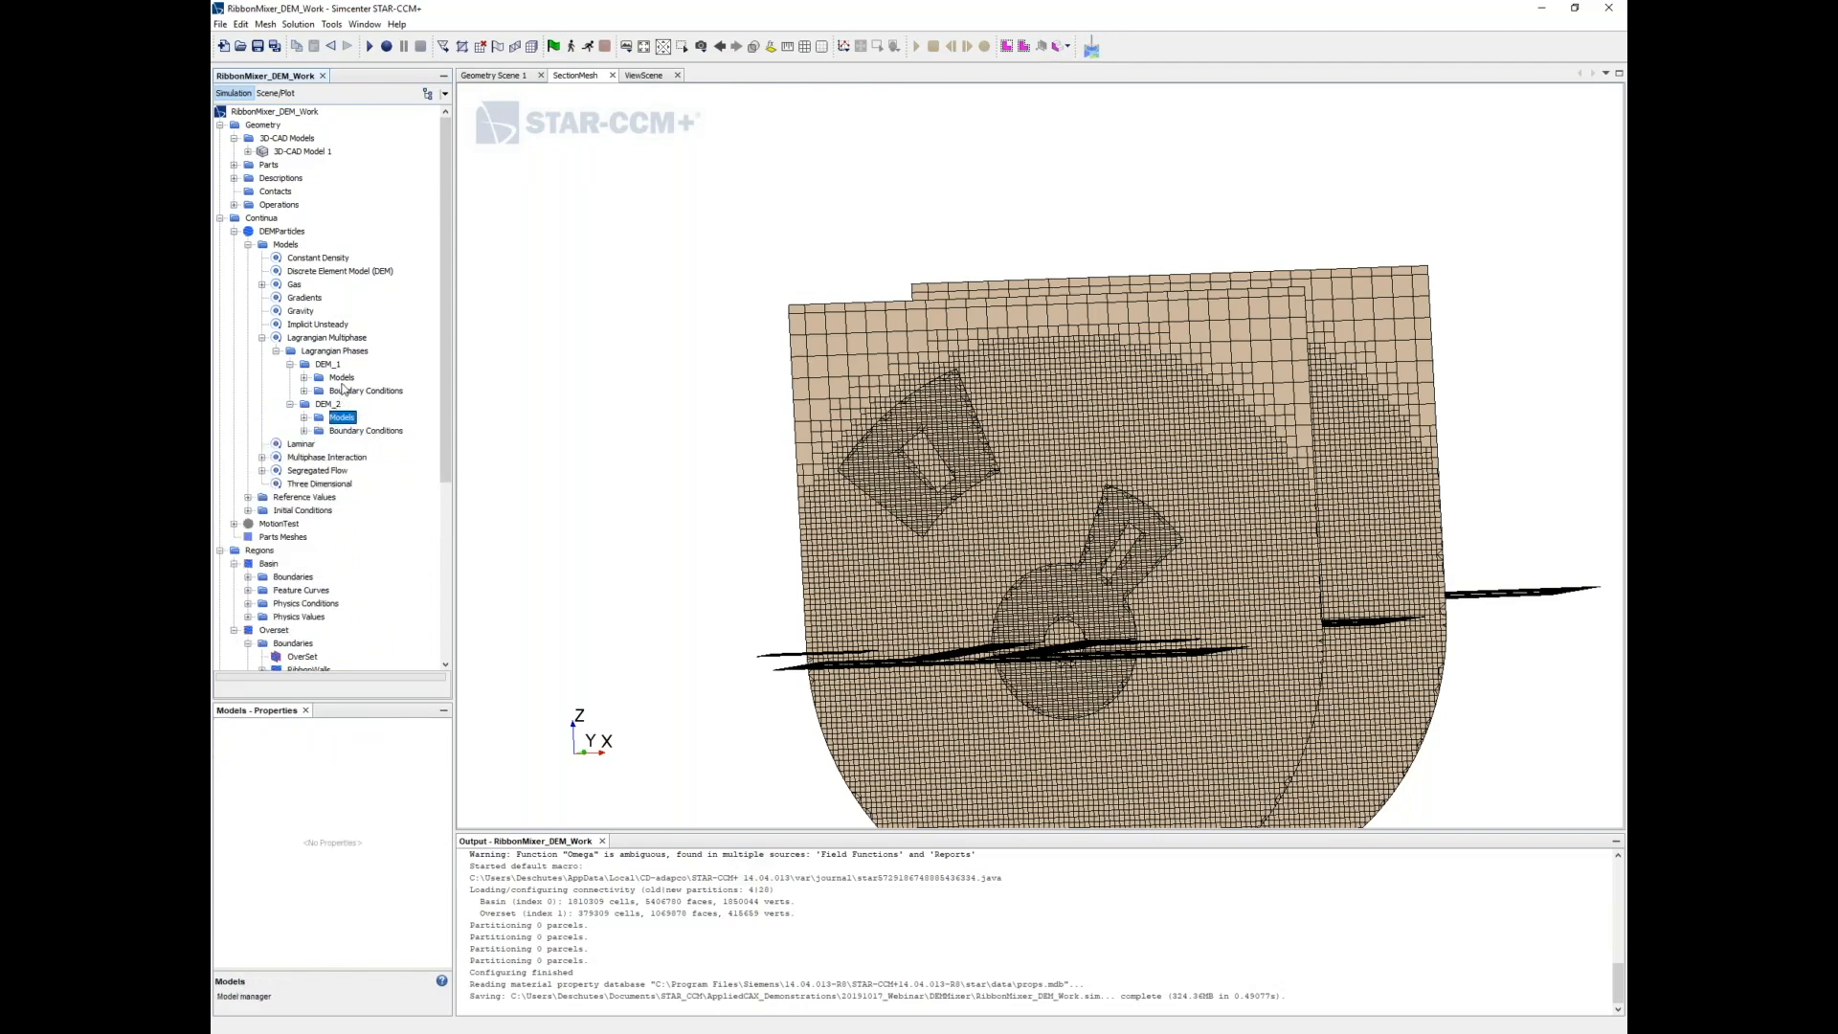
left_click(334, 350)
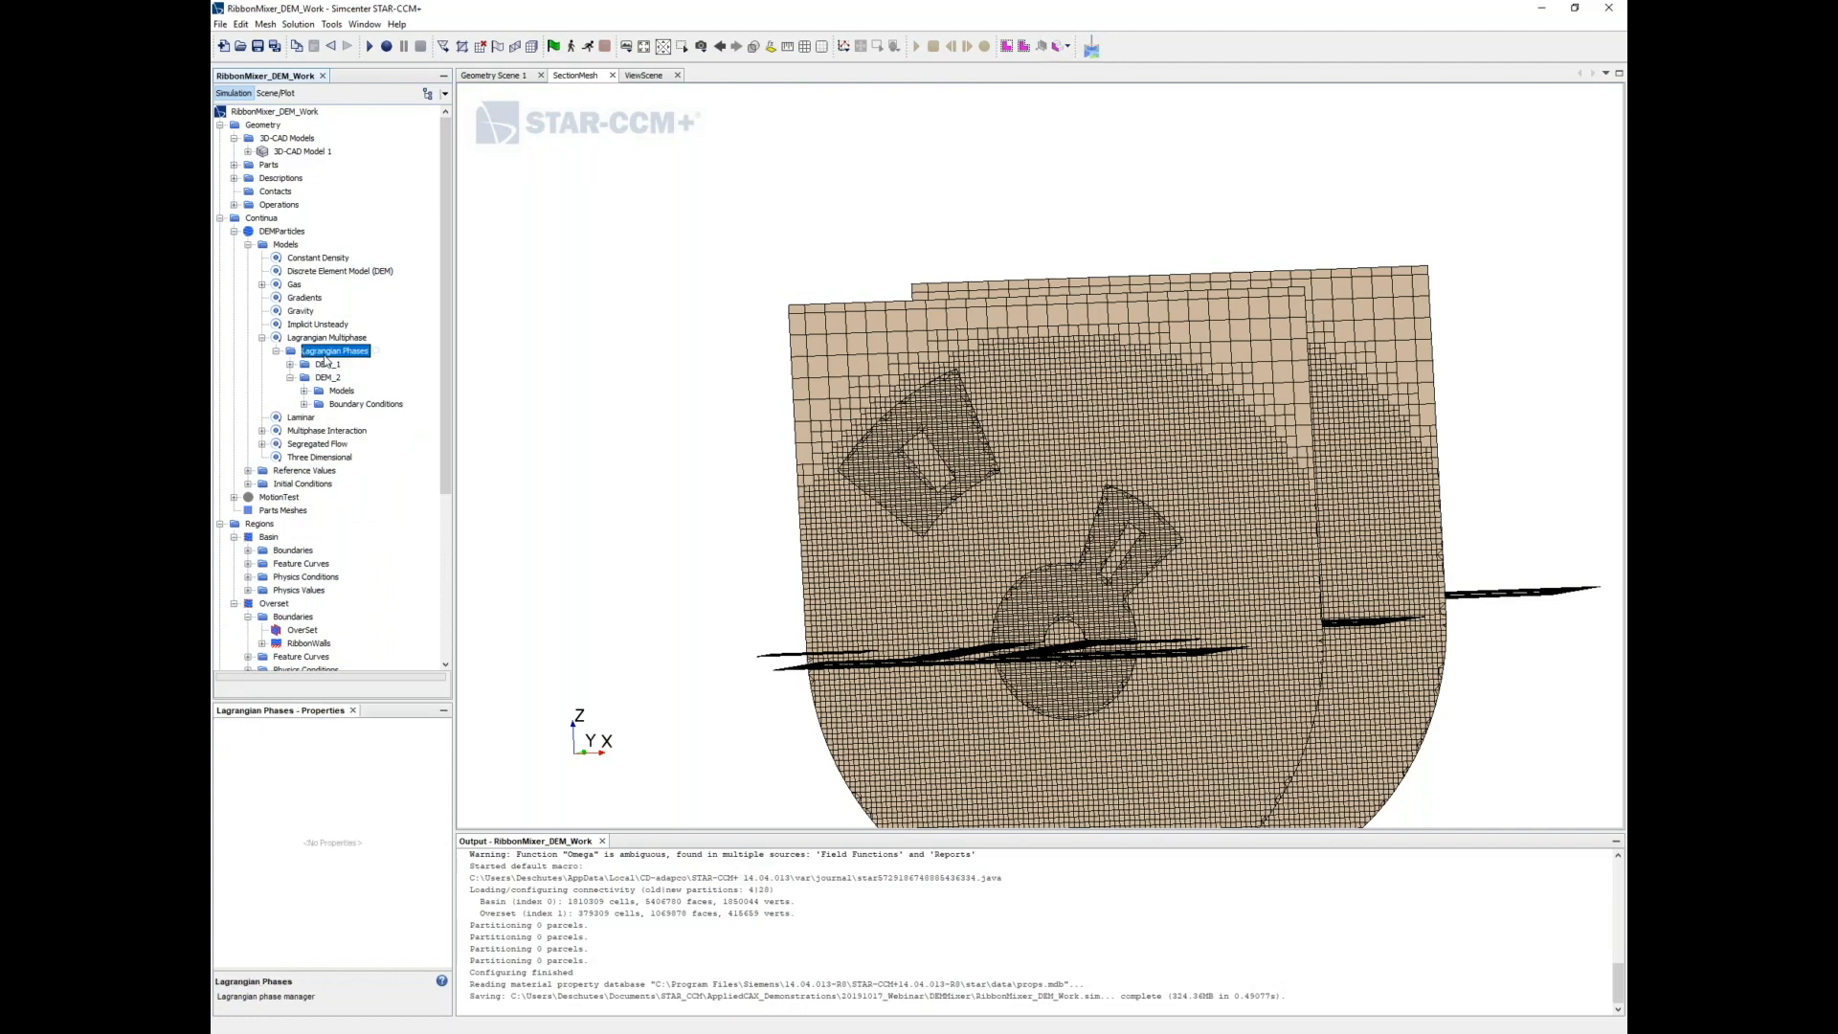
left_click(261, 351)
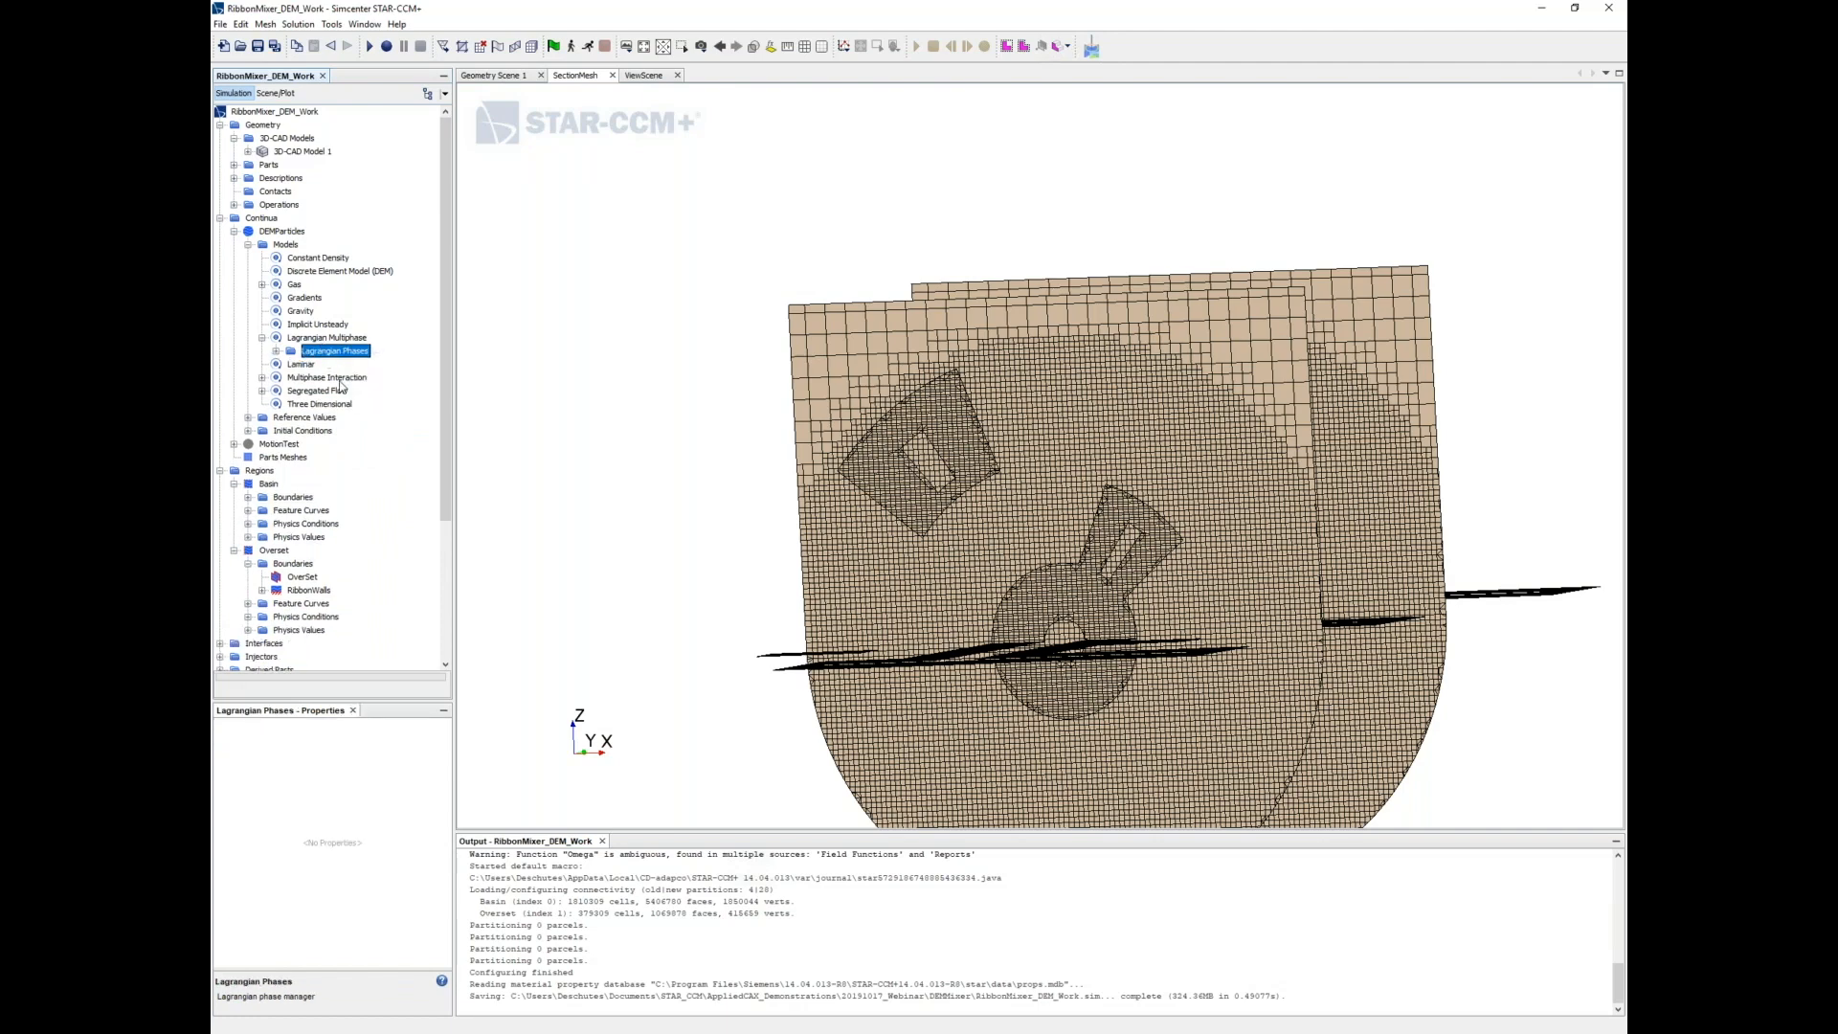
Show phase interactions DEM1_DEM2, DEM1_Wall, DEM2_Wall, DEM1_DEM1 and DEM2_DEM2
left_click(326, 376)
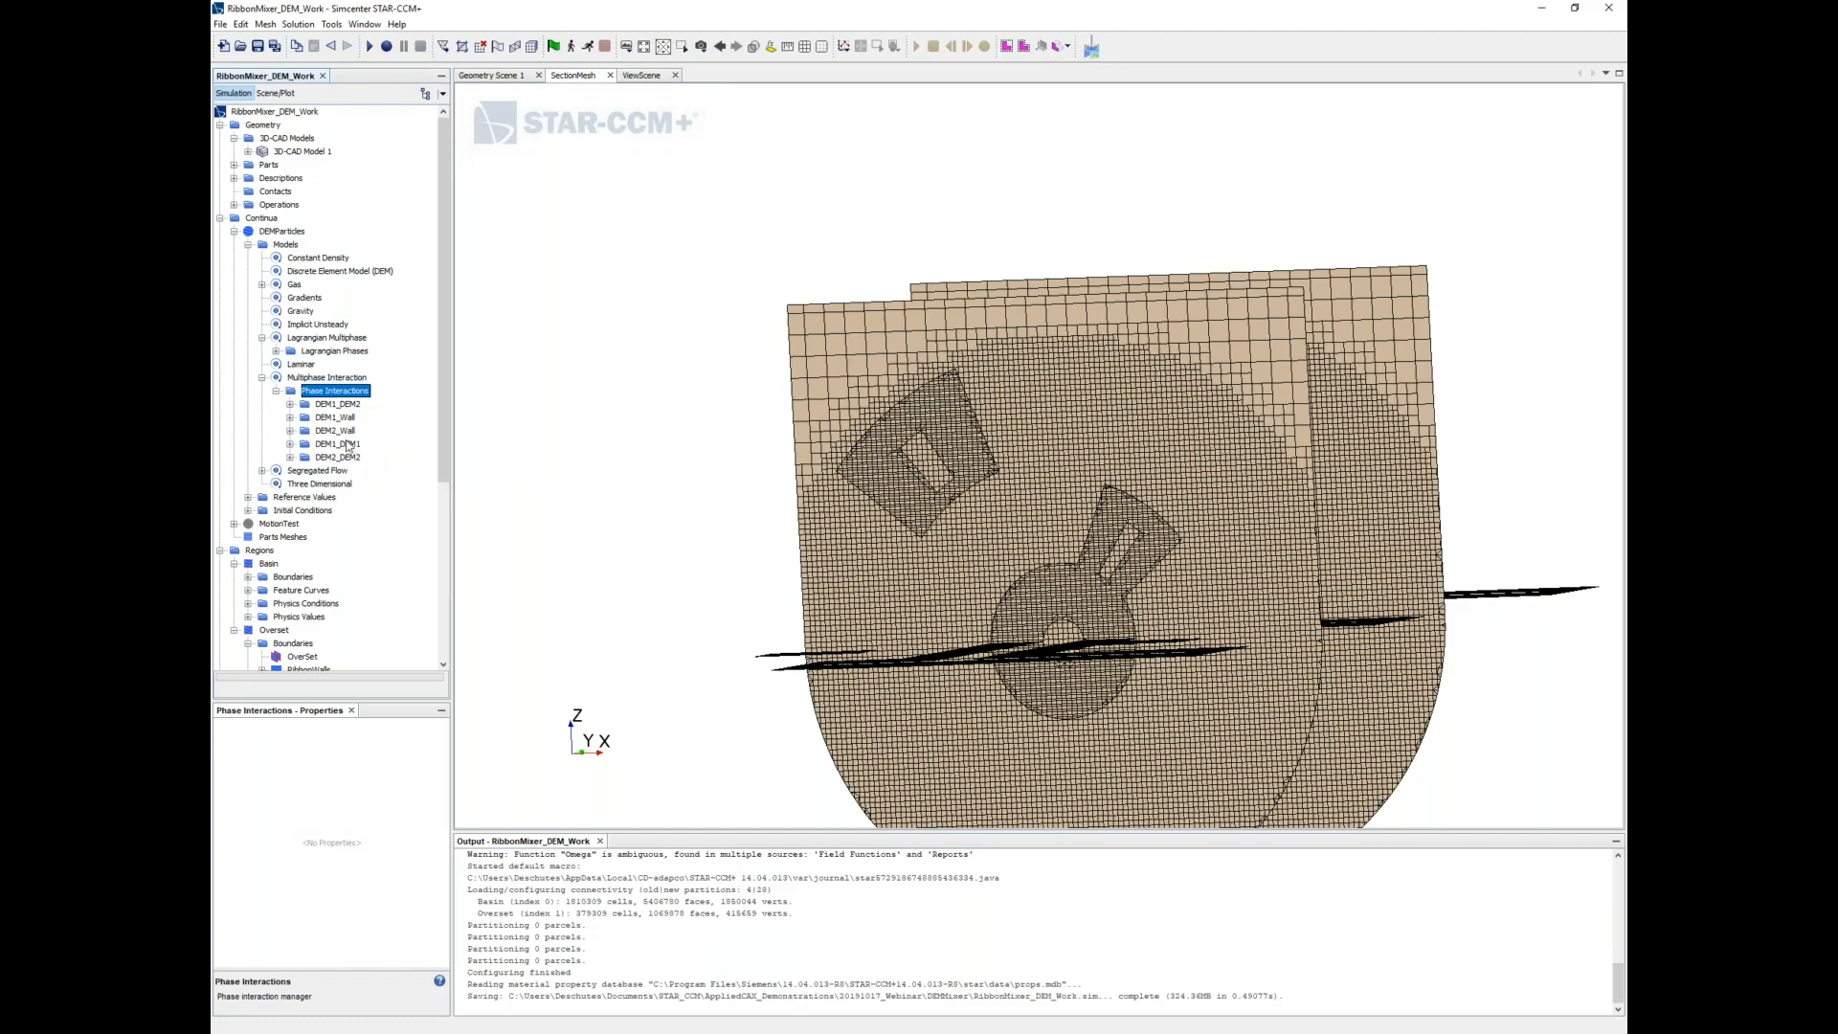
left_click(289, 443)
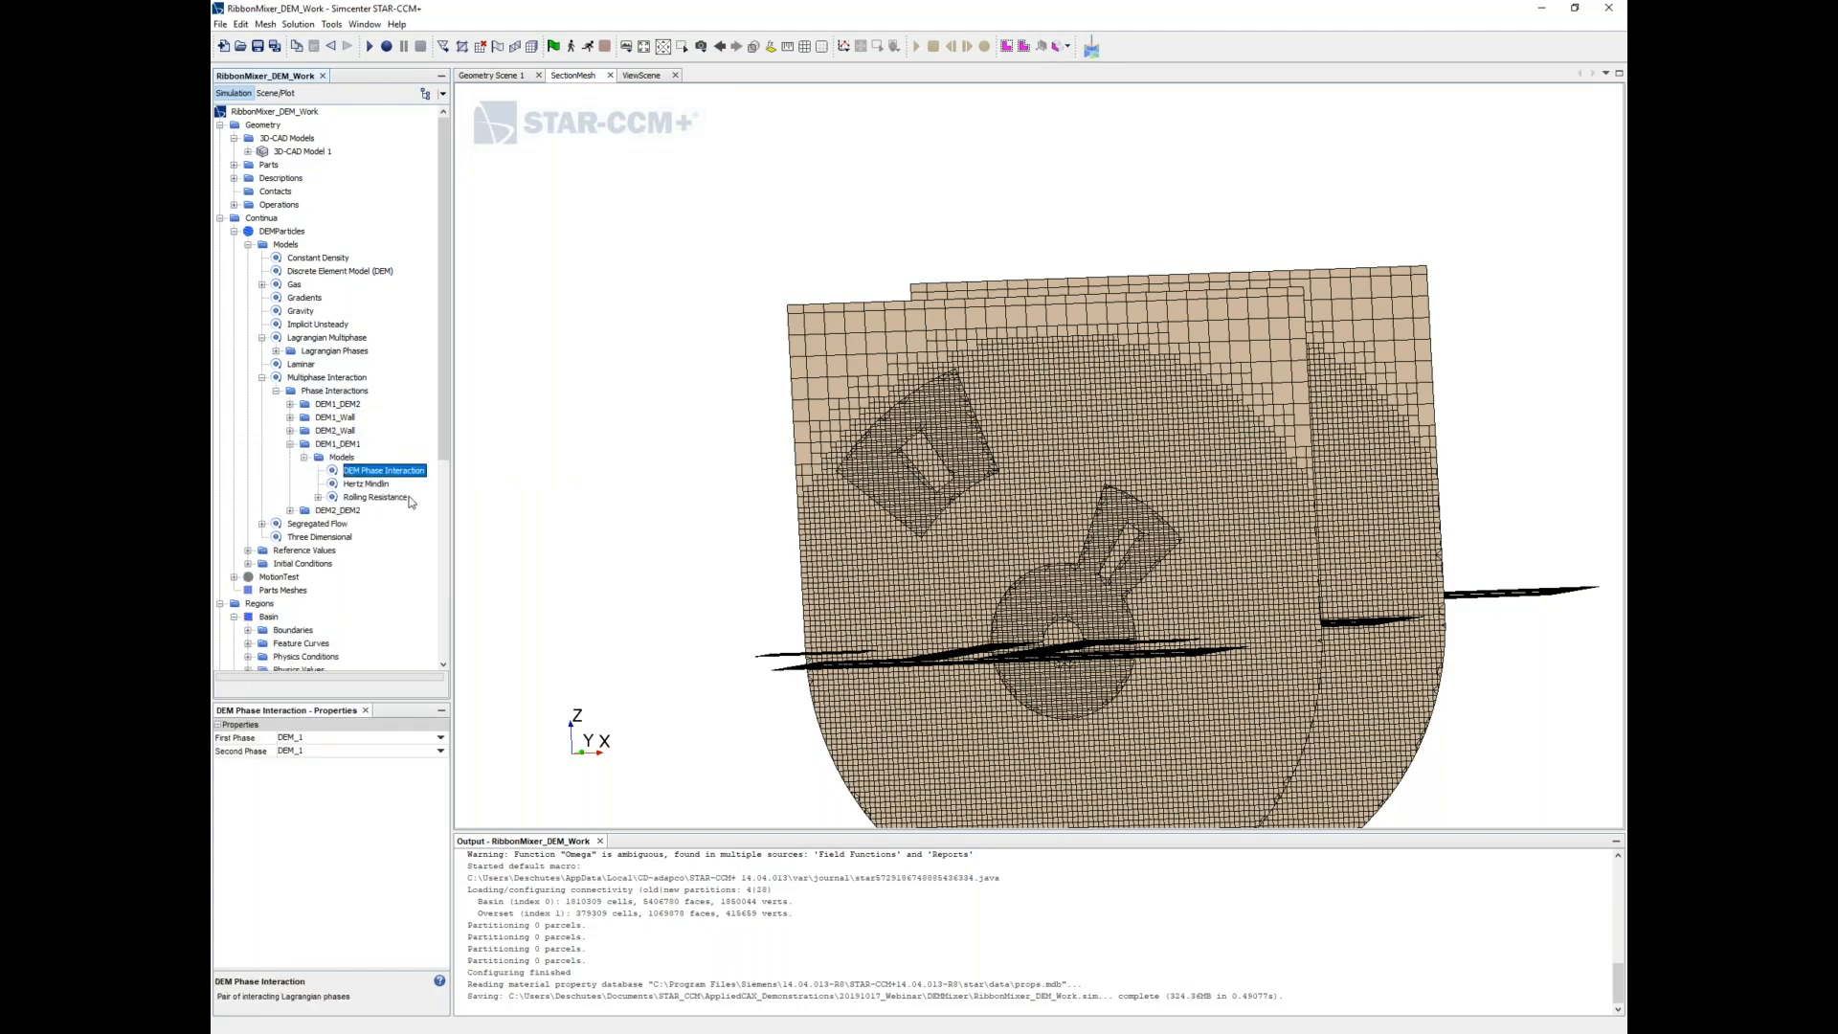
Check DEM1_DEM1's Rolling Resistance, Hertz Mindlin and DEM Phase Interaction models in Model Selection
left_click(341, 457)
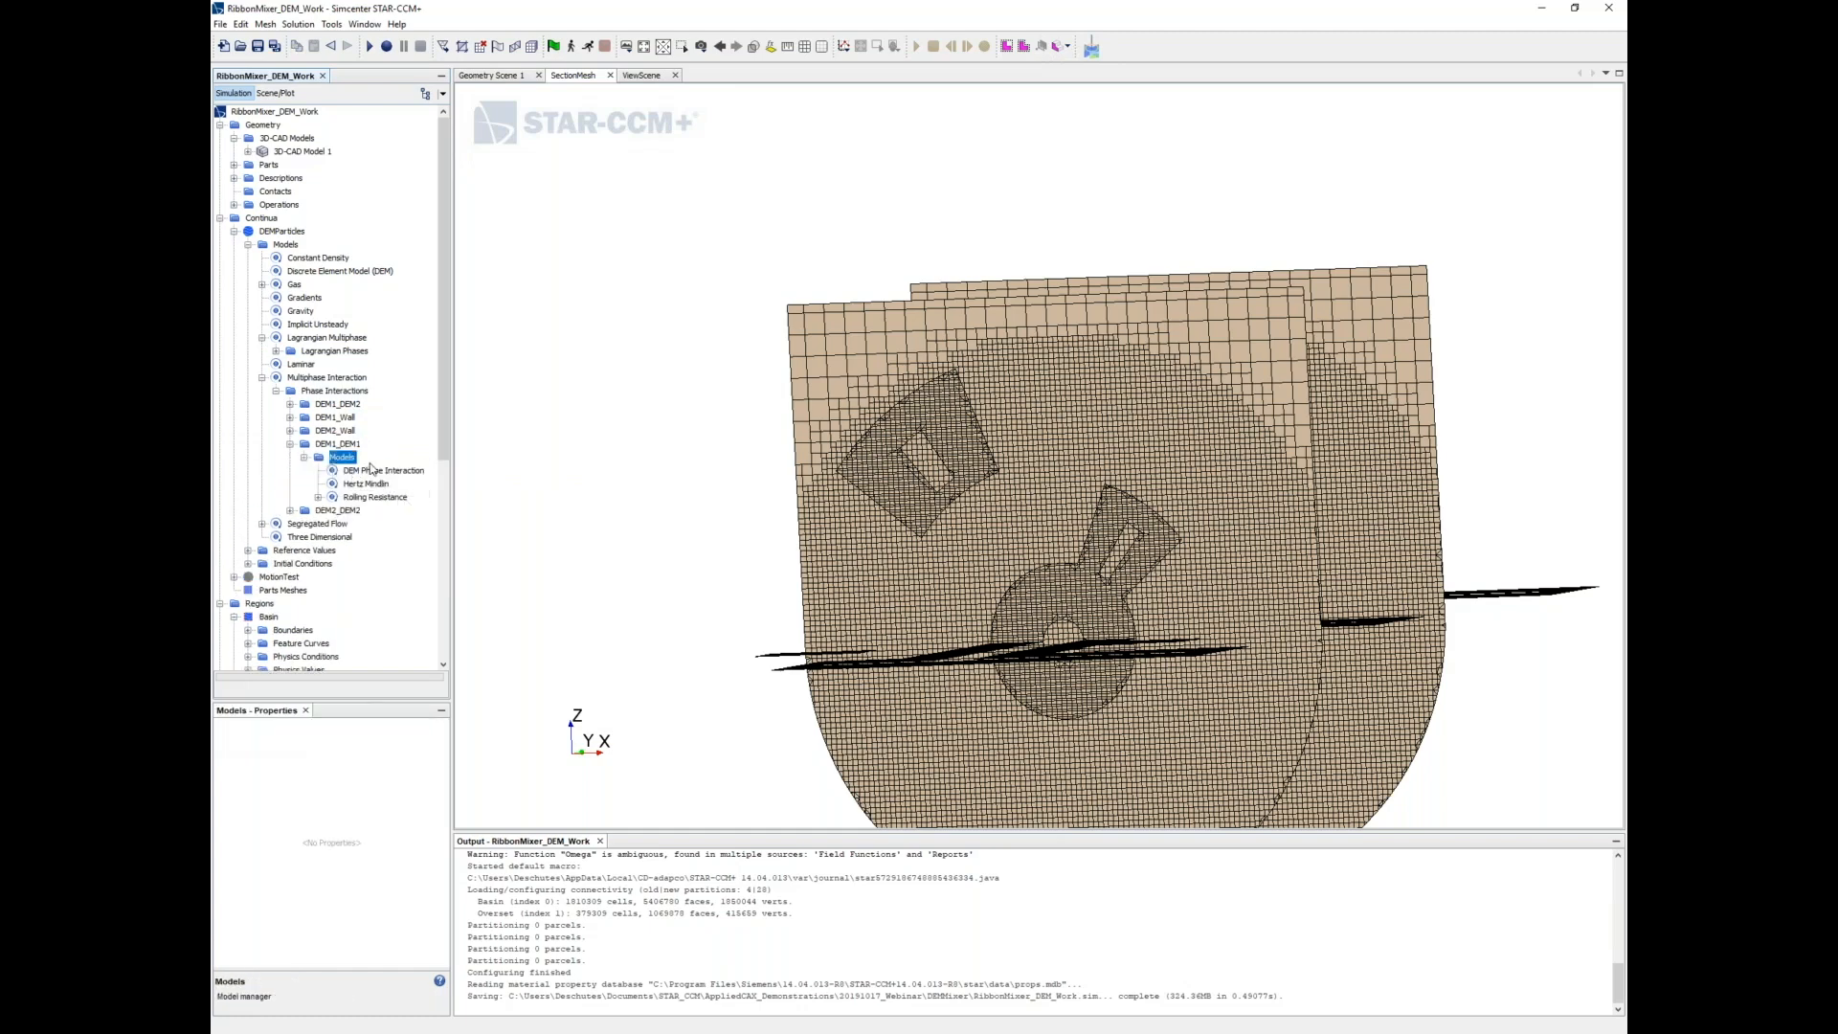
double_click(341, 456)
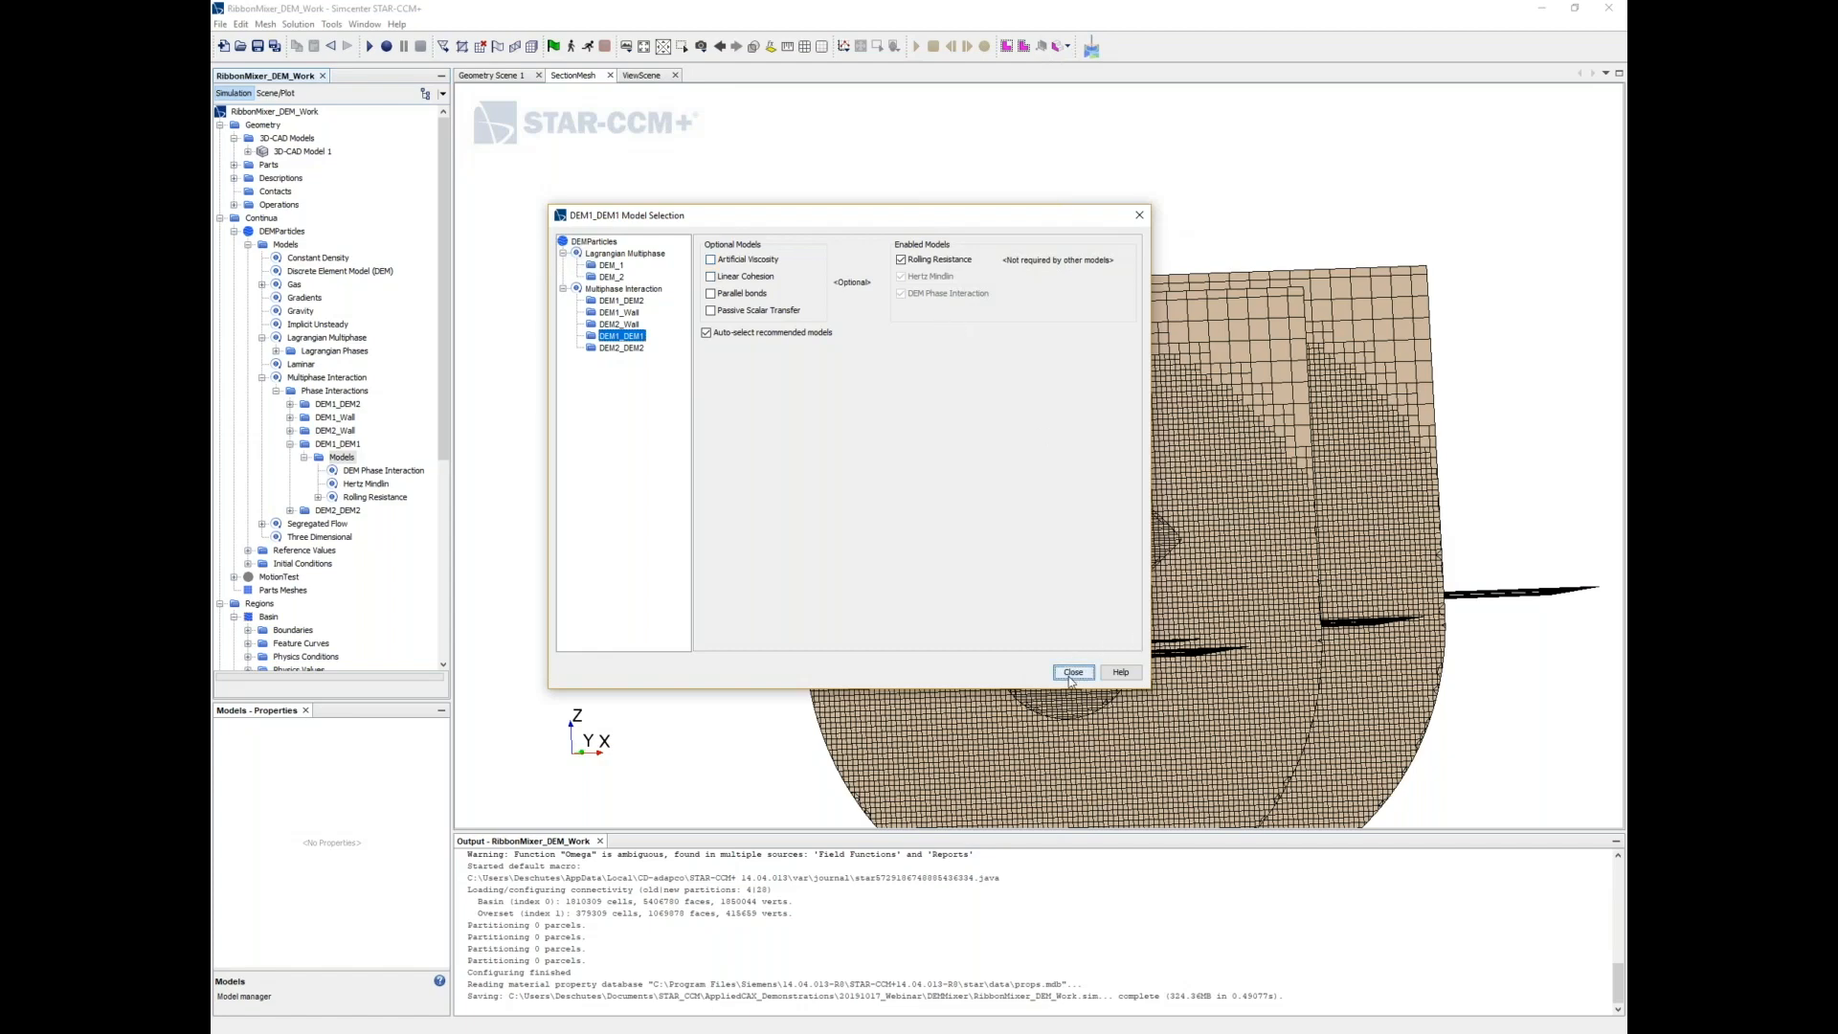
left_click(1071, 672)
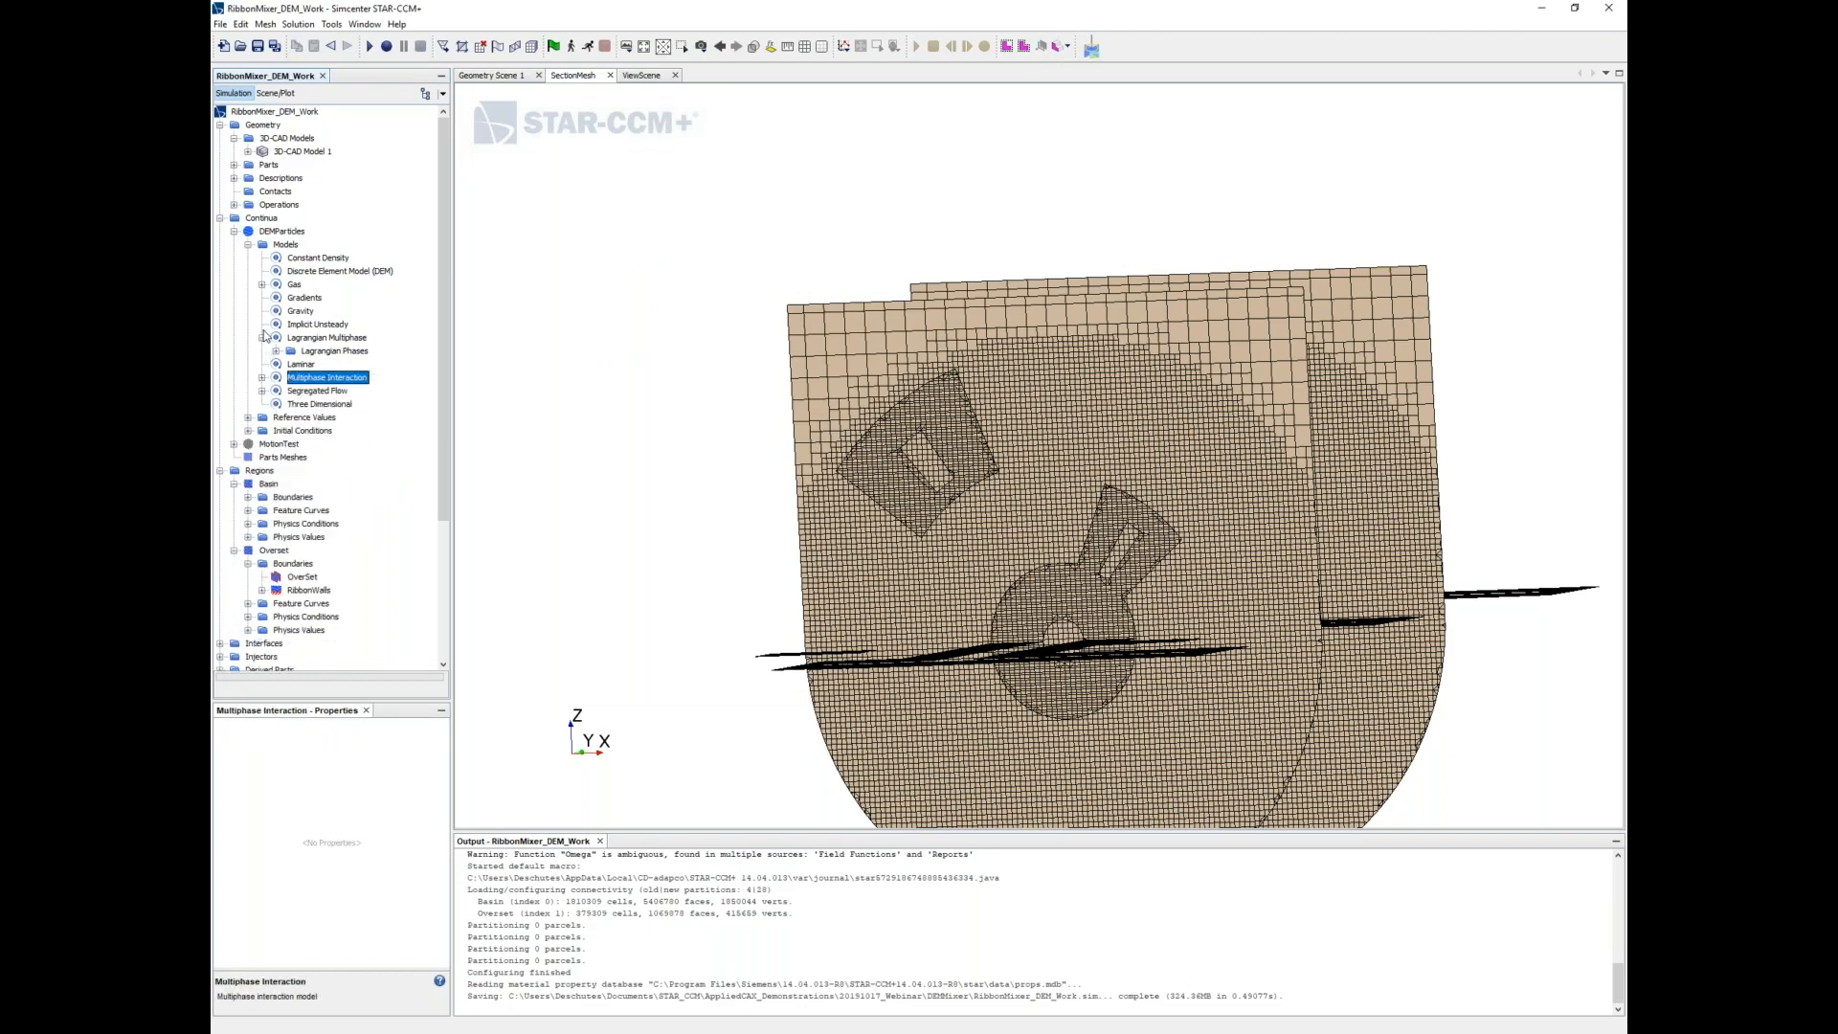
scroll("down", 3)
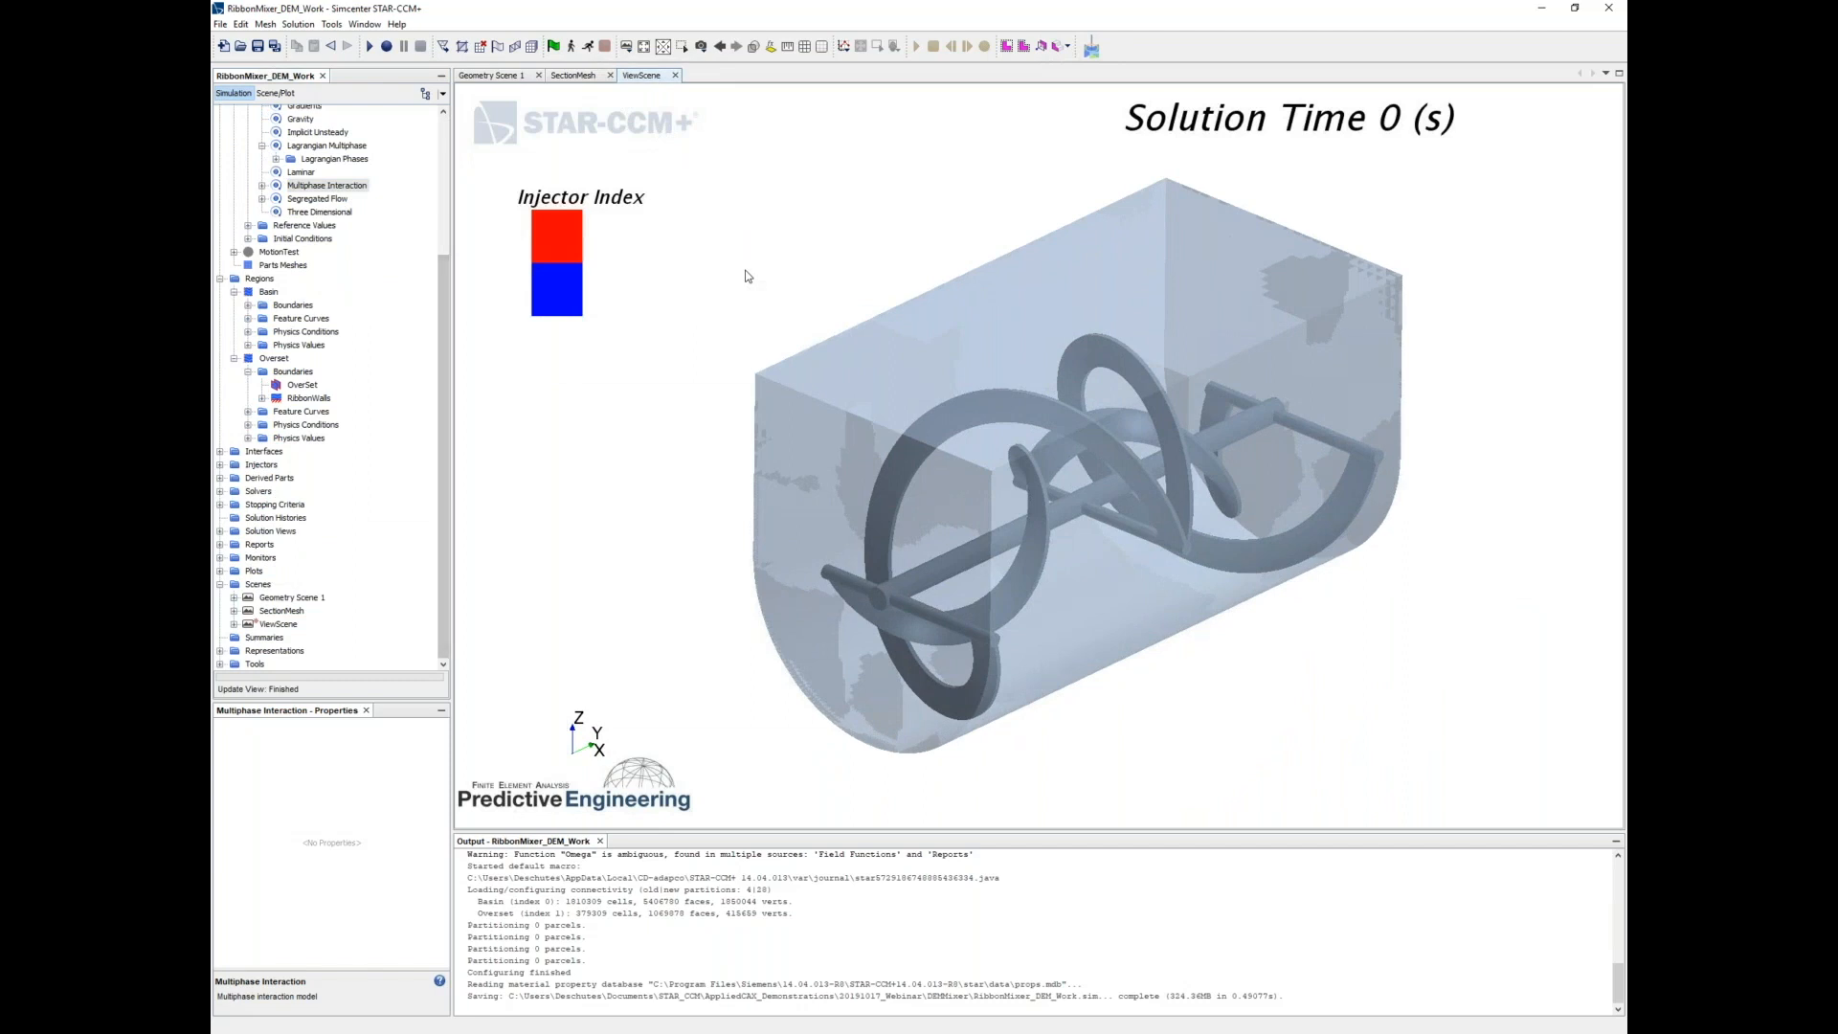
Confirm DEM2_Injector's Particle Flow Rate is ${DEM2_Fill}, then expand the Field Functions list
left_click(264, 451)
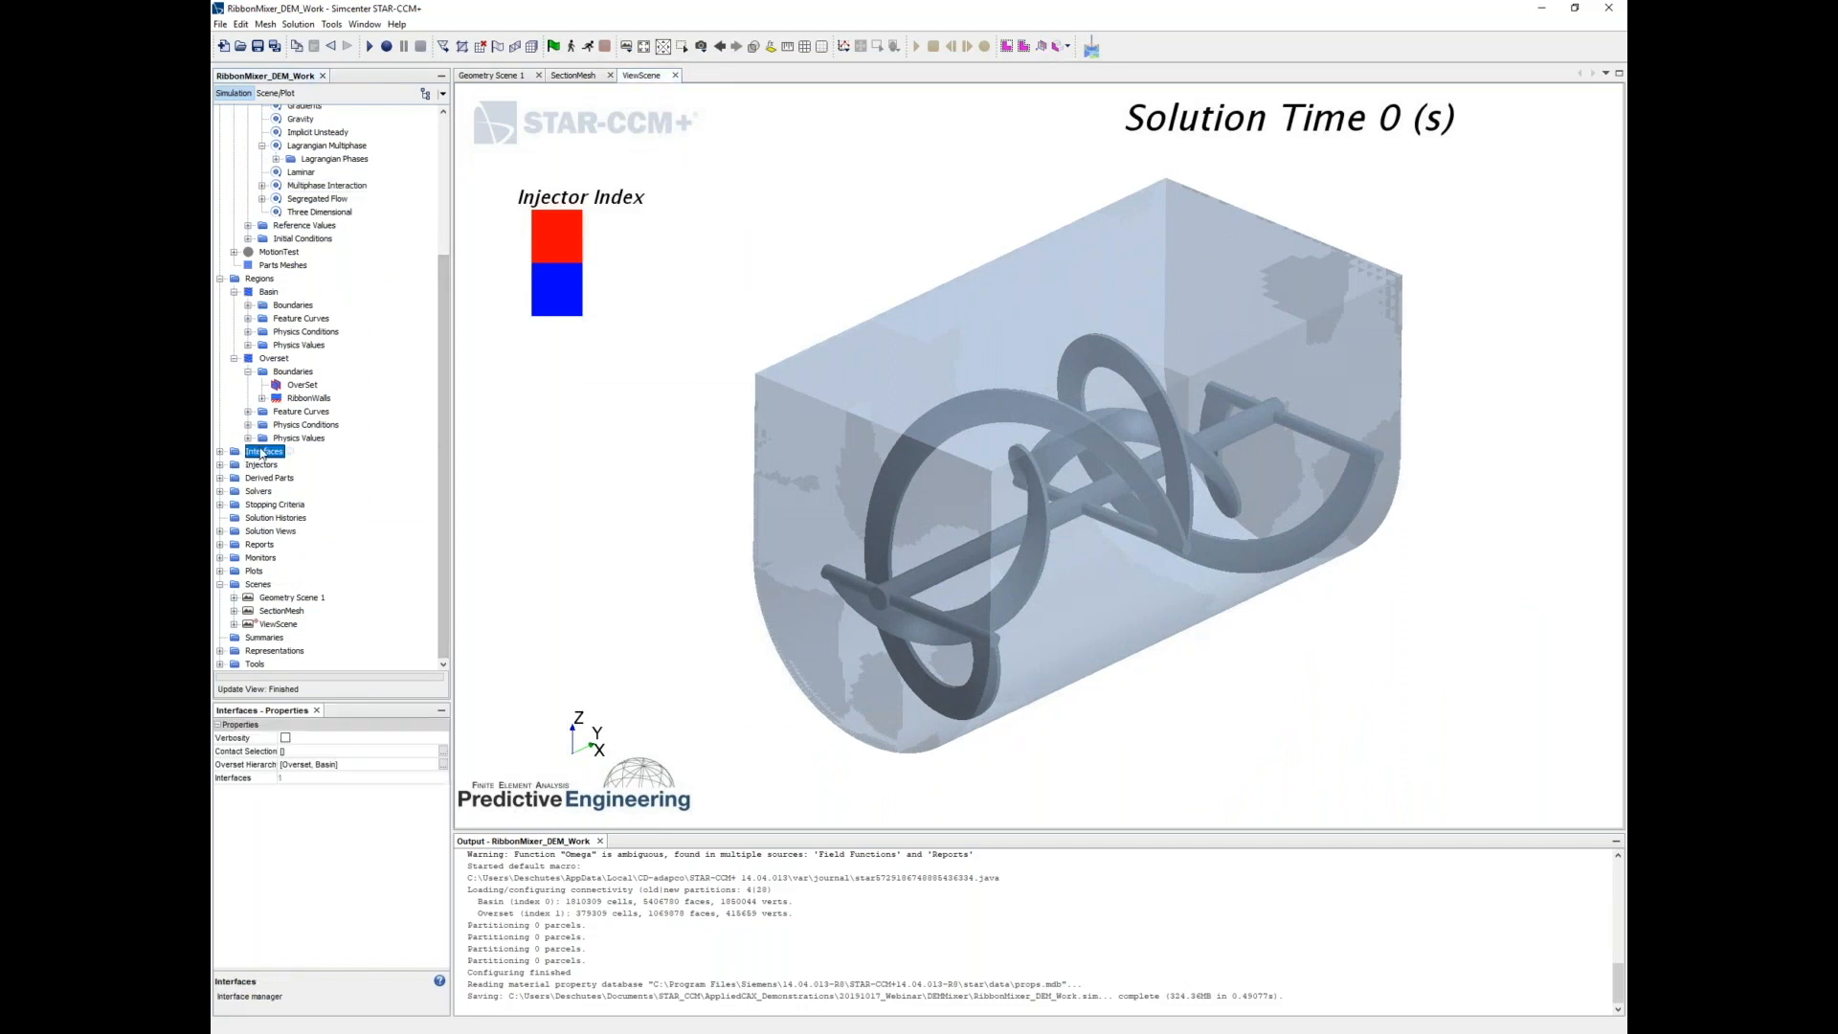
left_click(287, 490)
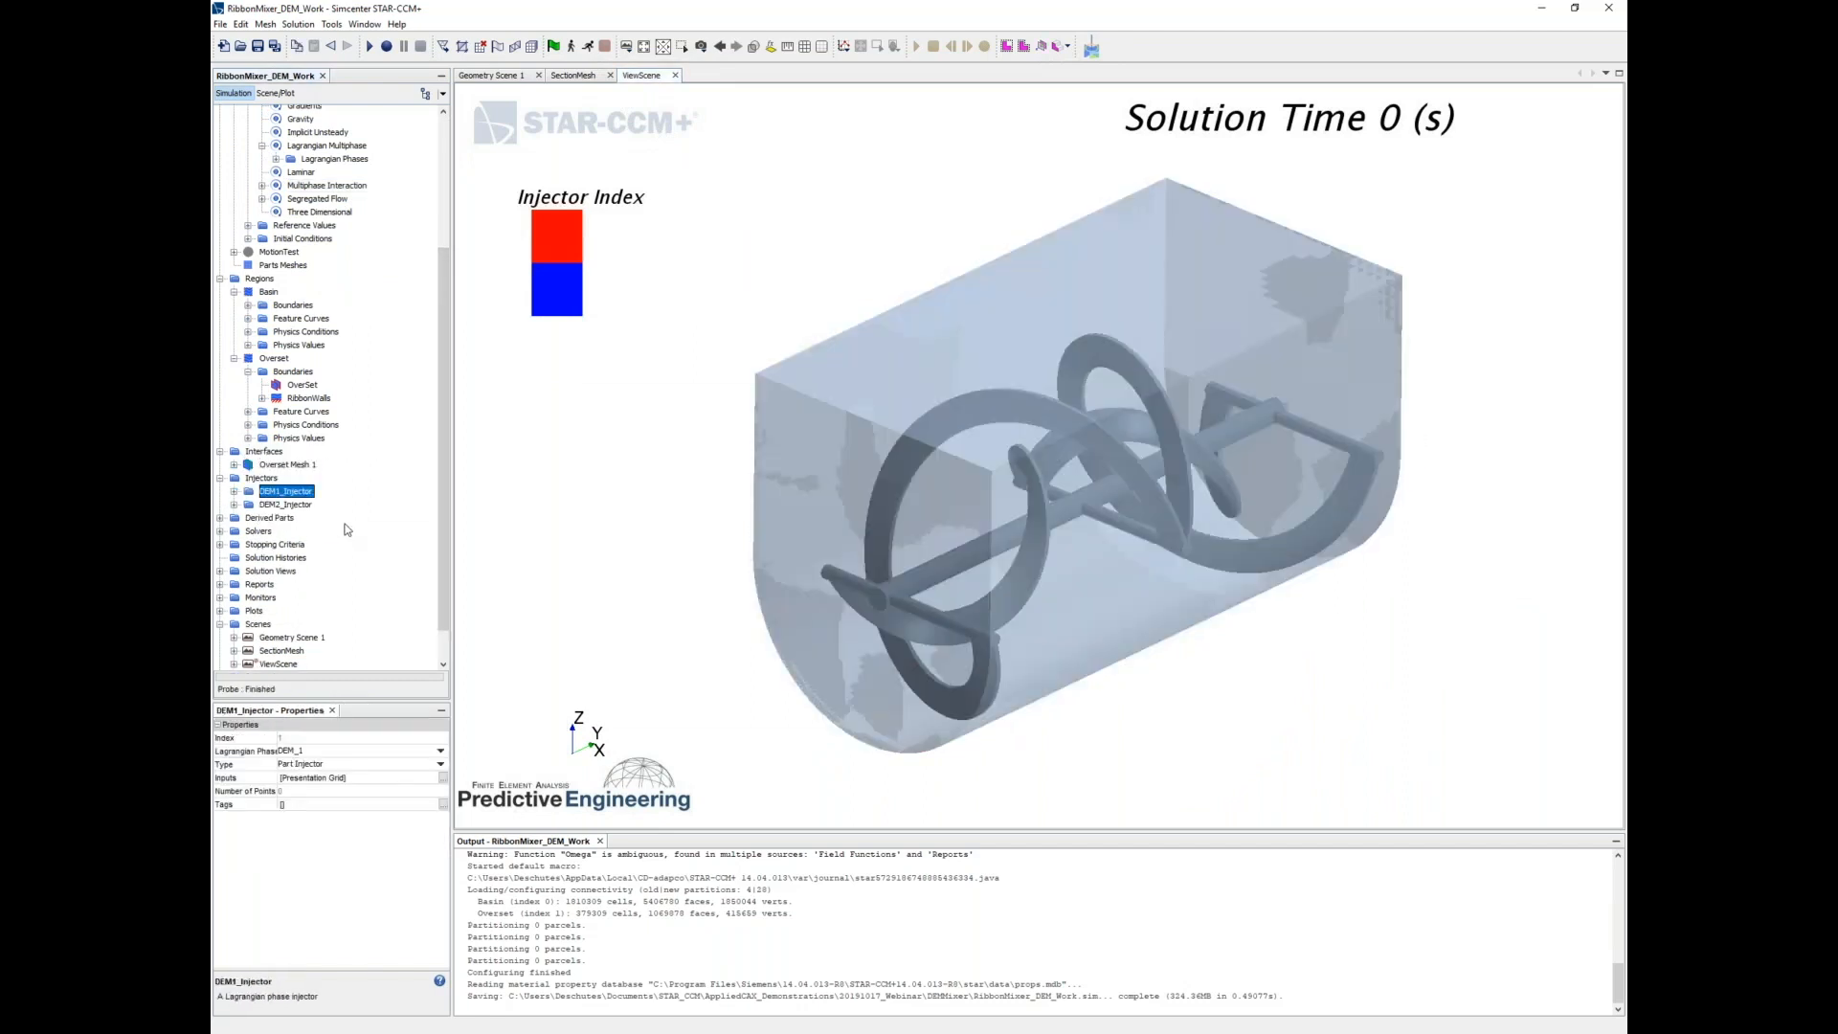
left_click(285, 505)
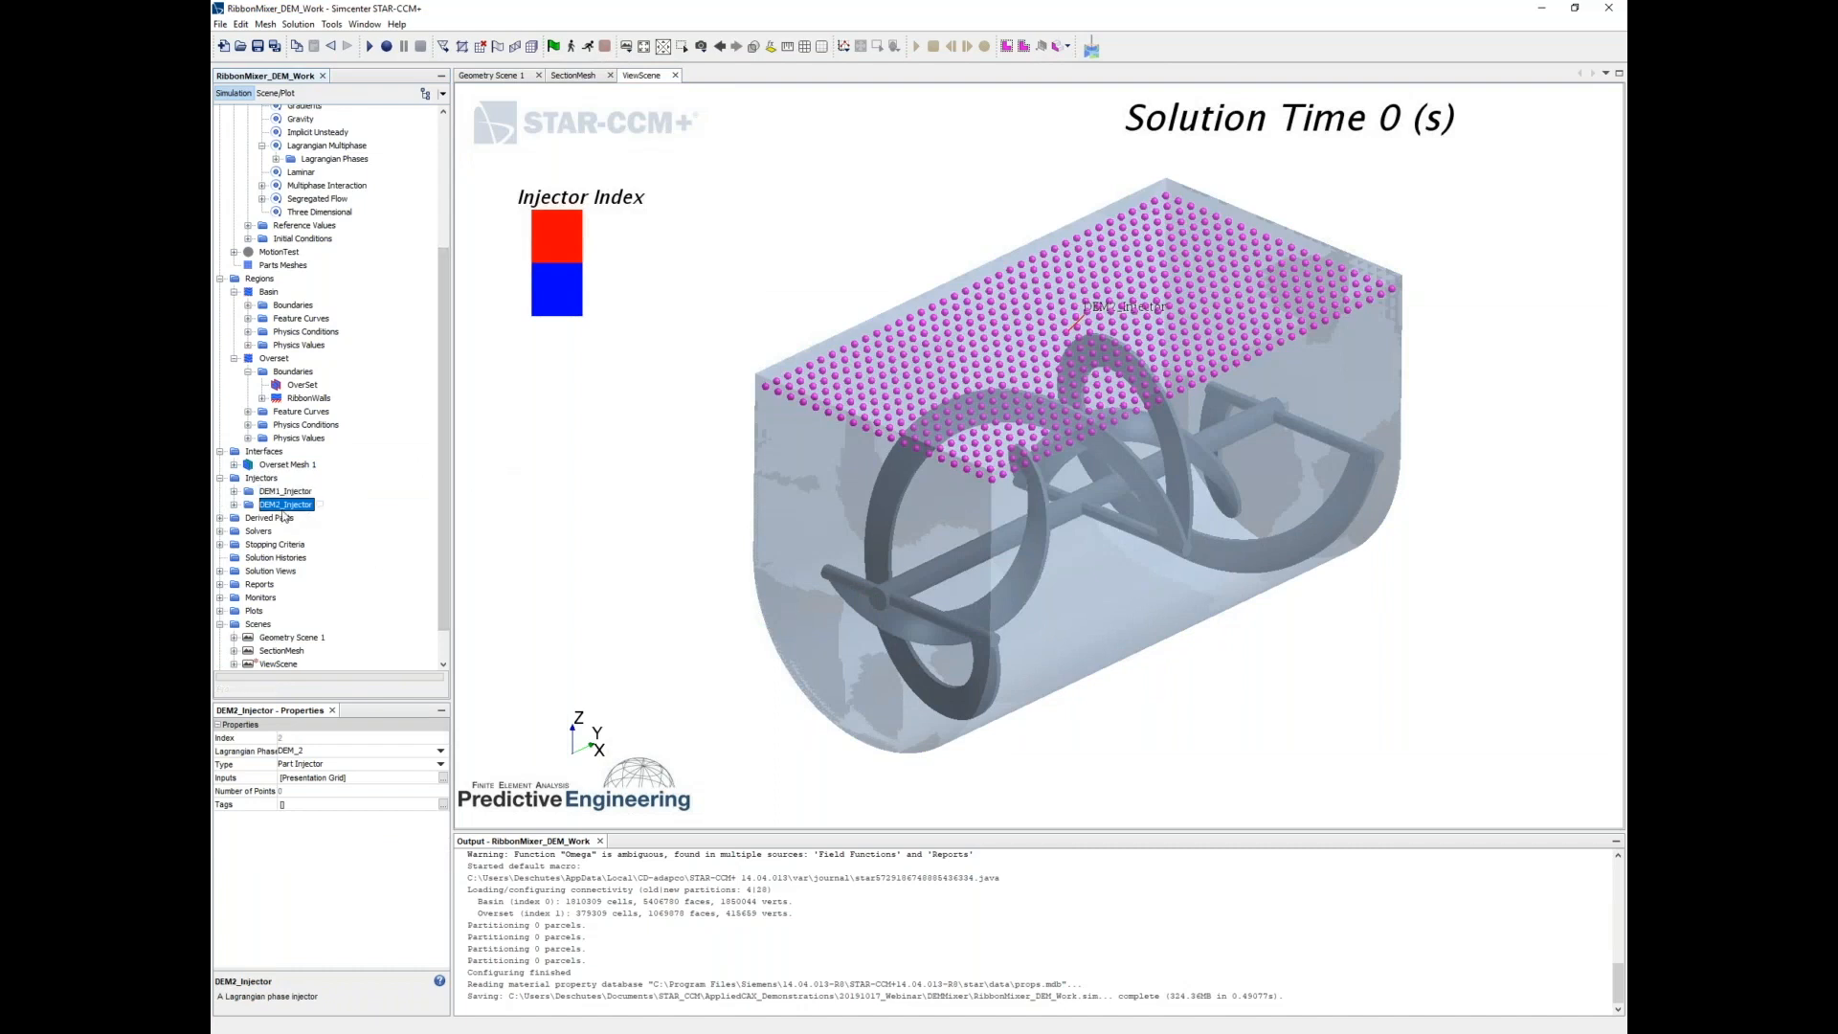
left_click(292, 517)
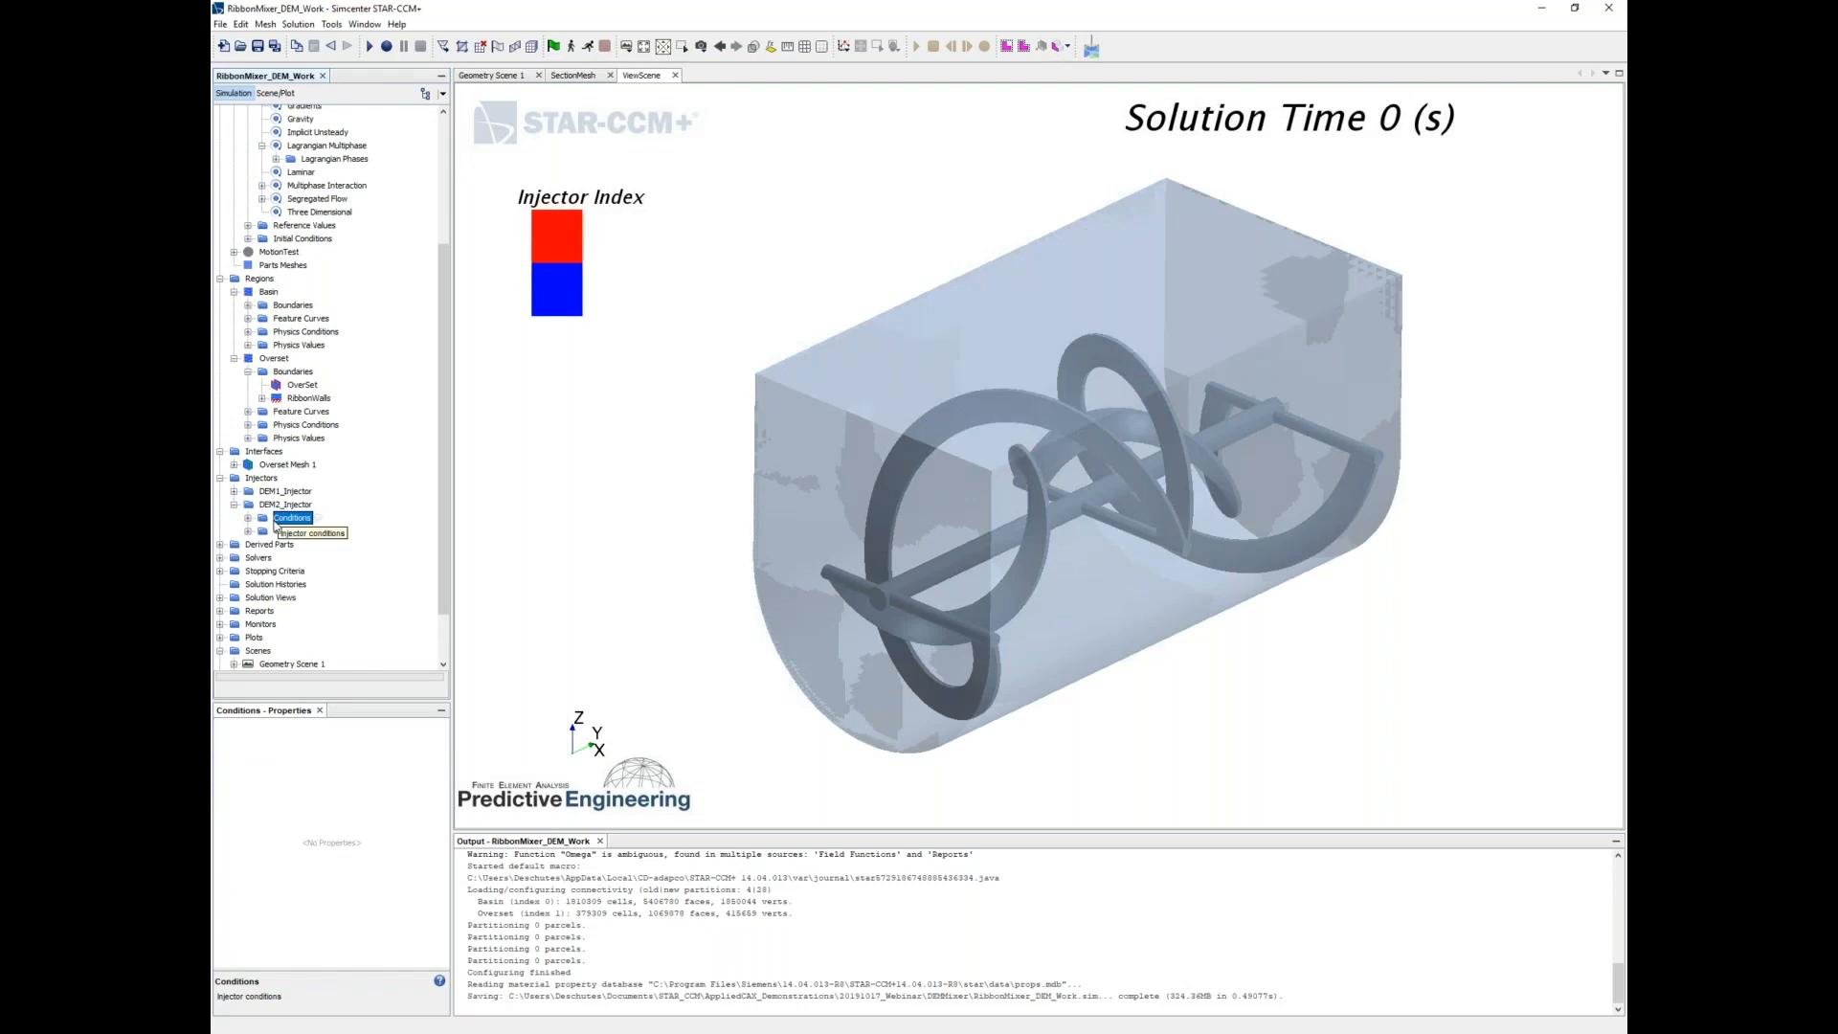
left_click(285, 531)
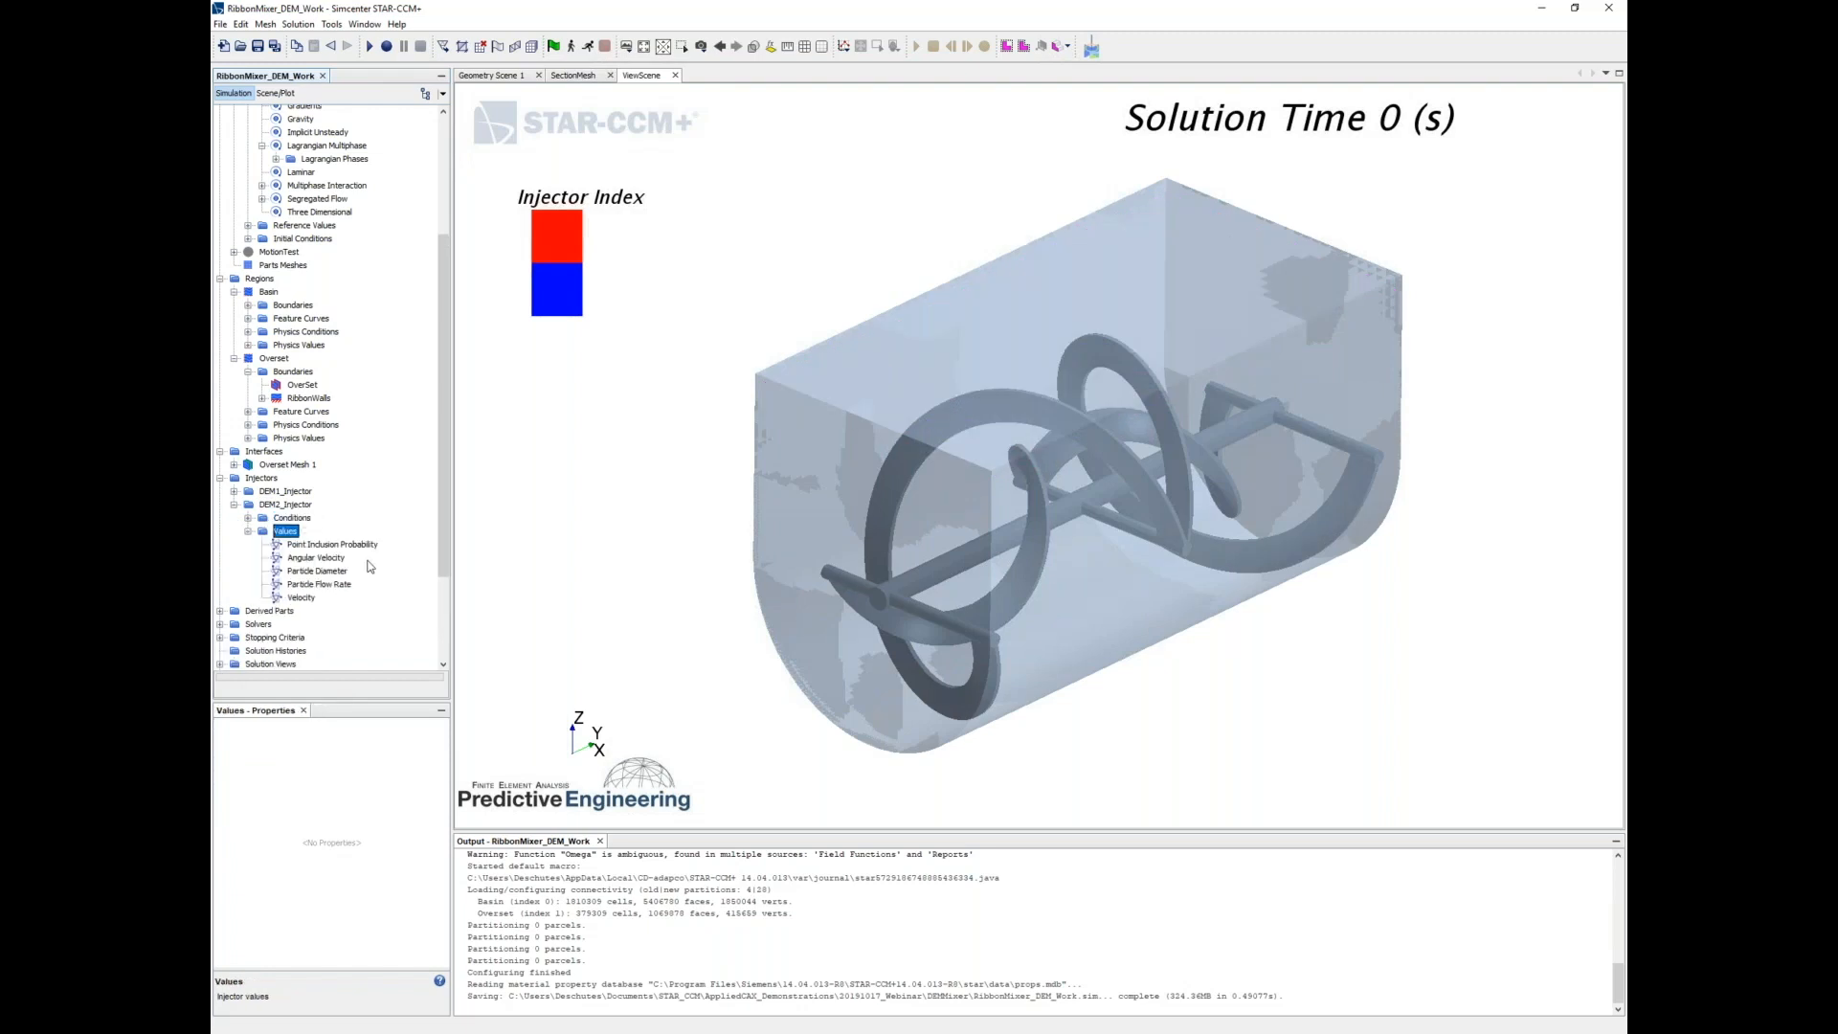
mouse_move(322, 586)
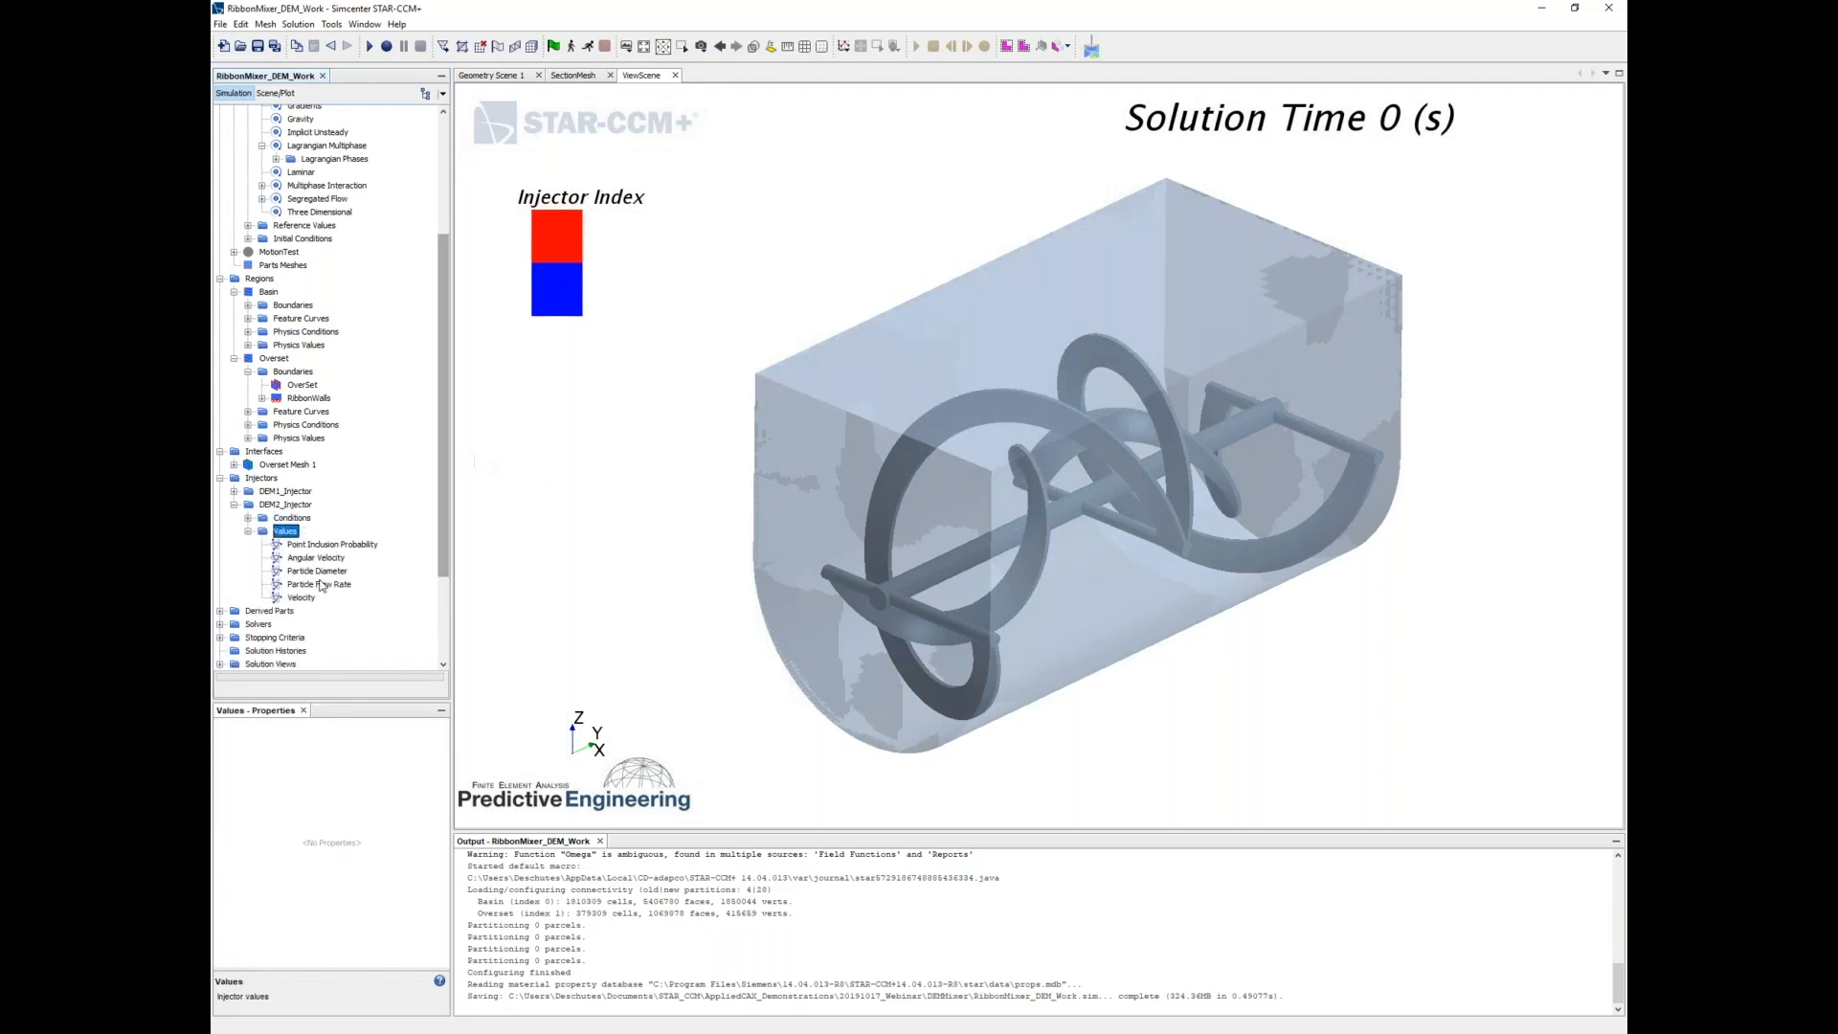
left_click(320, 584)
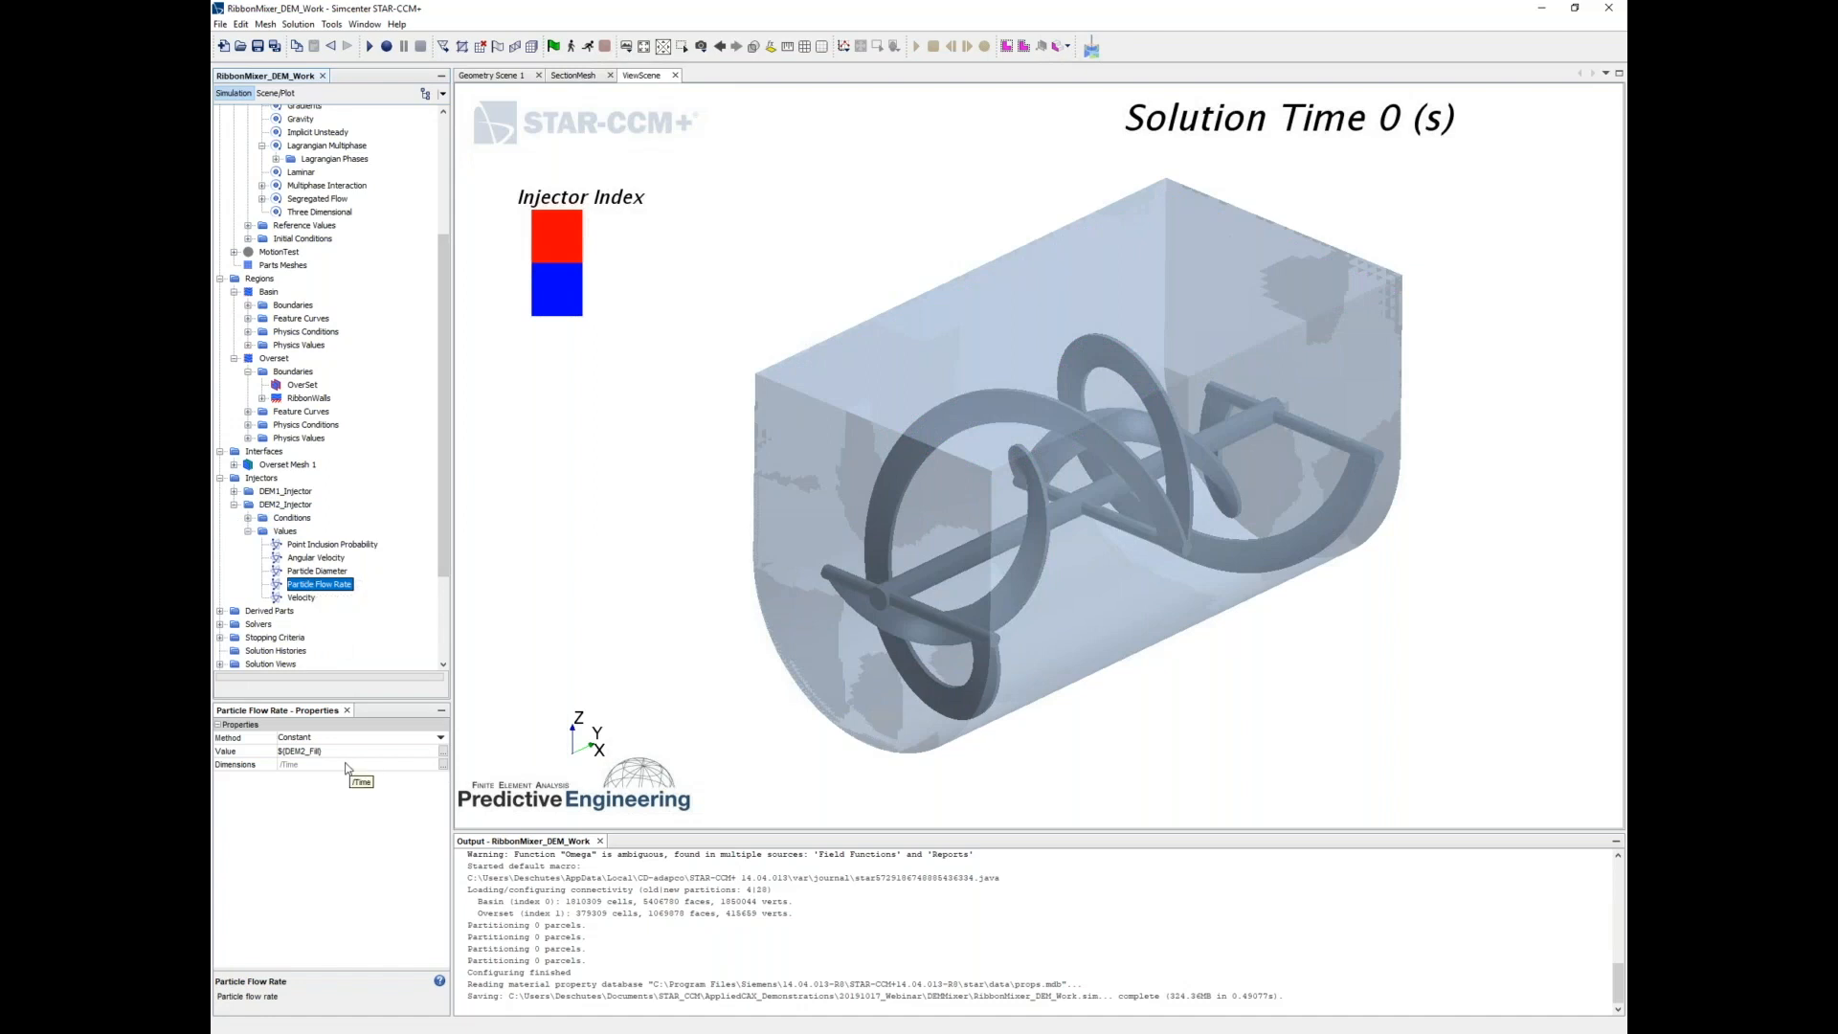
scroll("down", 3)
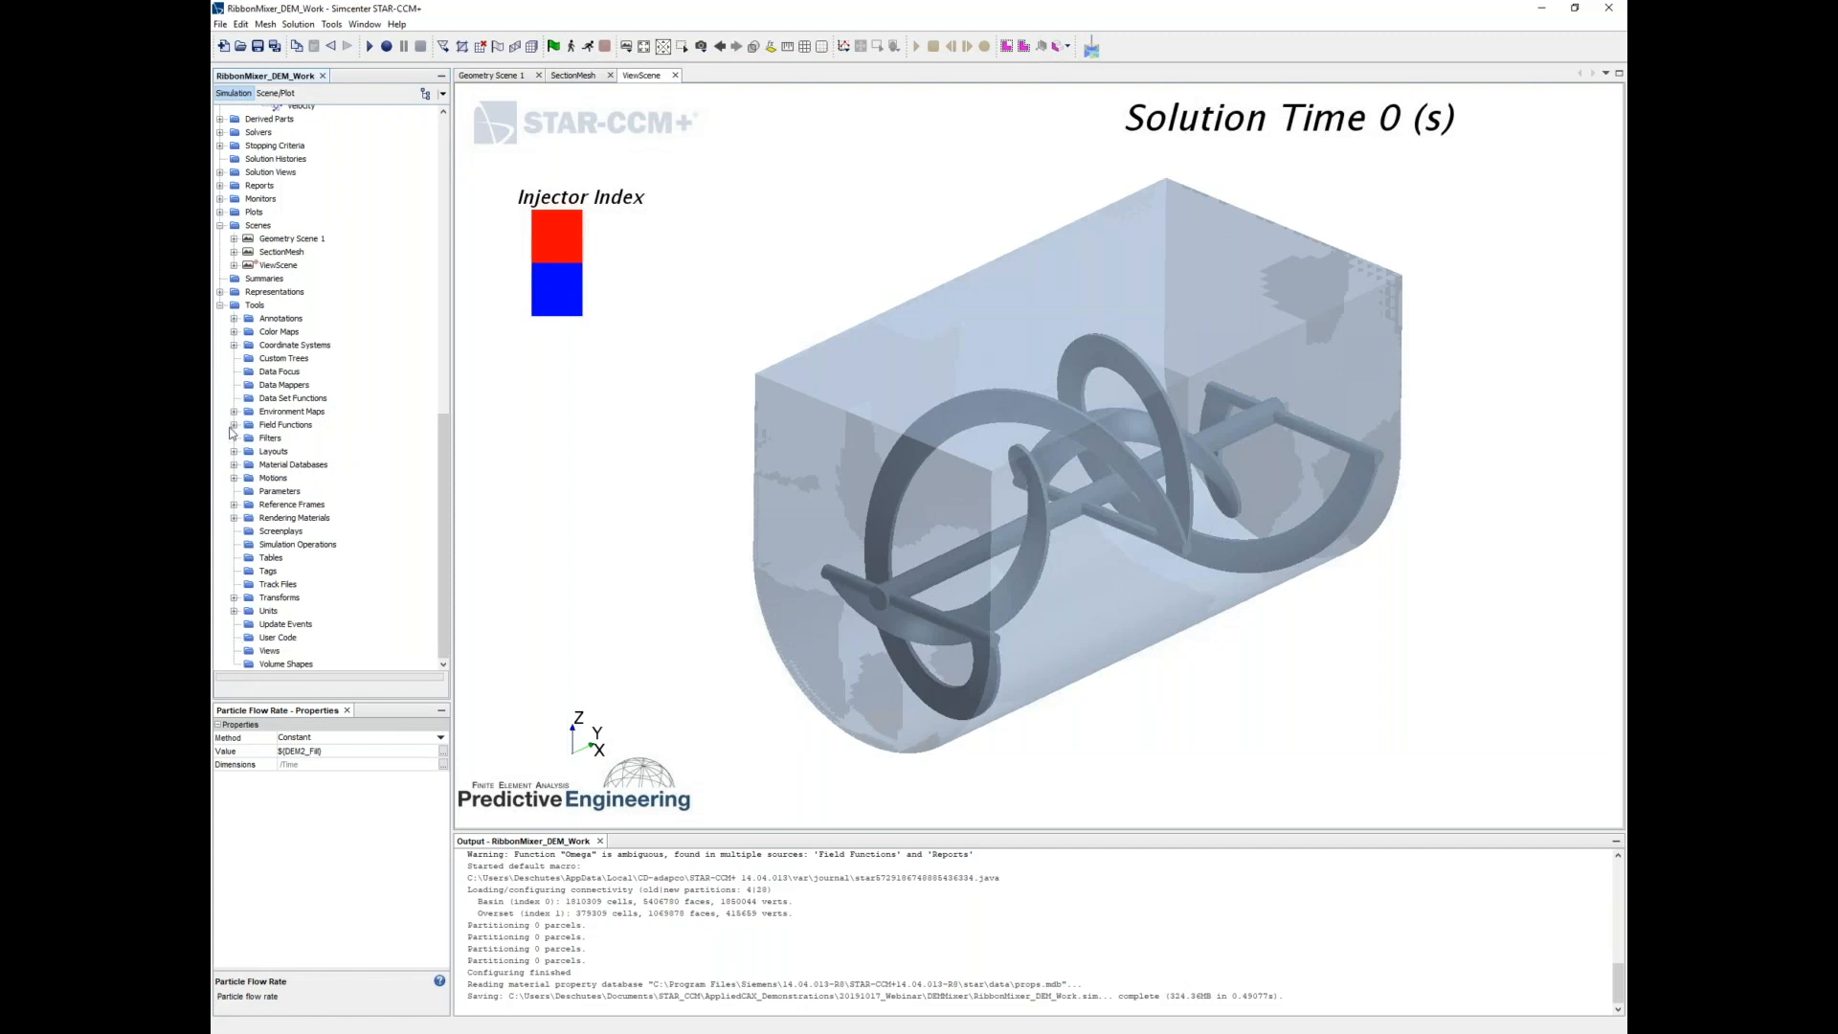
left_click(235, 425)
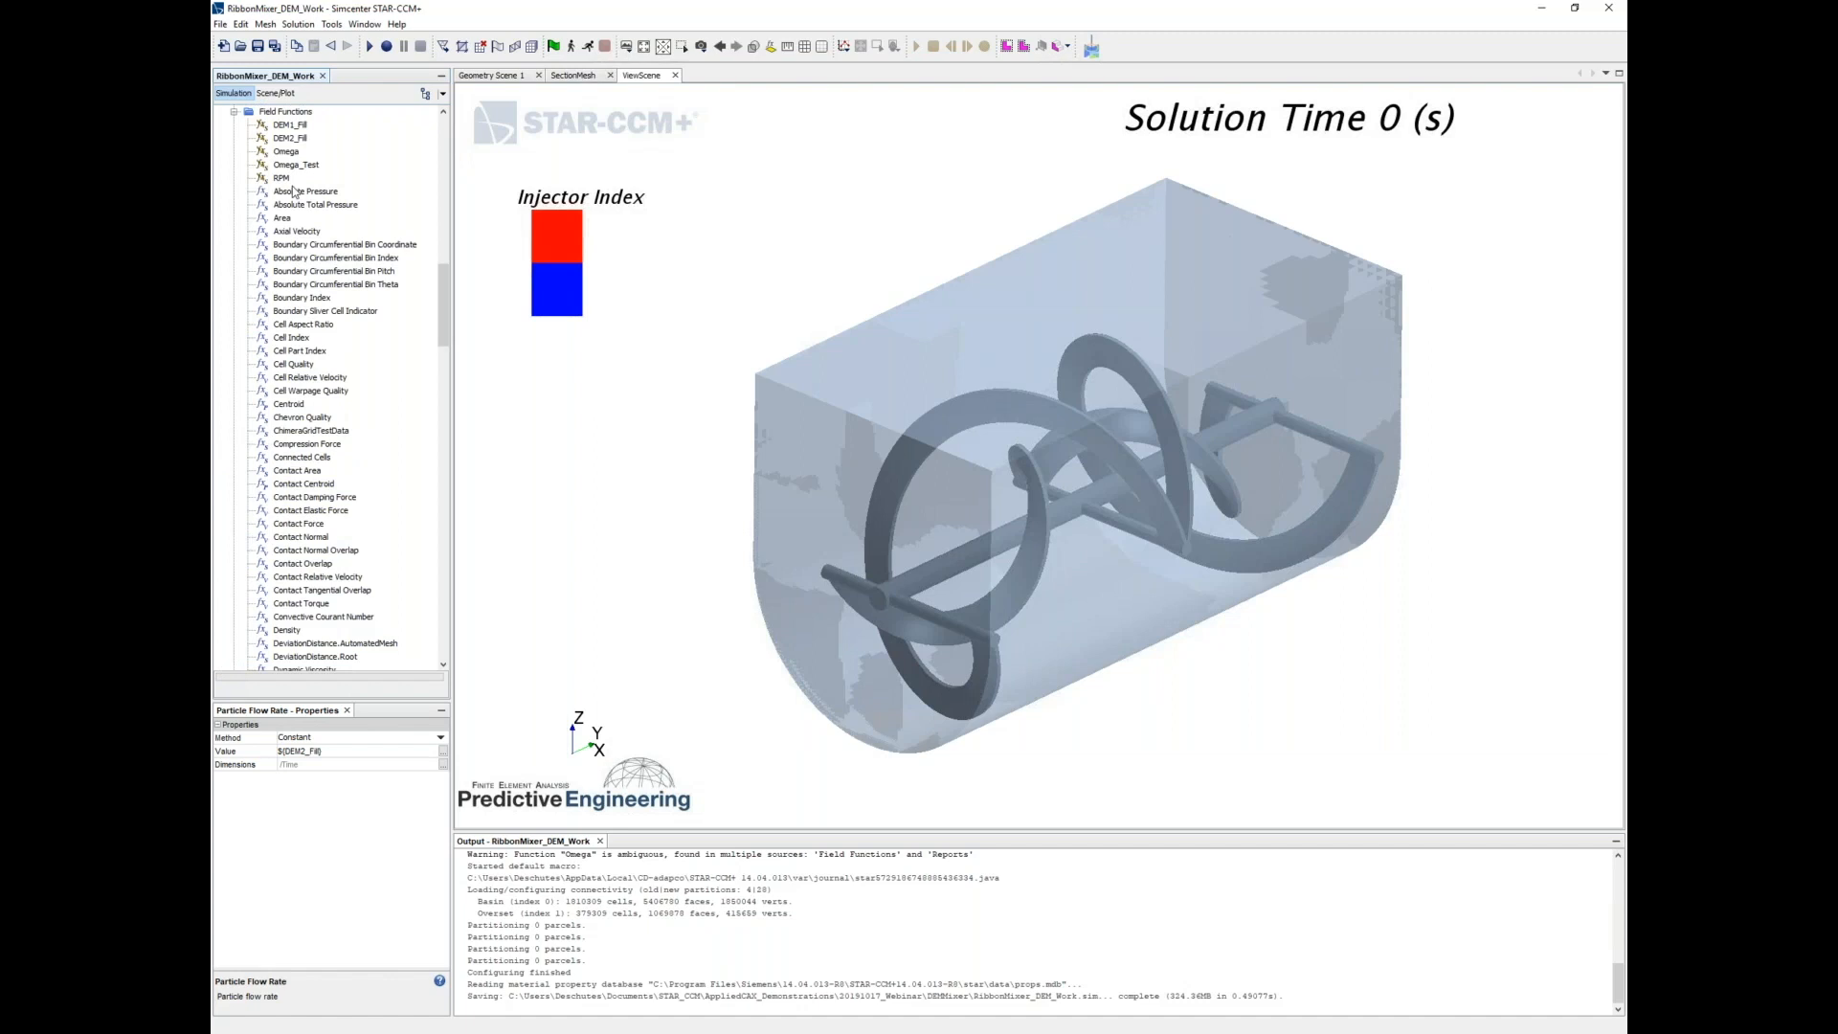
Review DEM1_Fill's definition ($Time < .25) ? 20 : 0, then collapse the tree
left_click(289, 177)
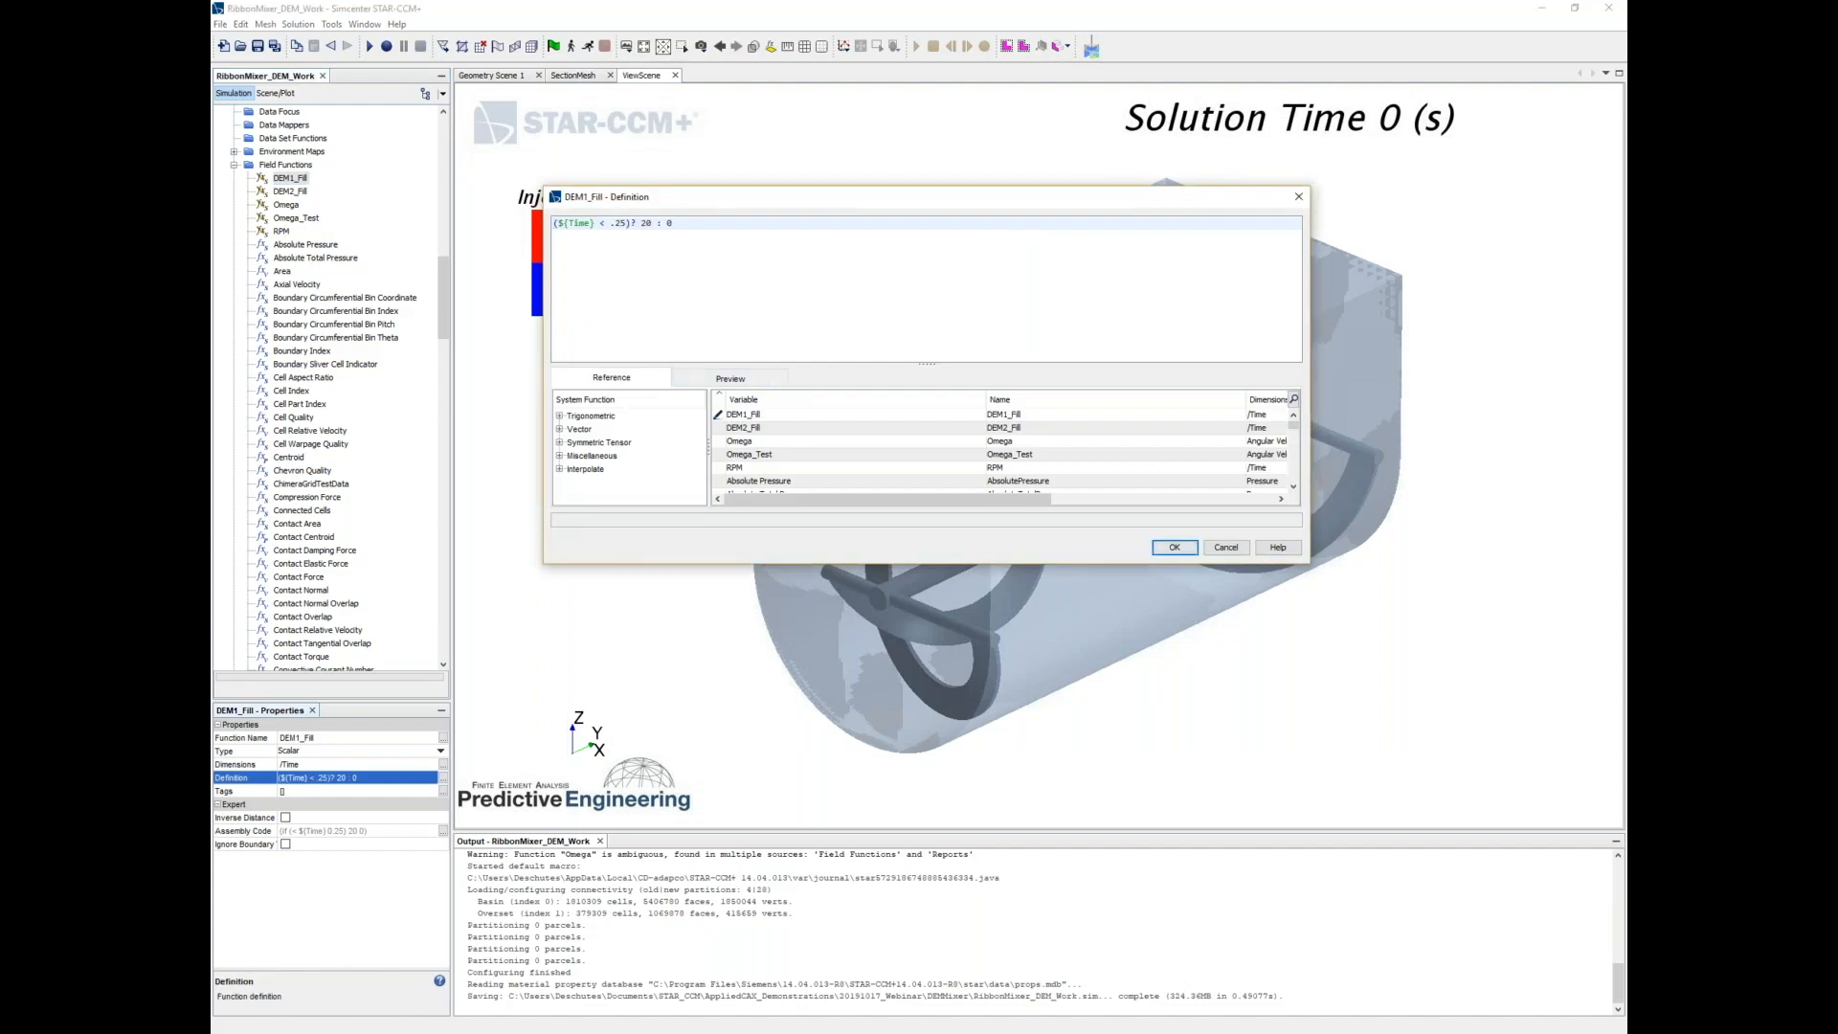
mouse_move(1298, 196)
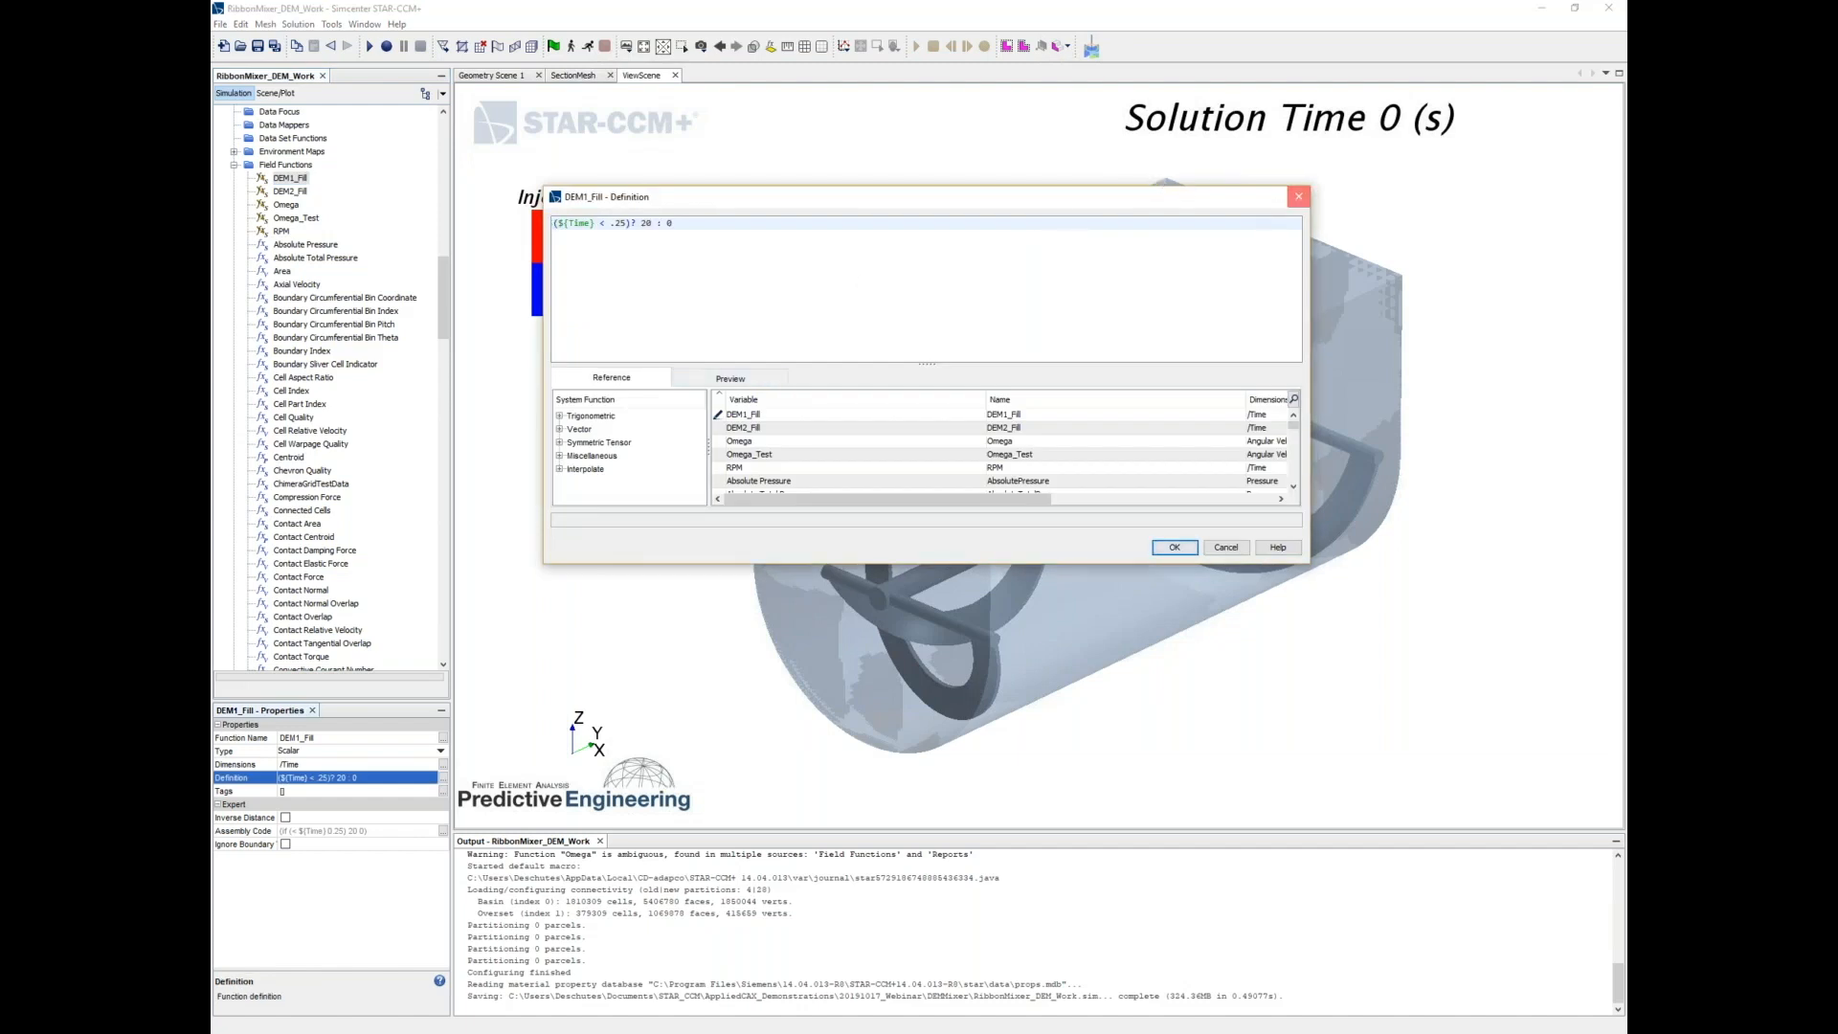
left_click(1174, 547)
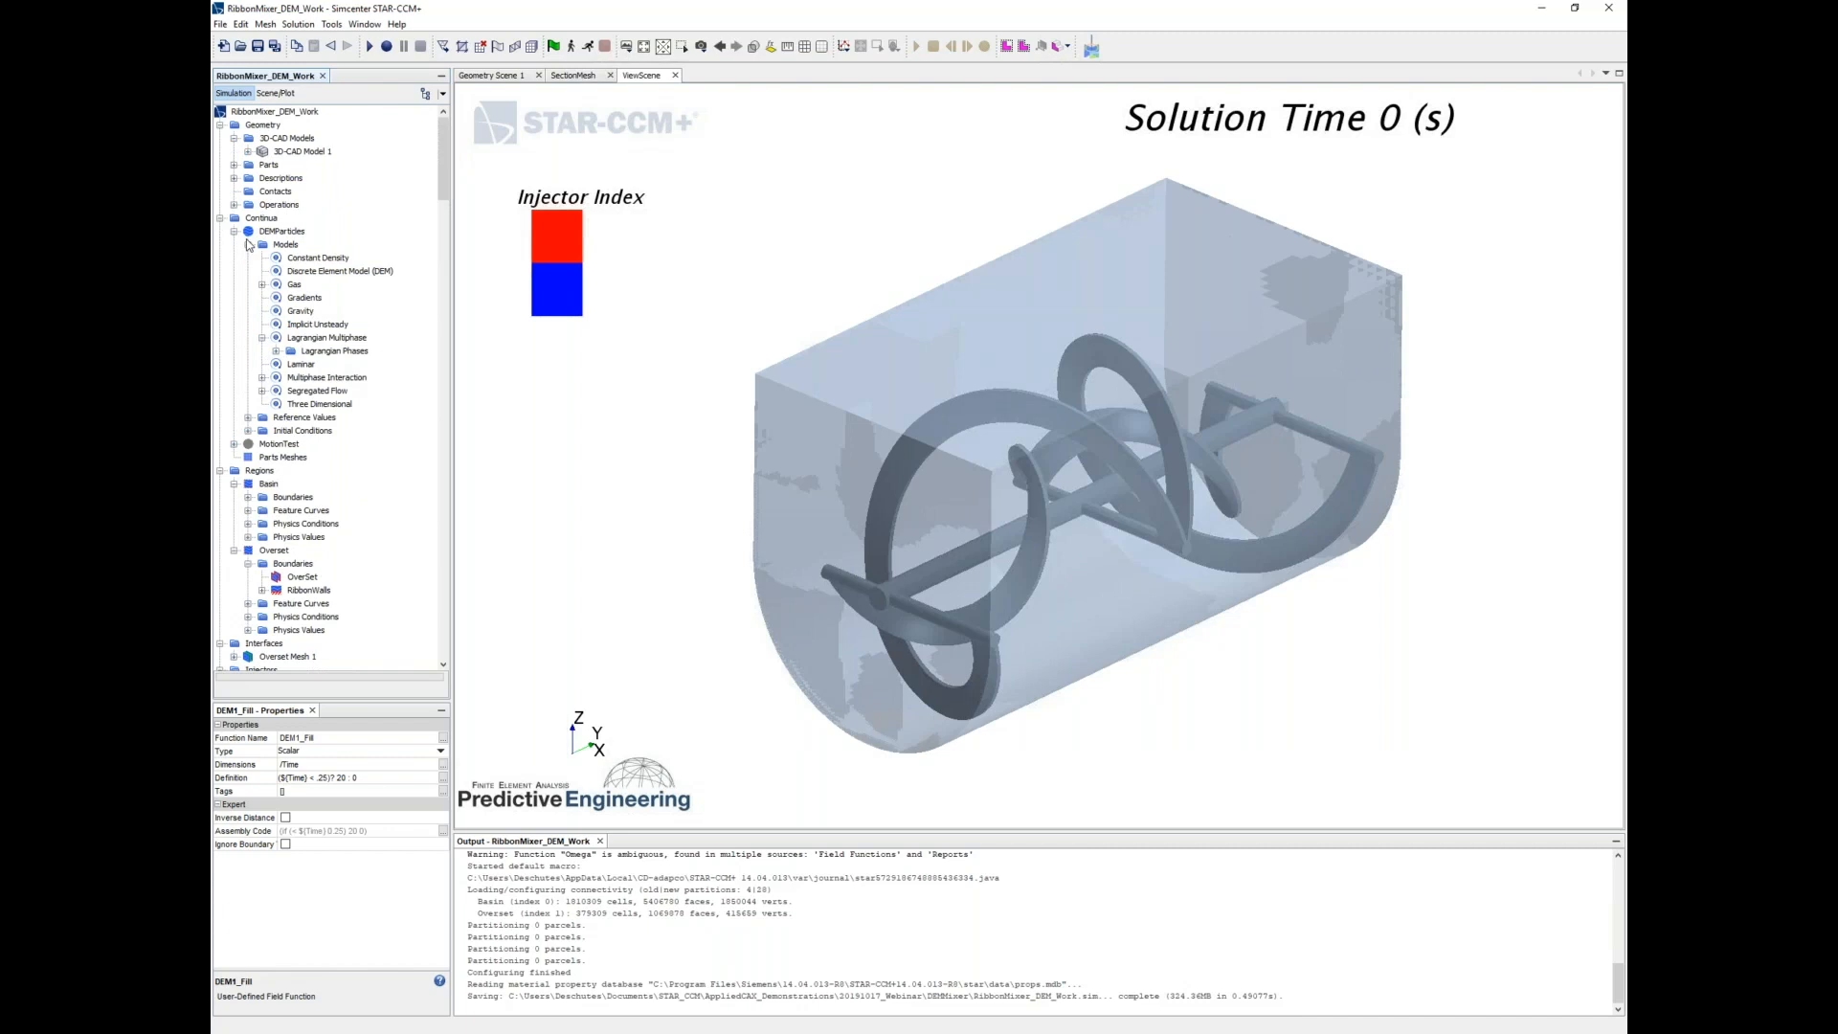
left_click(235, 231)
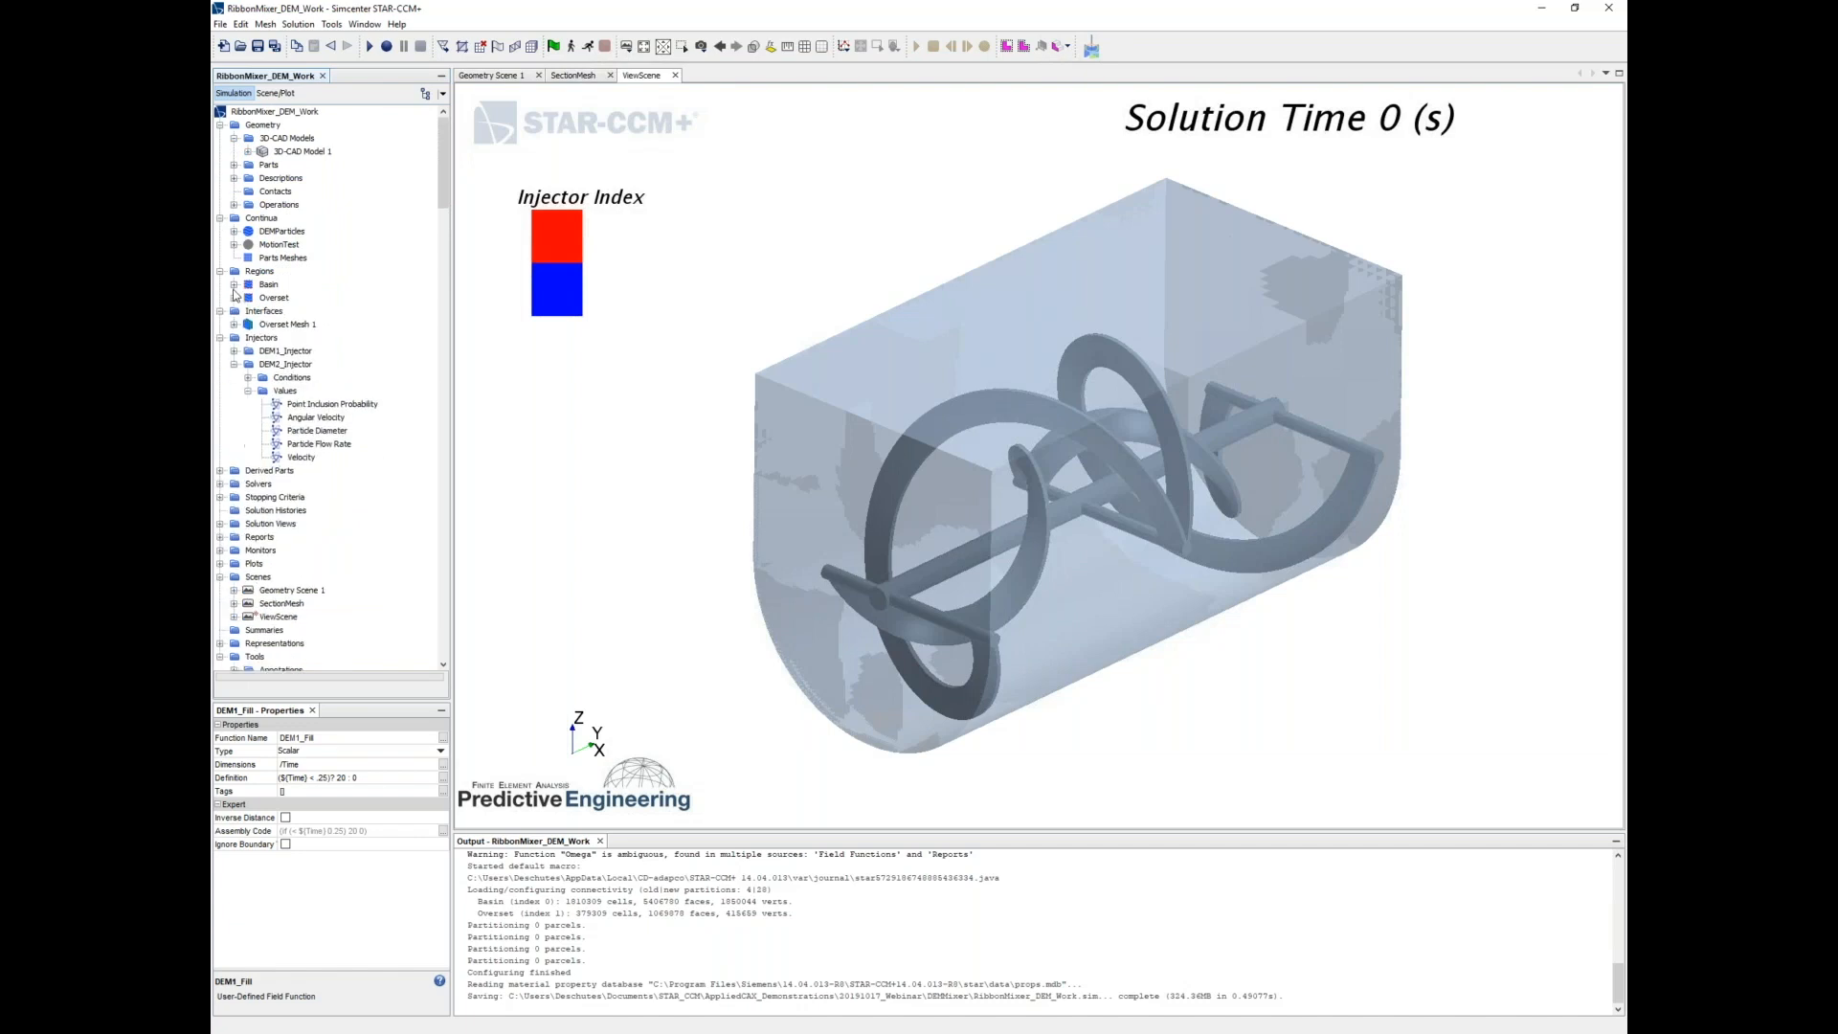
Review MotionTest's Implicit Unsteady, Proximity Interpolation and Three Dimensional models, then select Basin and Overset
left_click(279, 244)
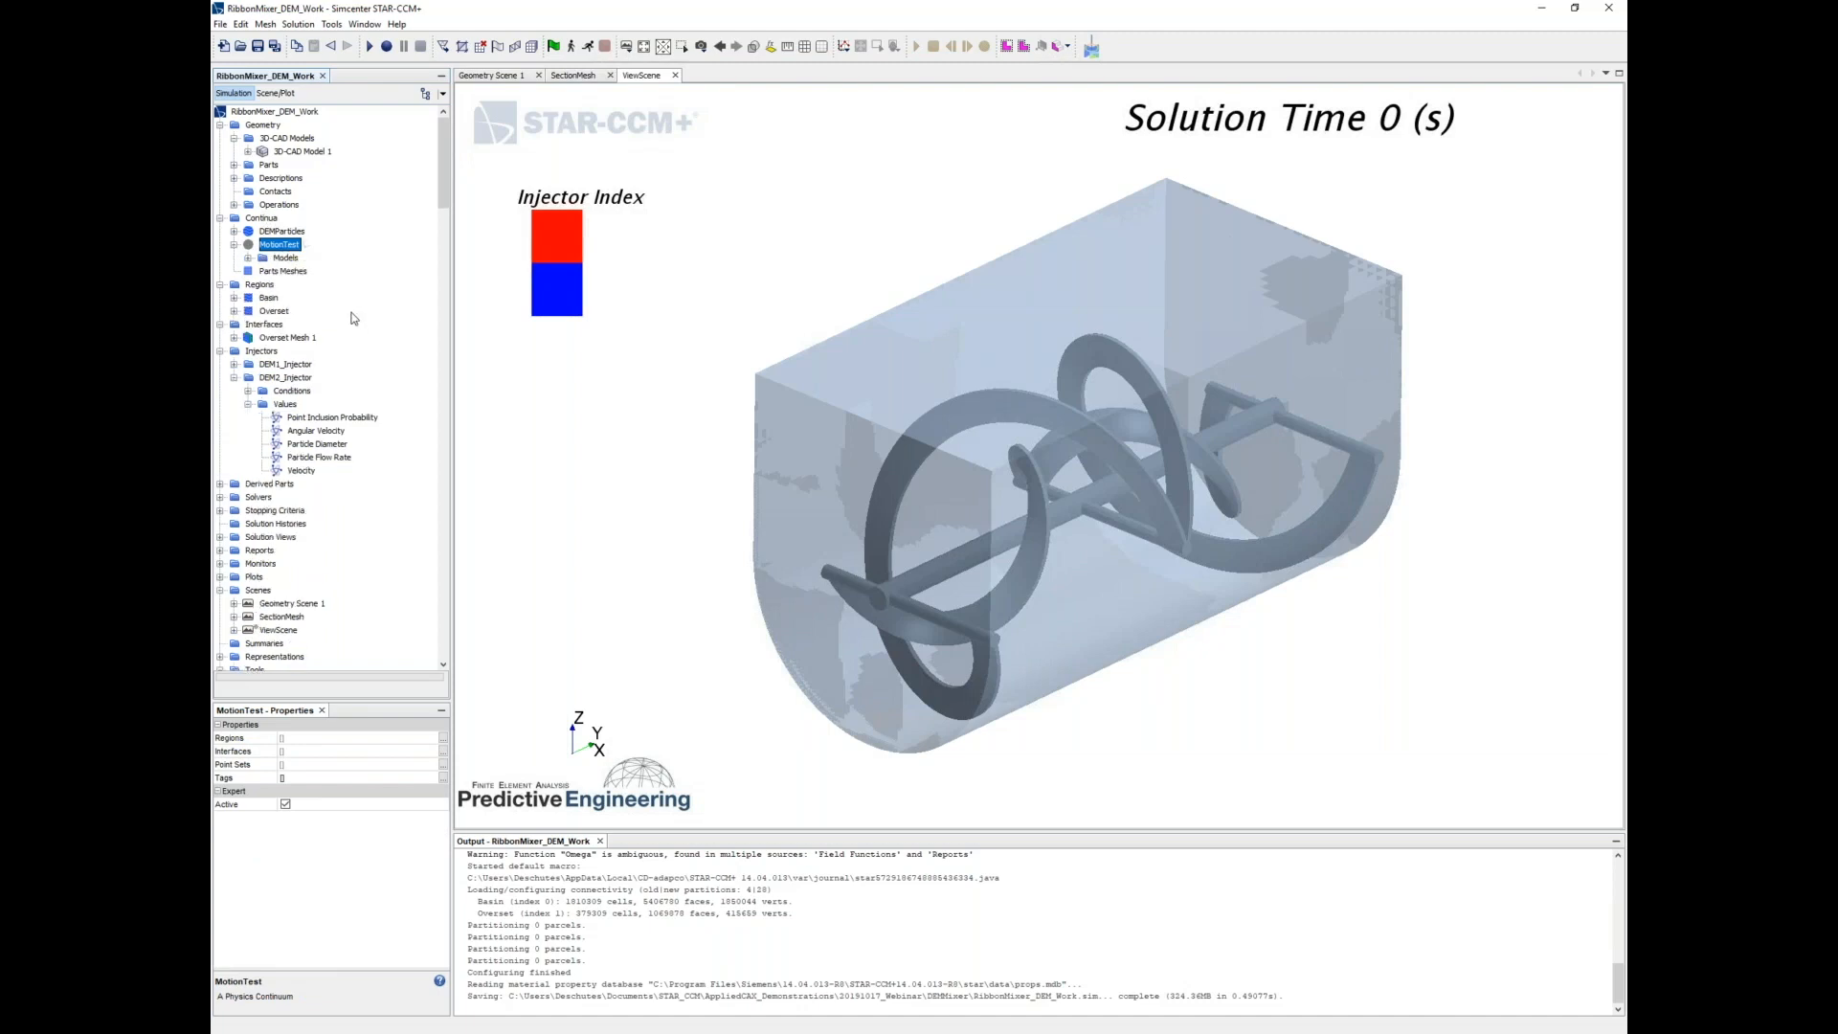
left_click(287, 256)
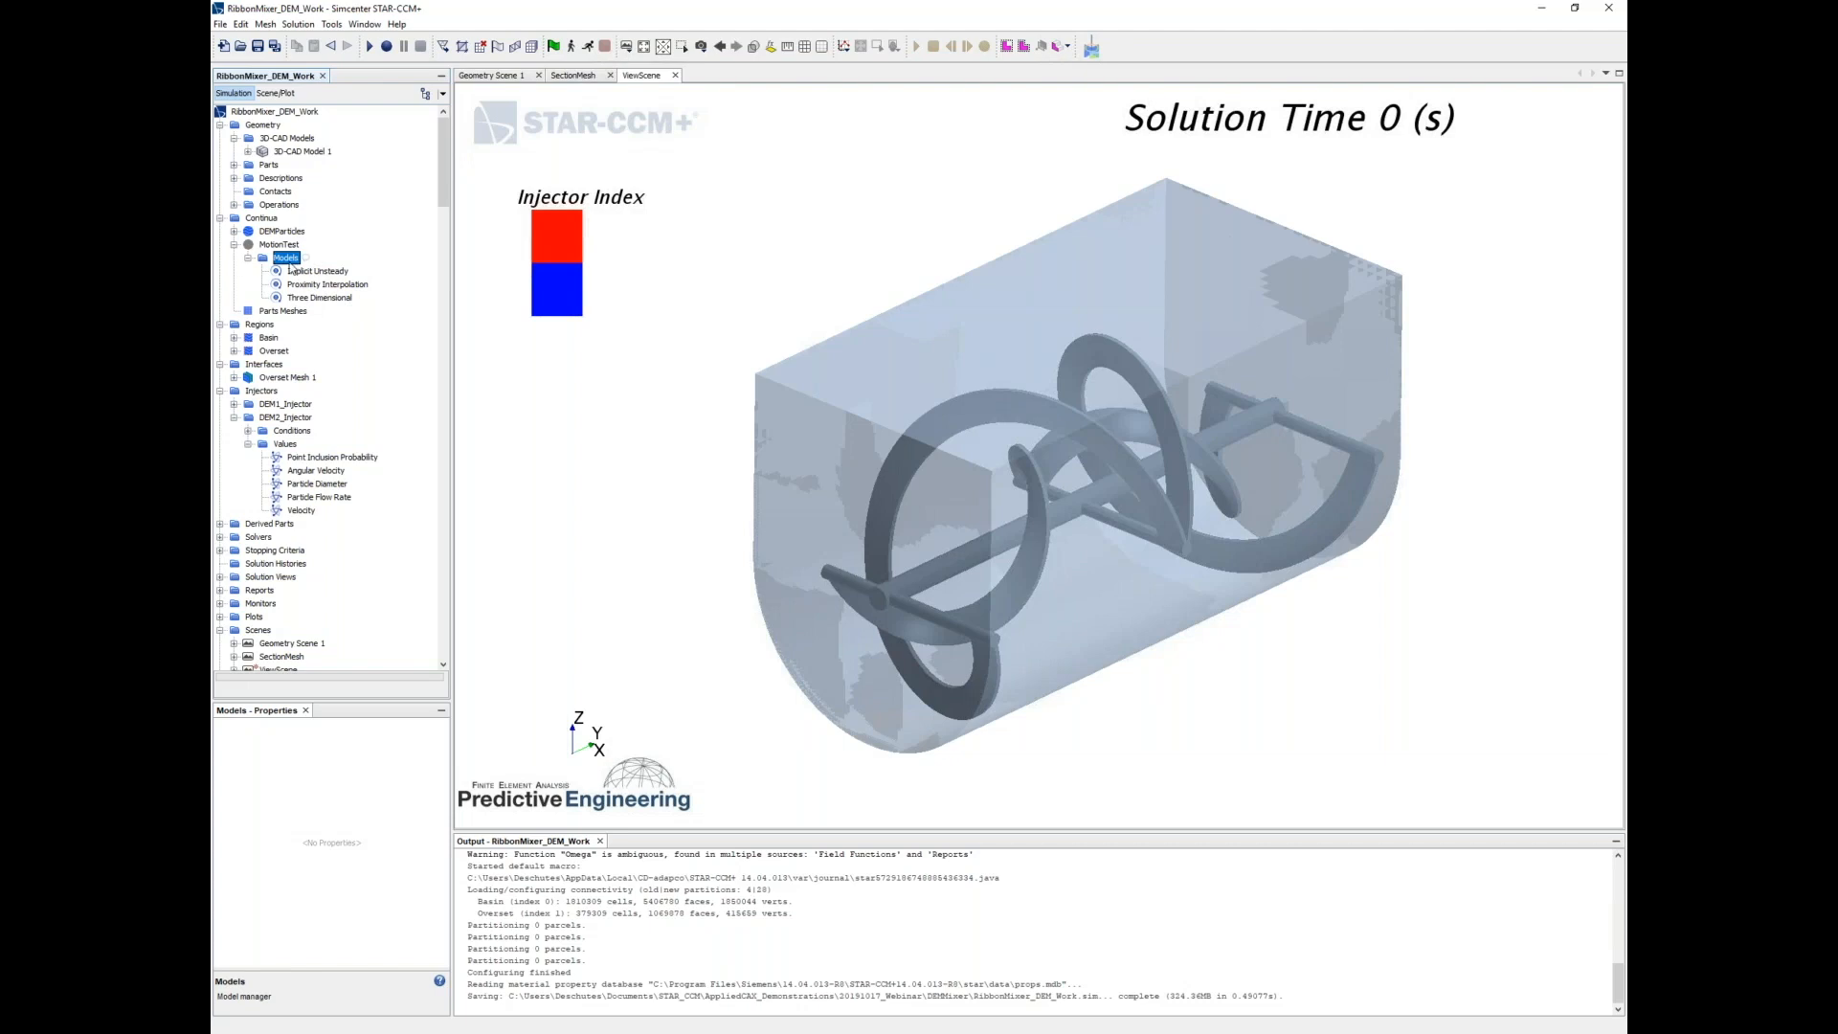
left_click(278, 244)
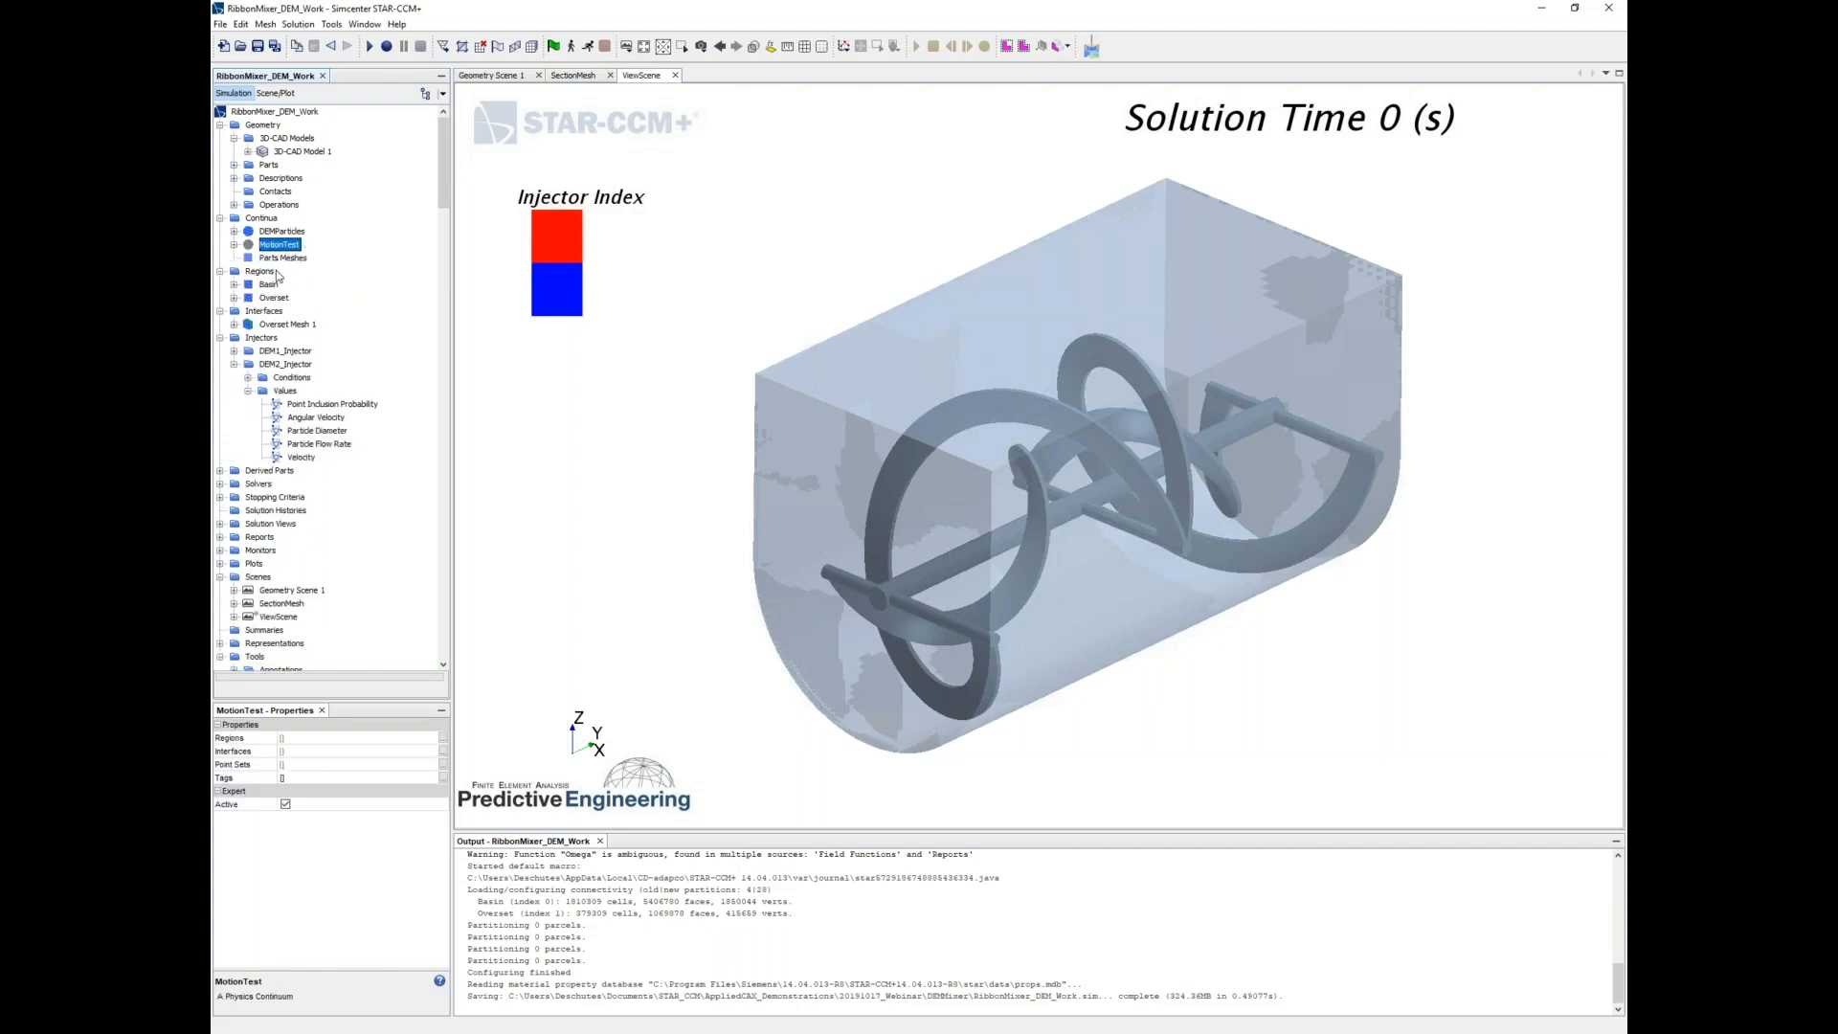
left_click(270, 283)
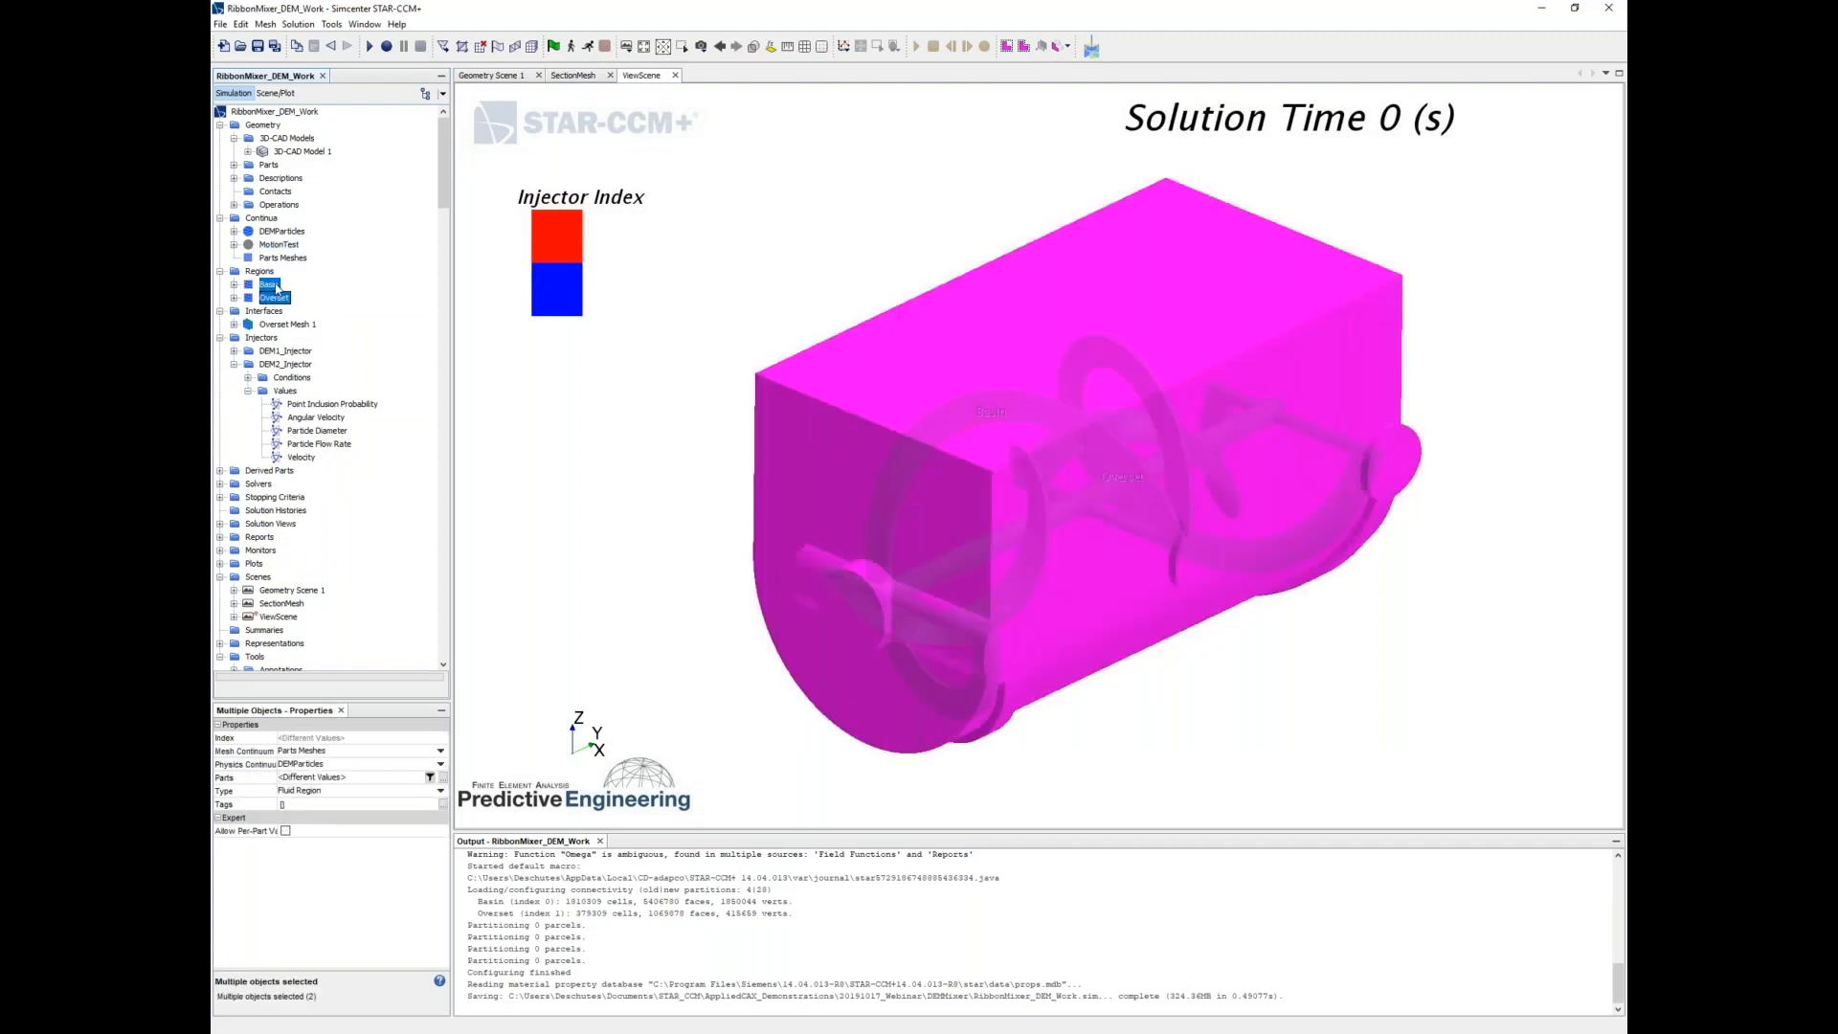
mouse_move(360, 764)
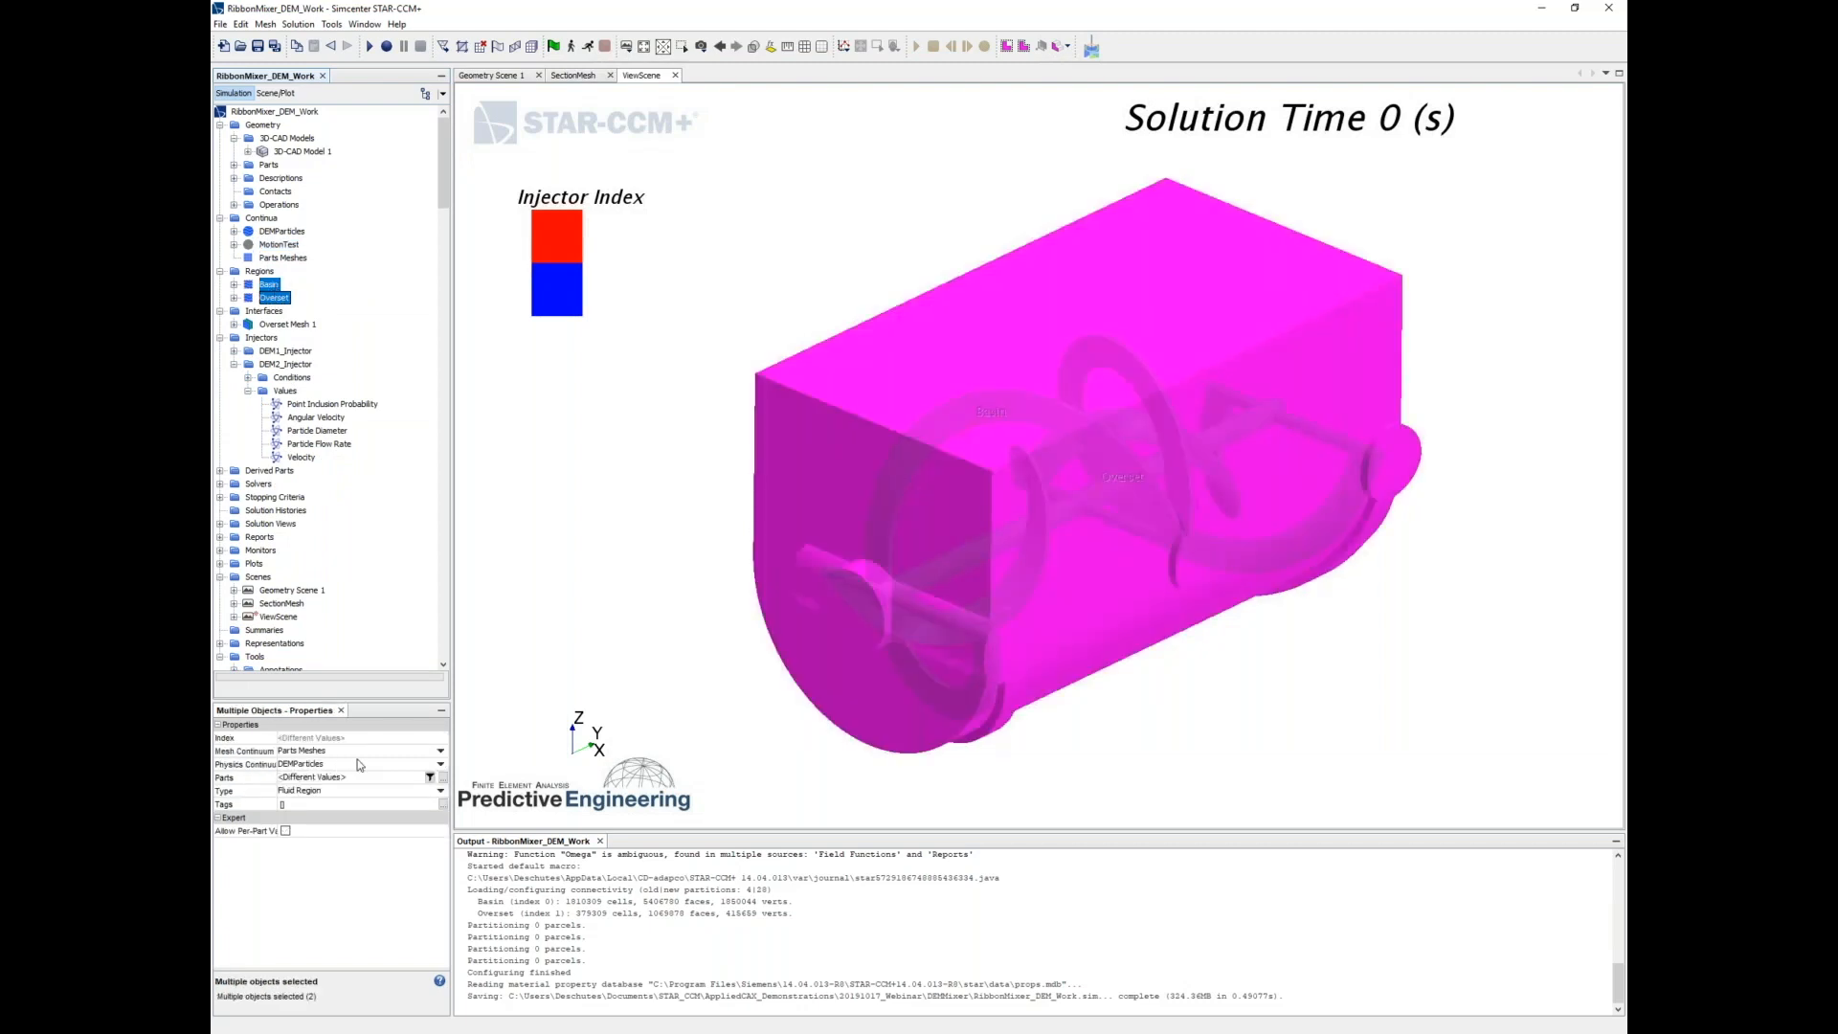
Expand the Overset region to show its Boundaries, Feature Curves, Physics Conditions and Physics Values
left_click(439, 763)
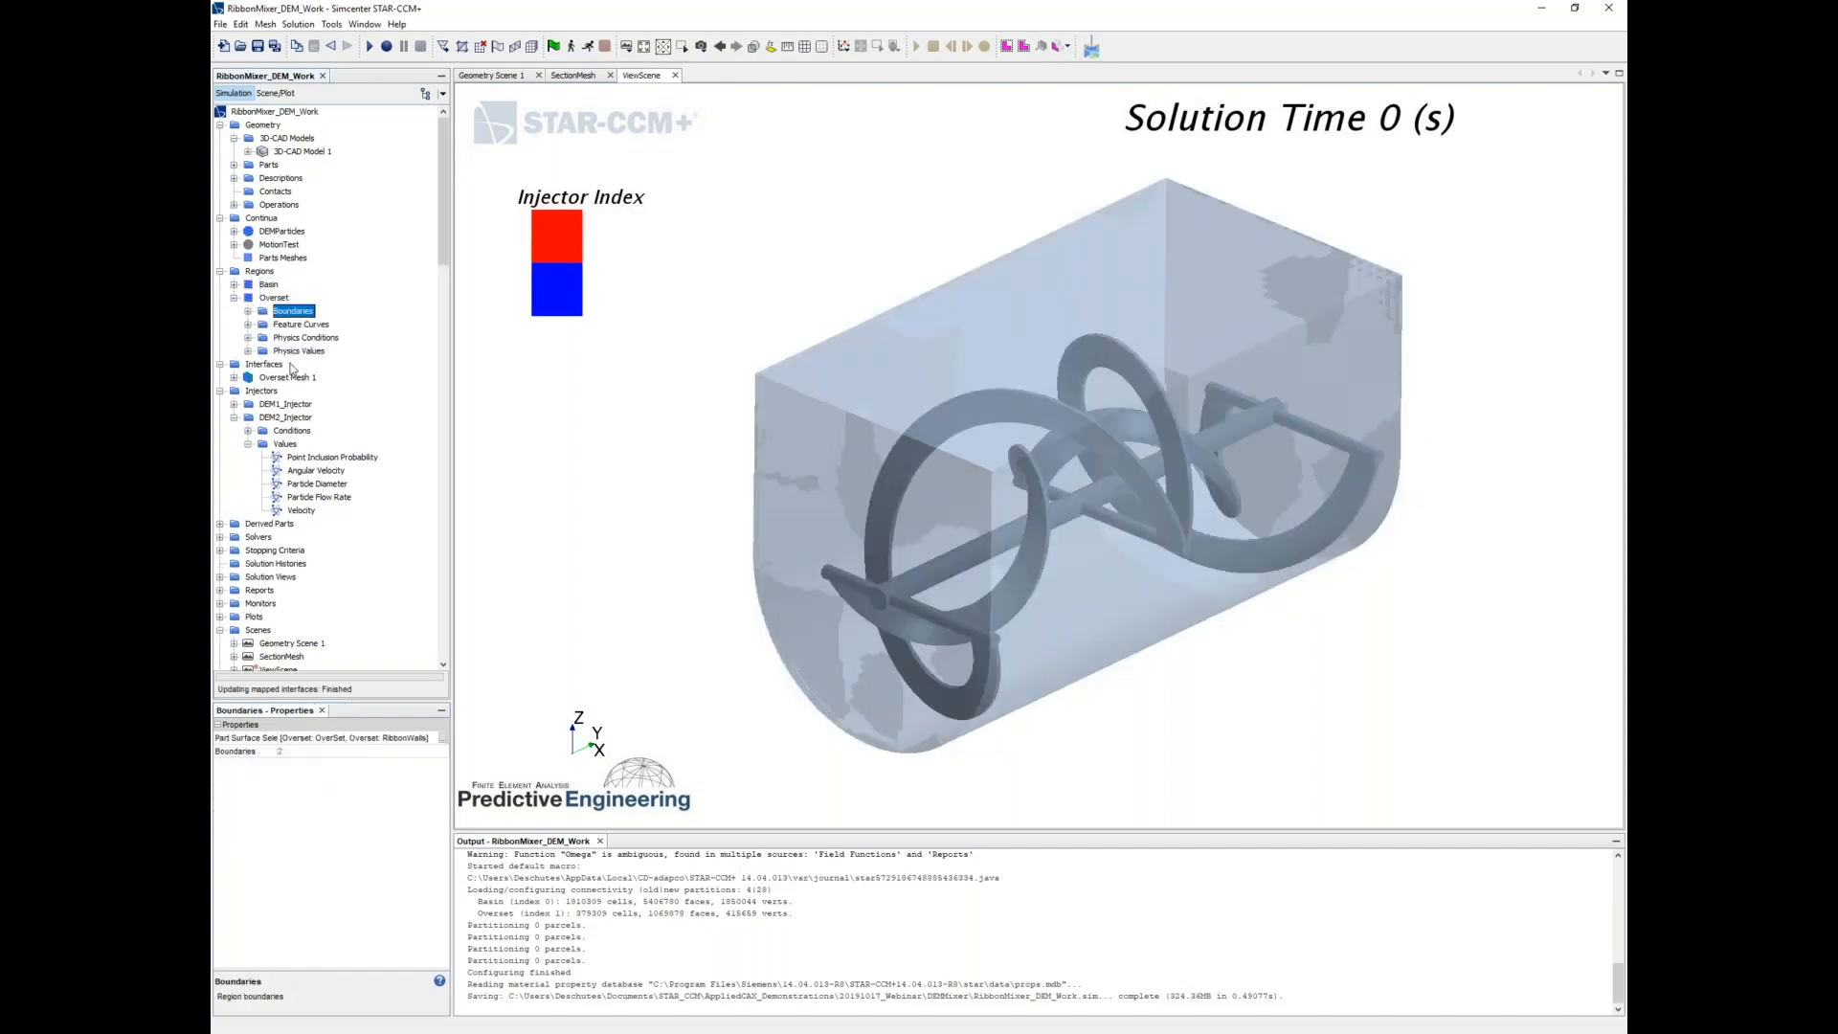
Set the Overset region's Motion Specification to TestRotation in the lab reference frame
left_click(323, 363)
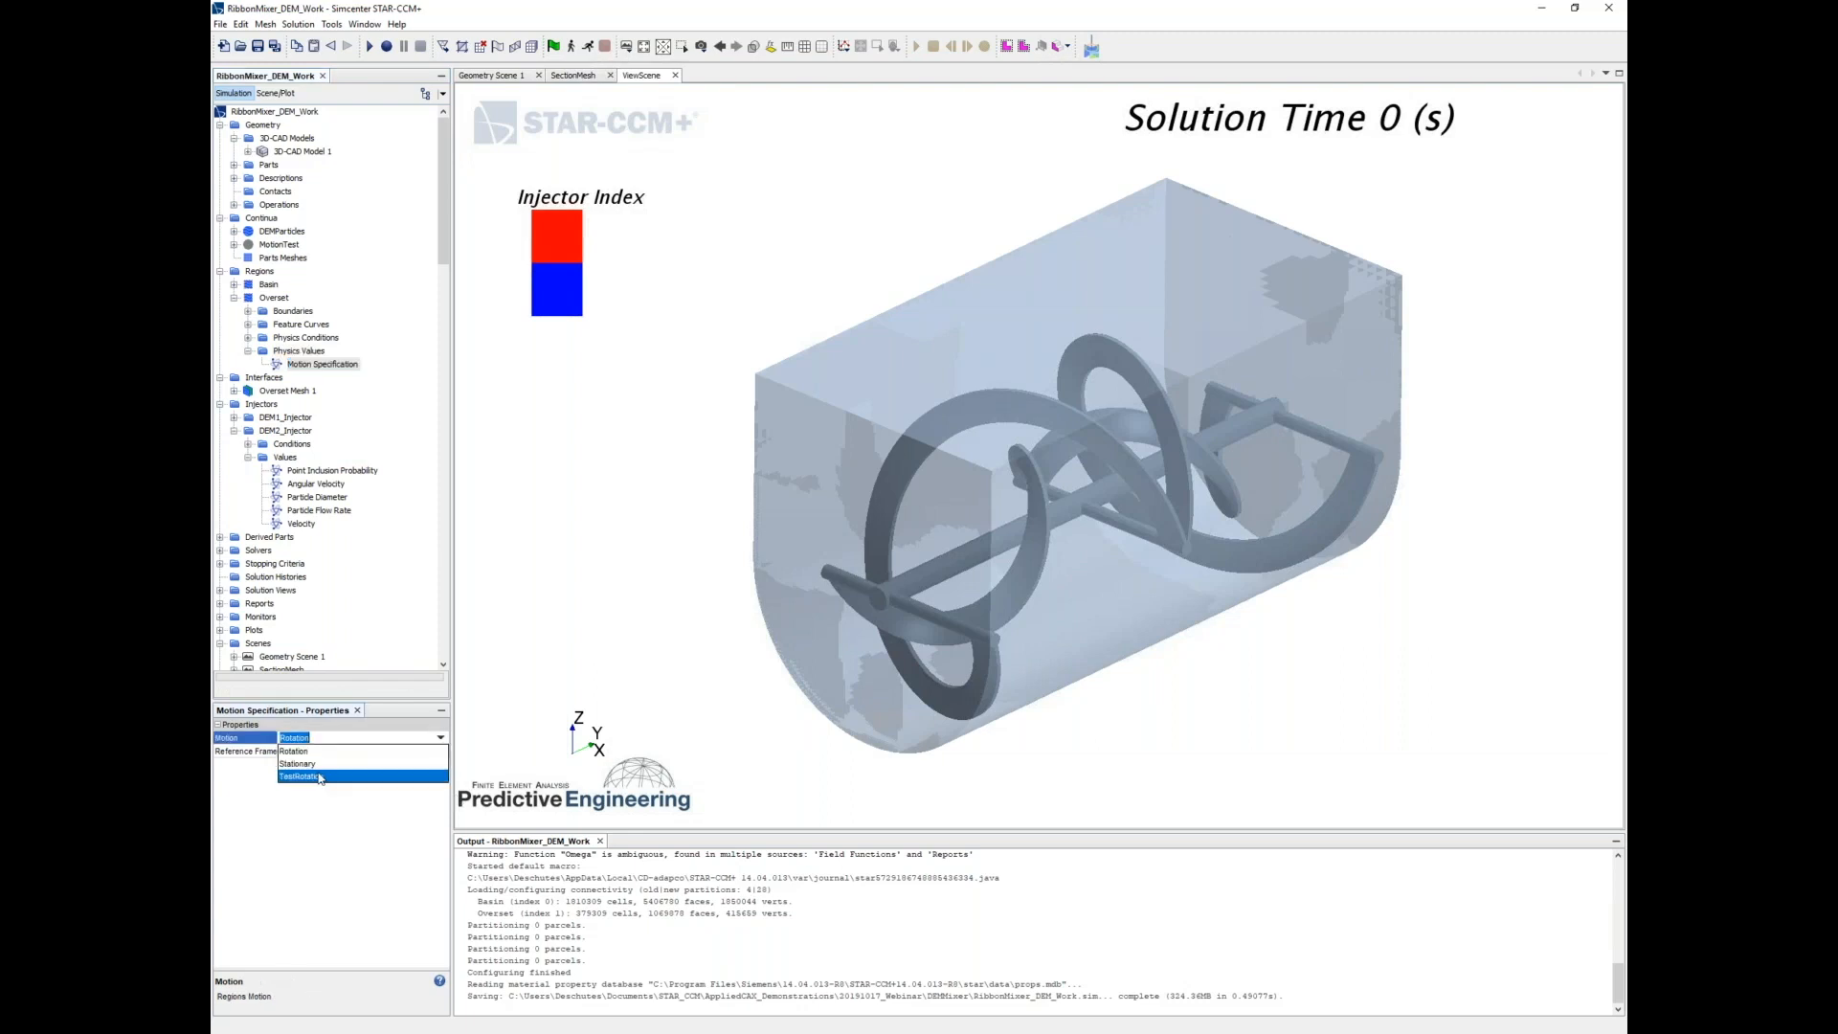
left_click(299, 777)
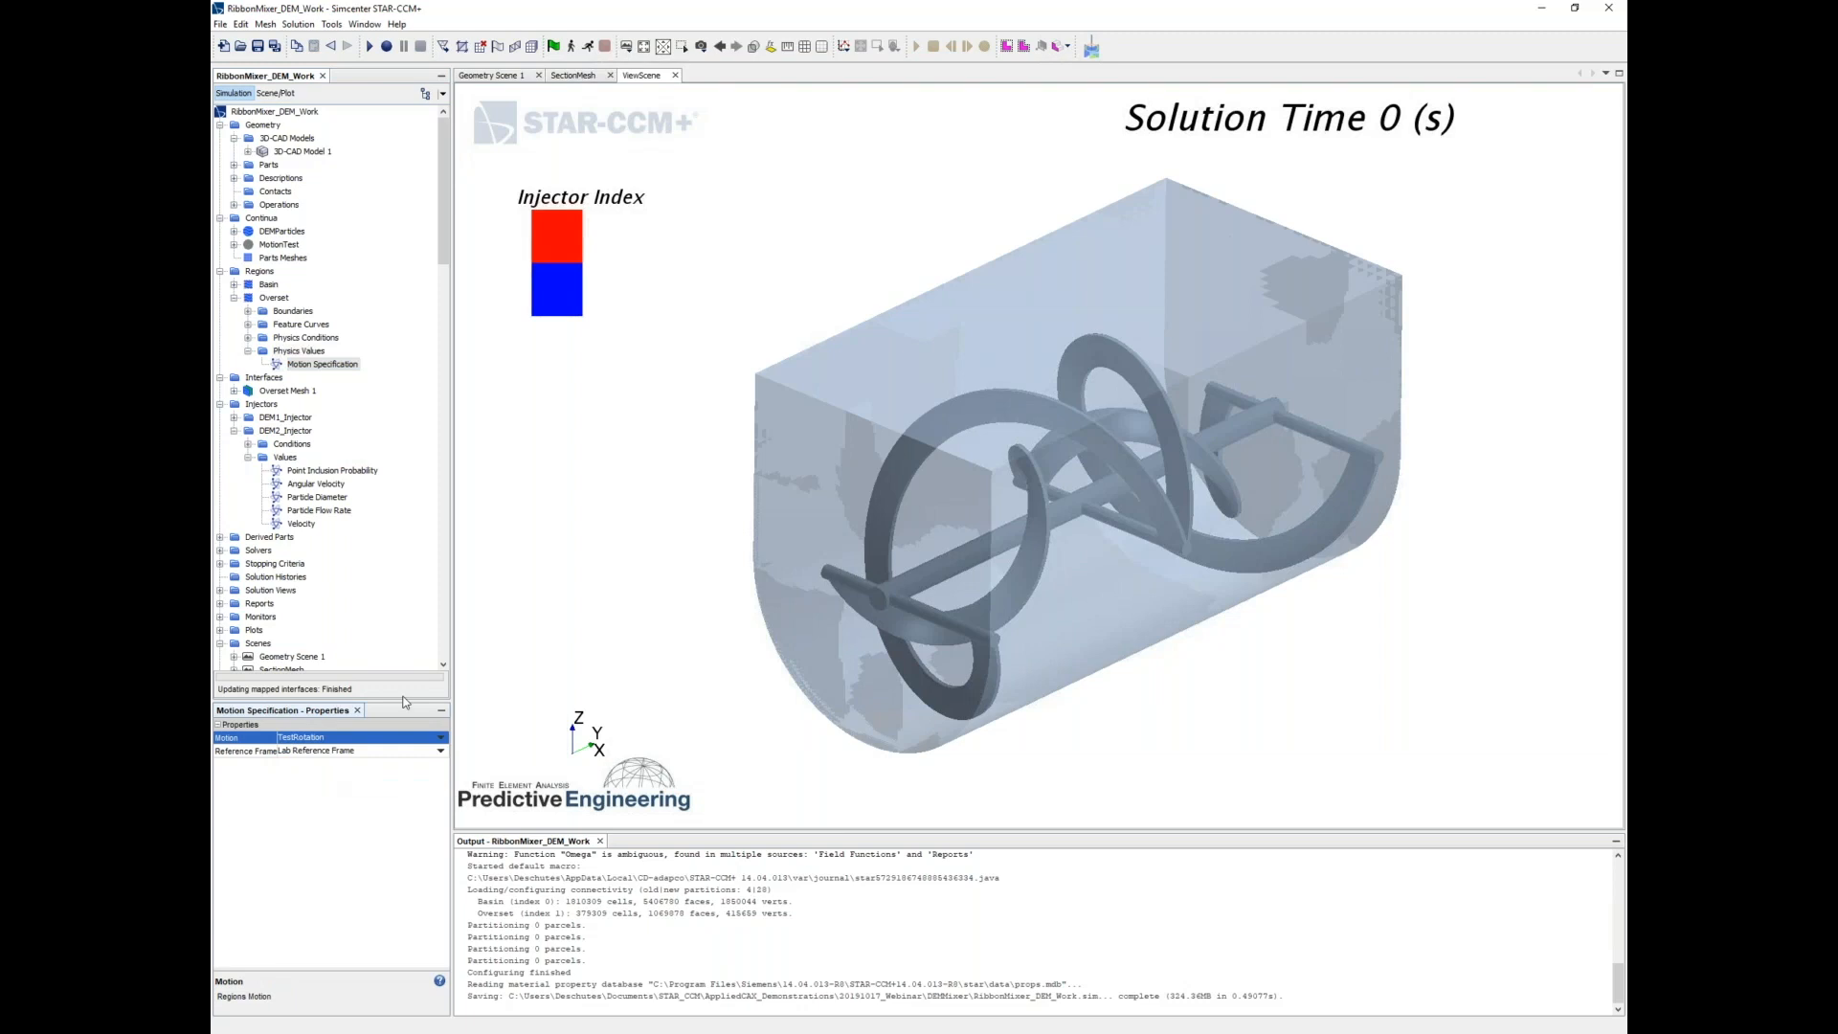
mouse_move(434, 376)
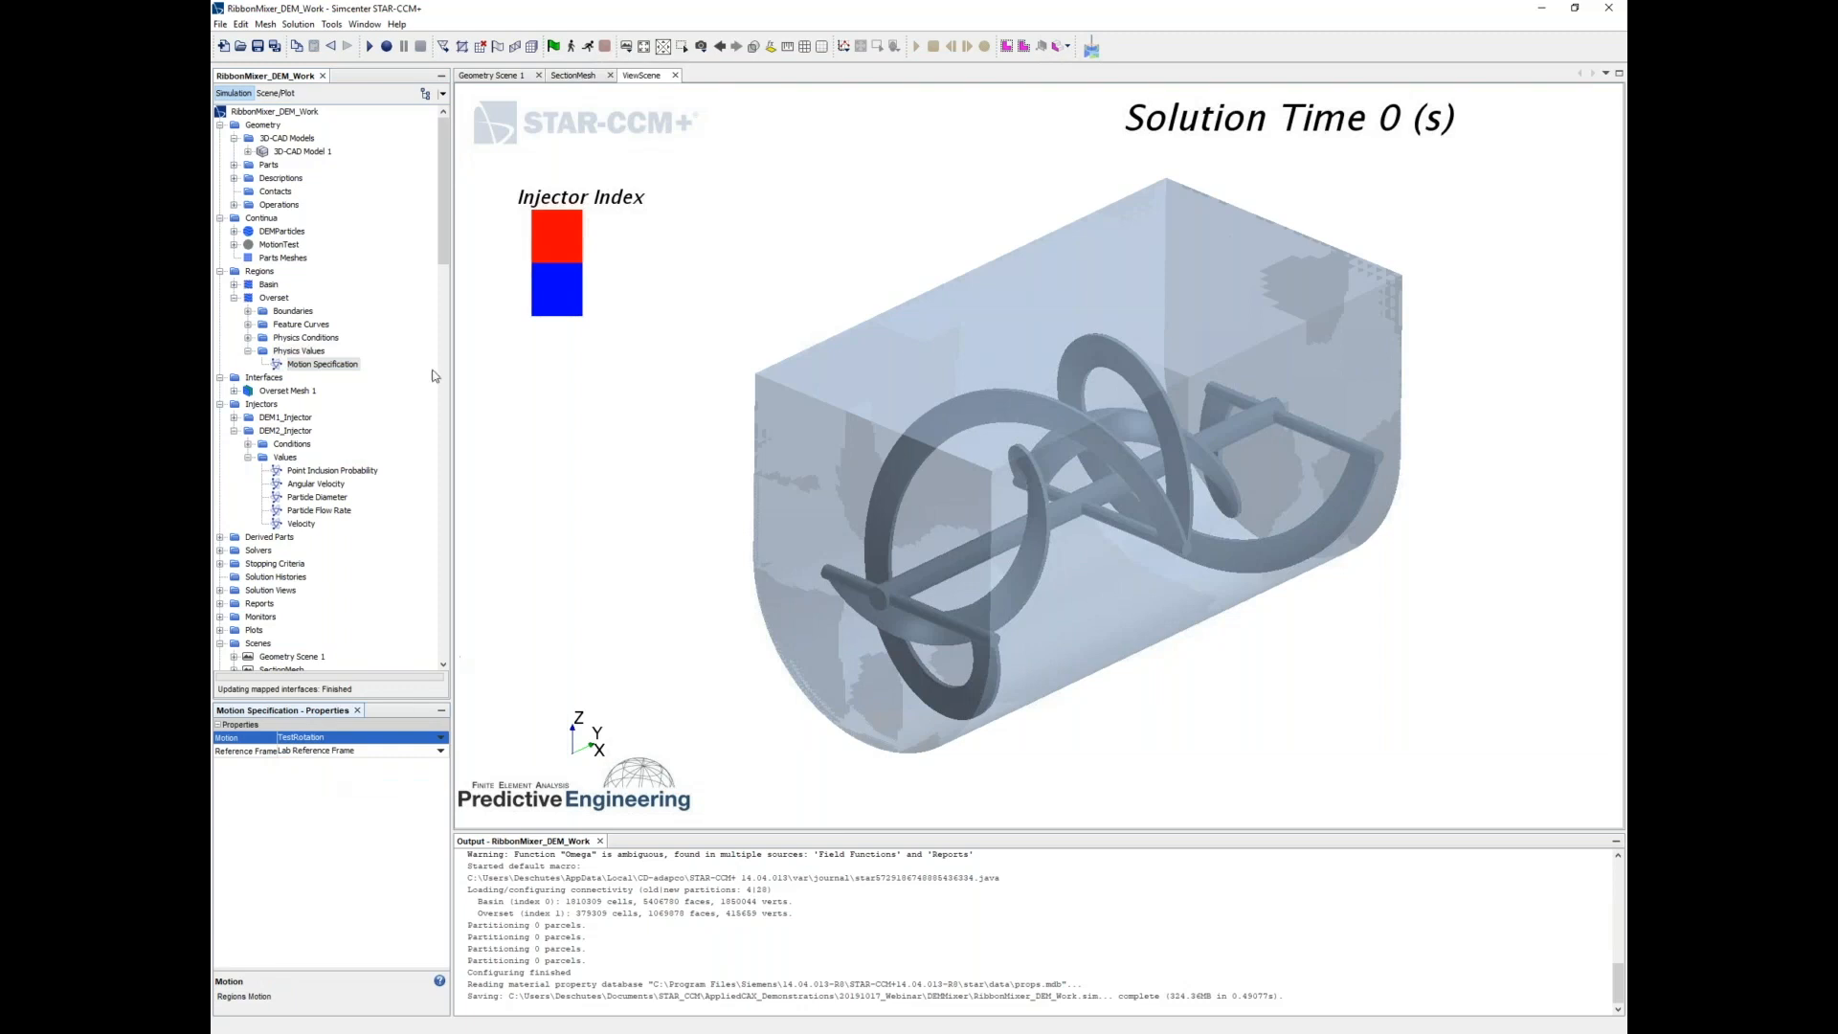